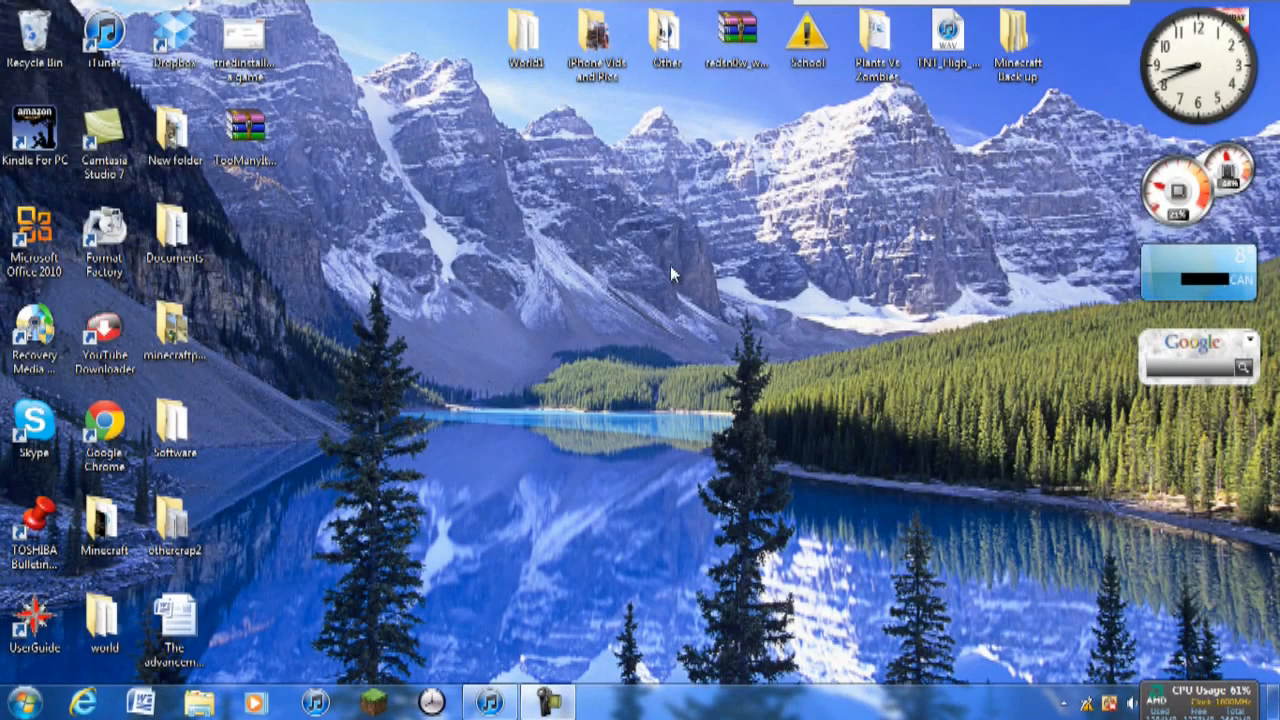
mouse_move(912, 400)
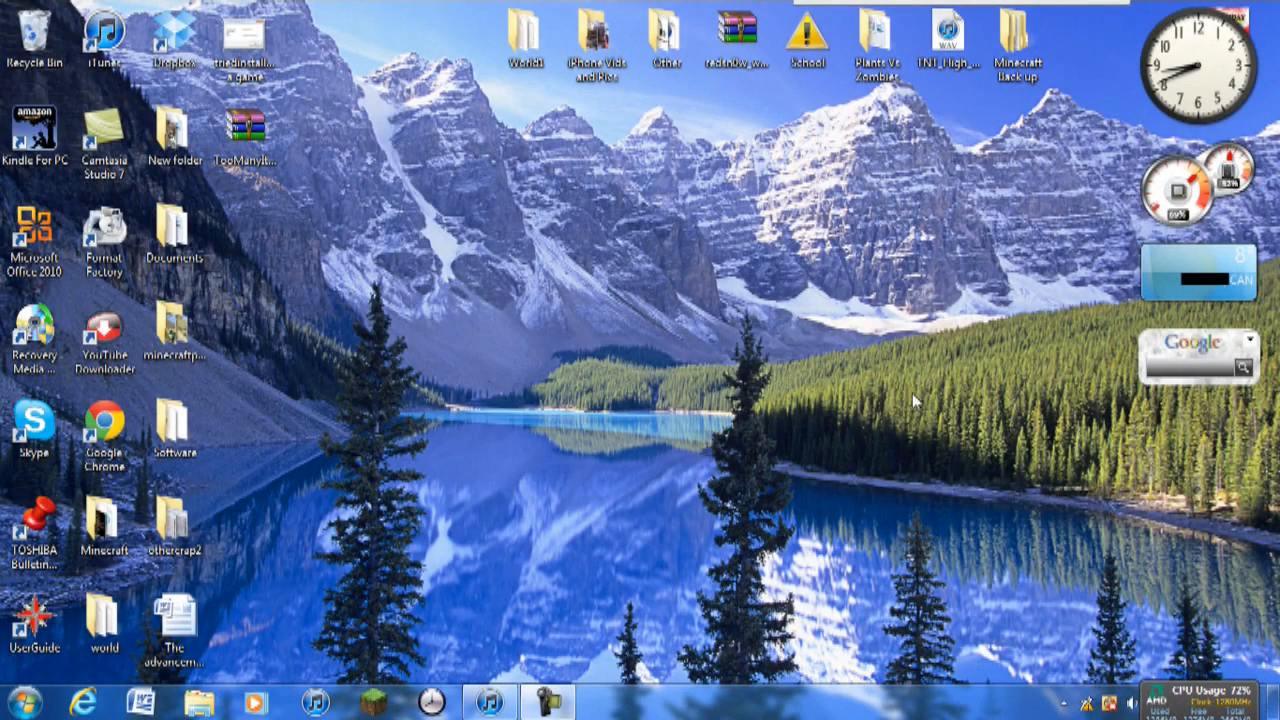
mouse_move(378, 442)
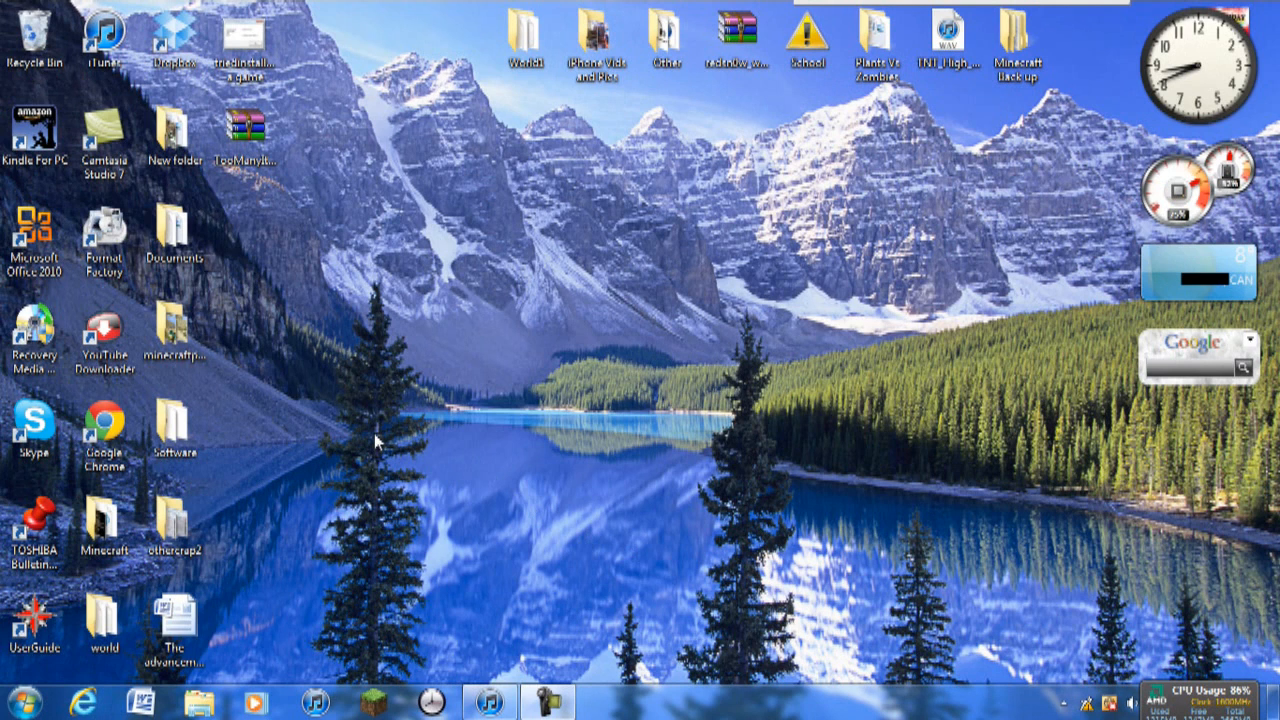
mouse_move(352, 524)
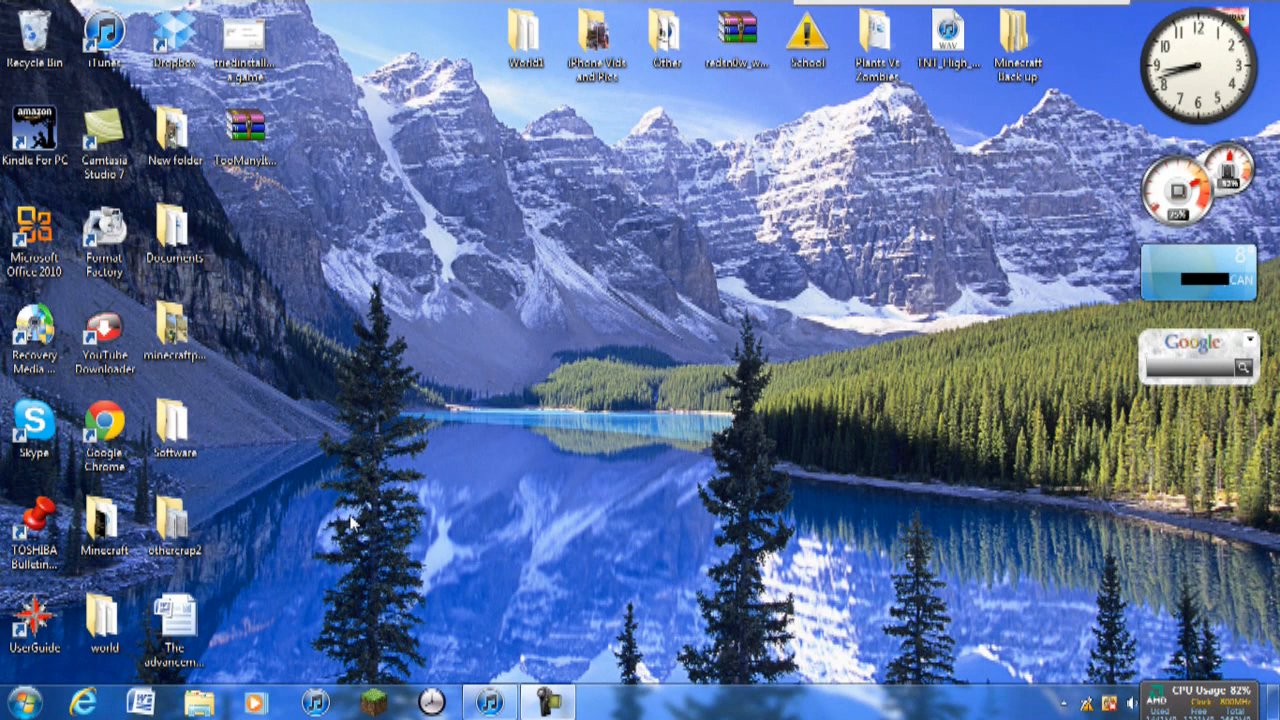
mouse_move(356, 510)
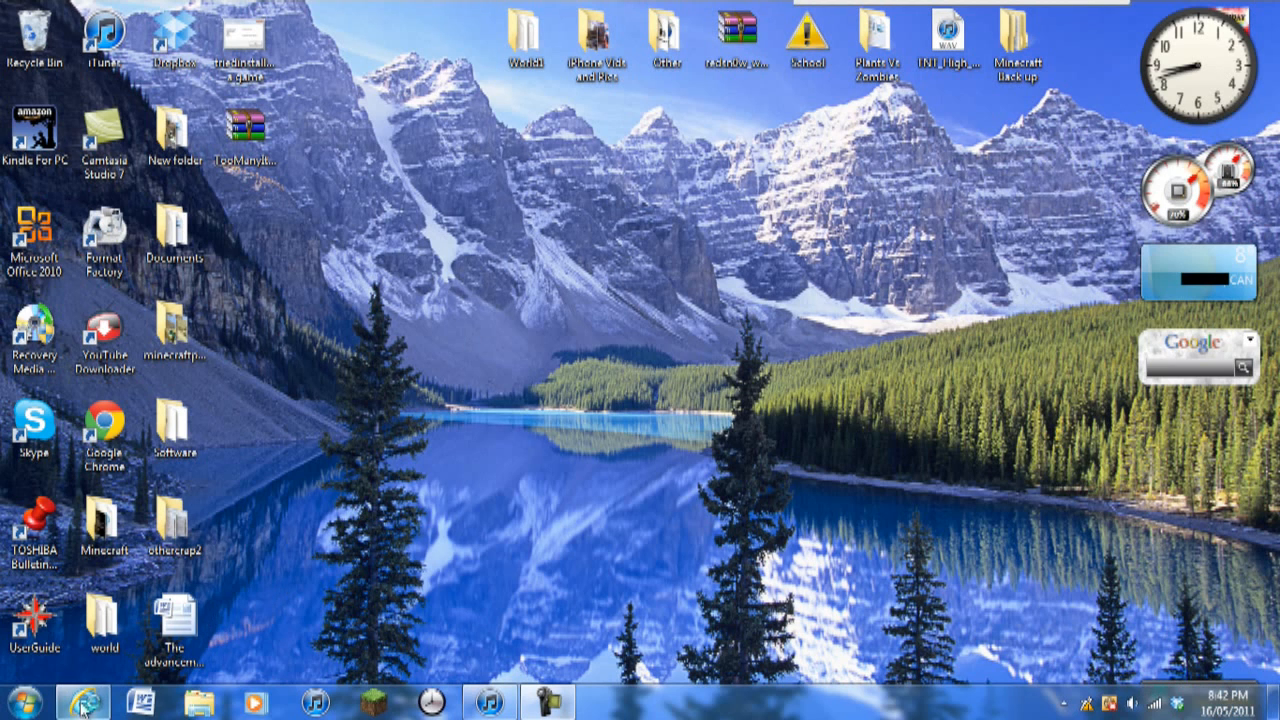
Step: Load the minecraftforum.net TooManyItems thread and scroll to its Download heading for Beta 1.5_01
click(84, 702)
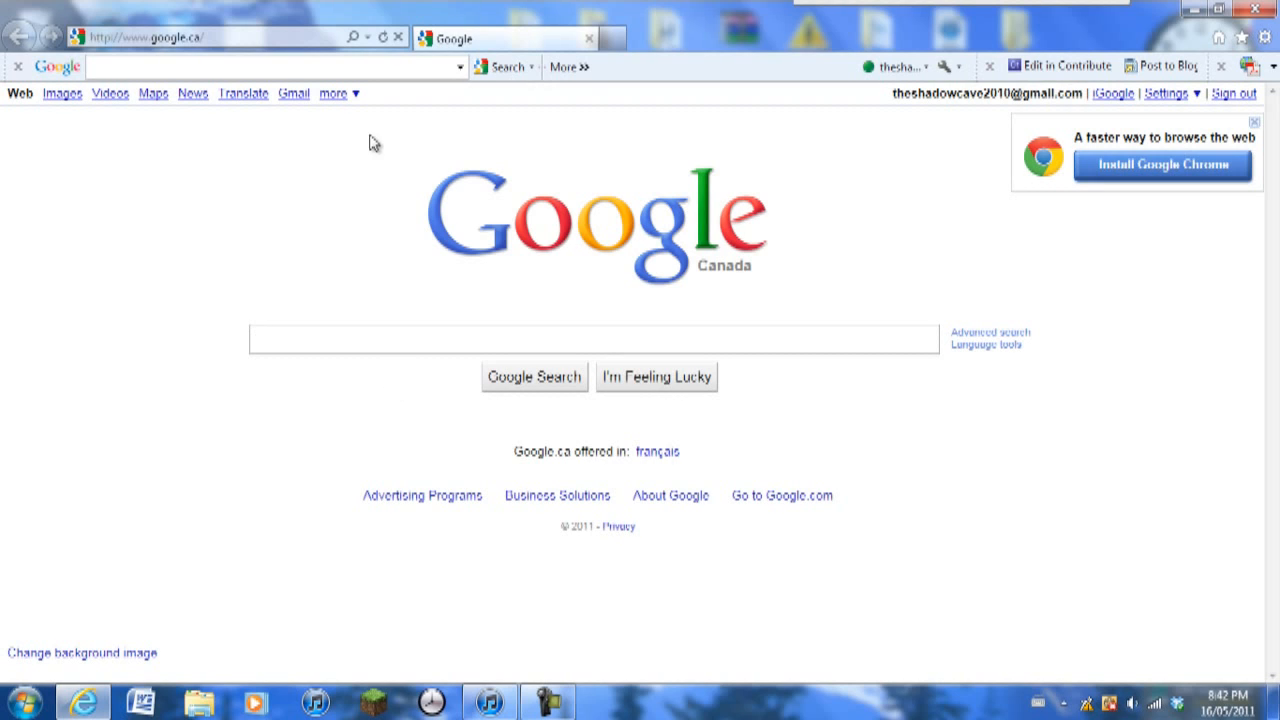
mouse_move(372, 36)
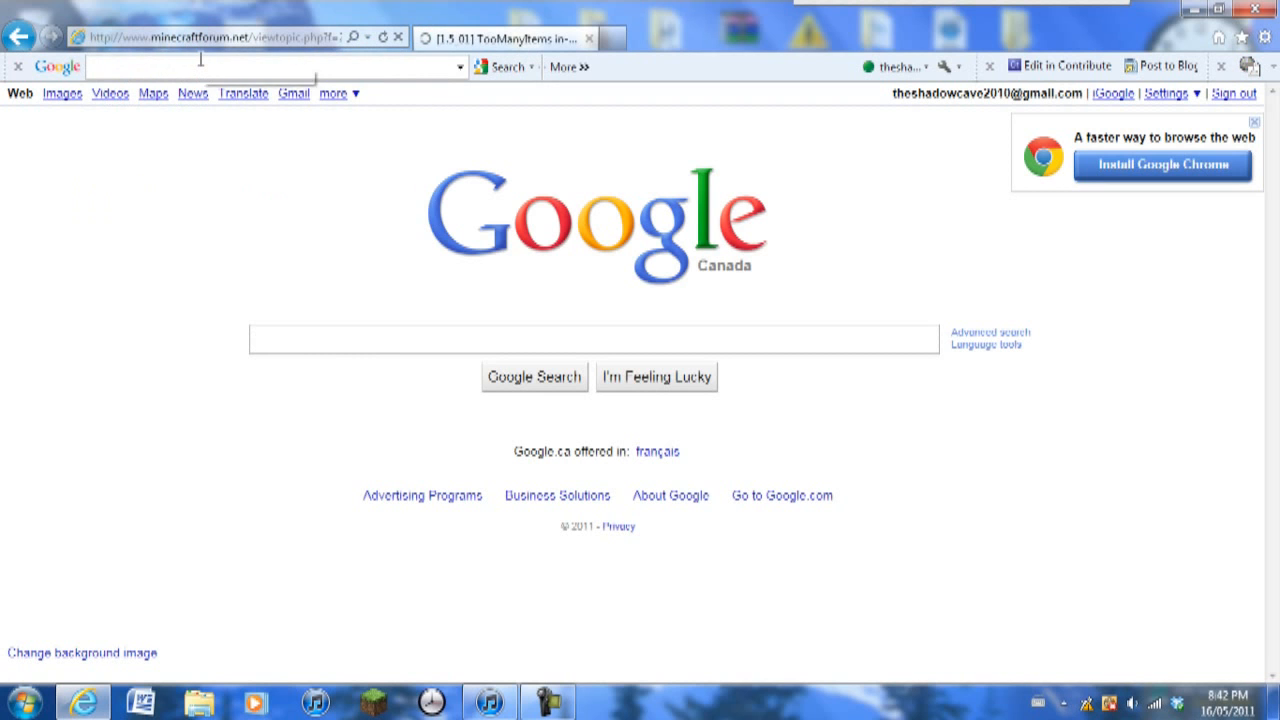
click(504, 40)
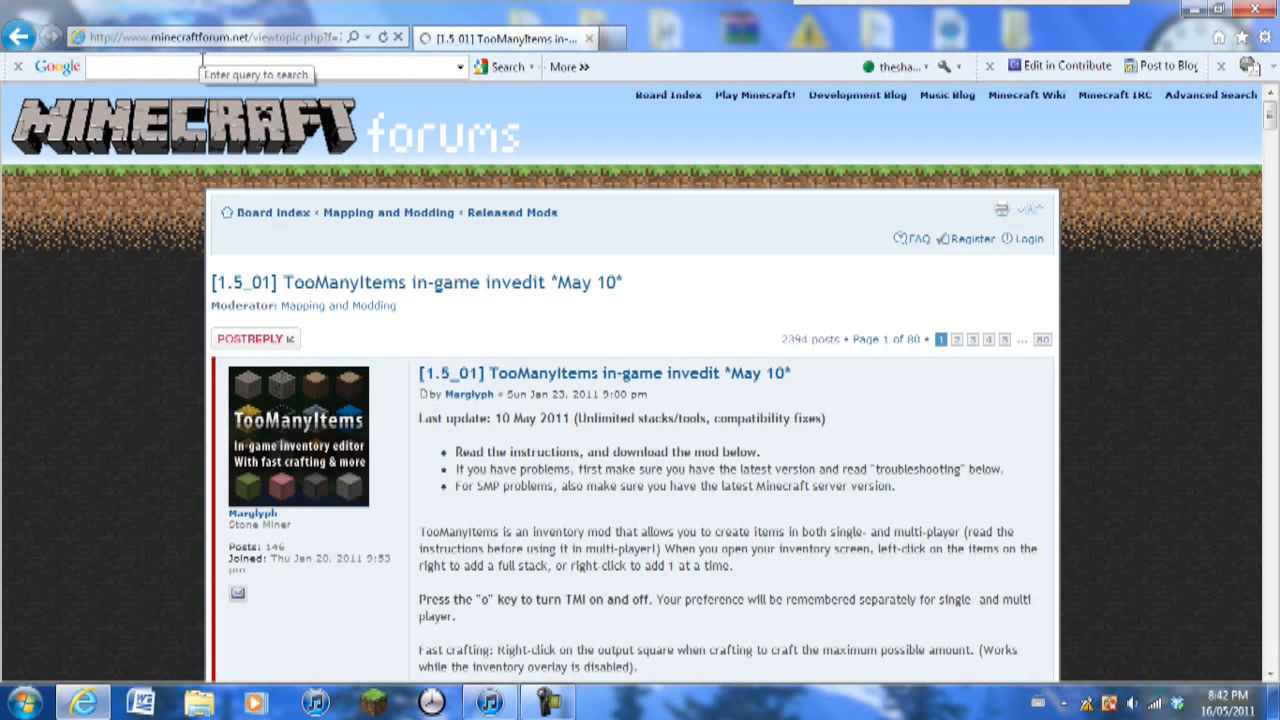
mouse_move(318, 56)
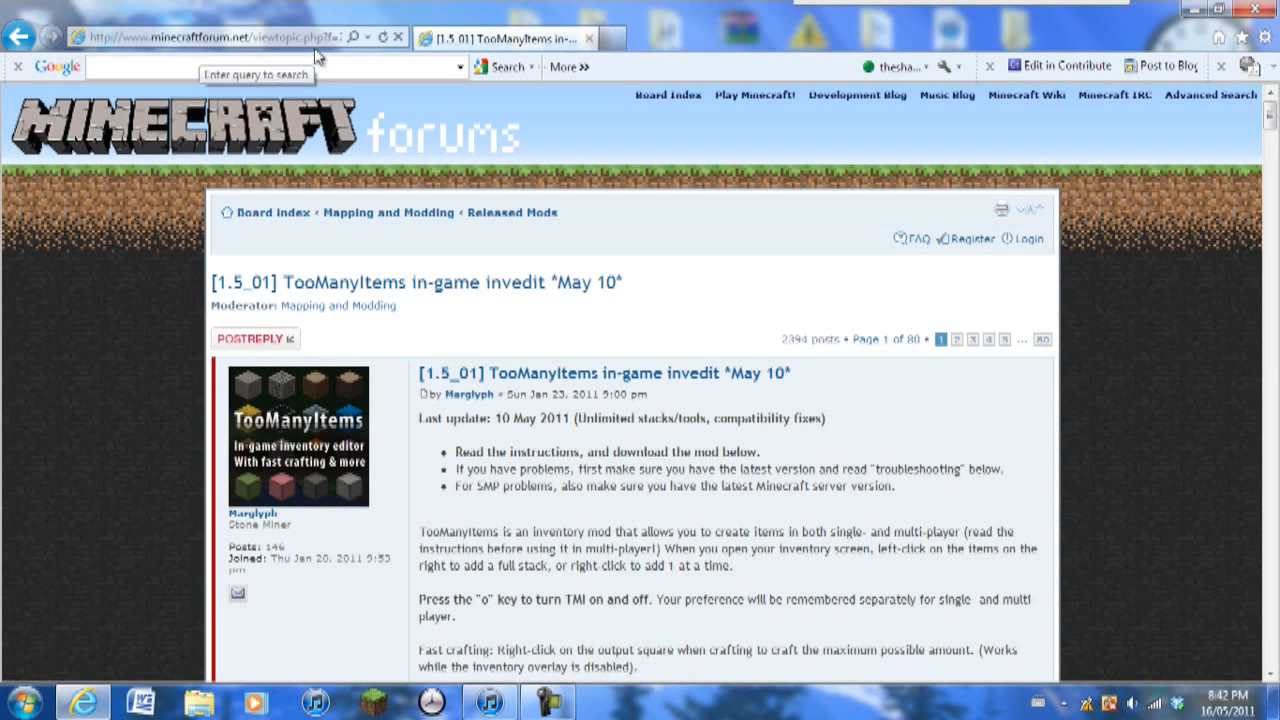
mouse_move(1274, 124)
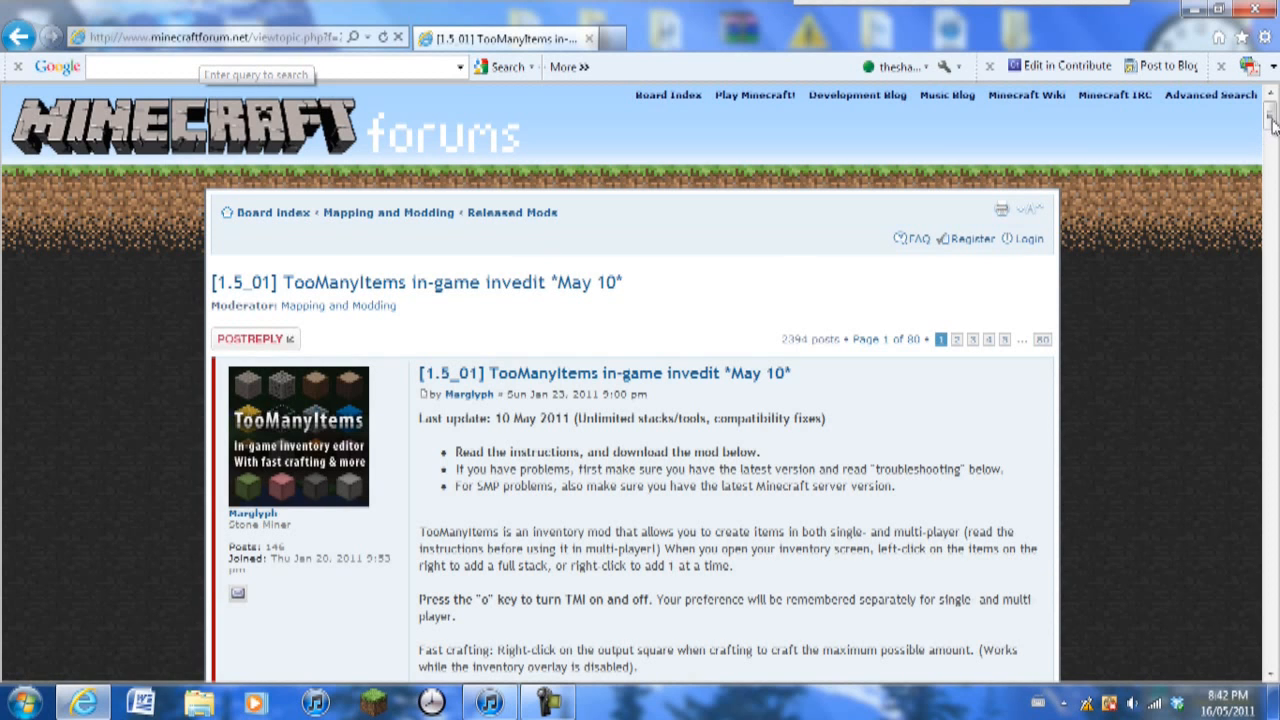
scroll(down, 3)
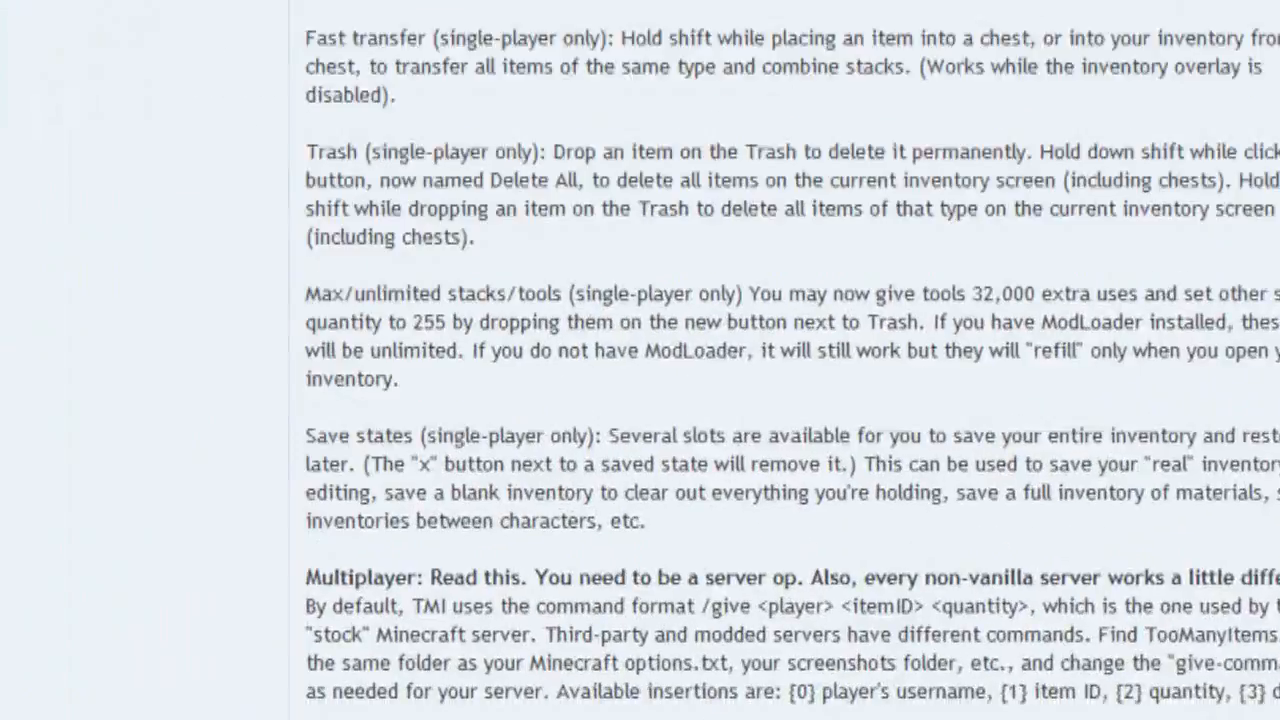
scroll(down, 3)
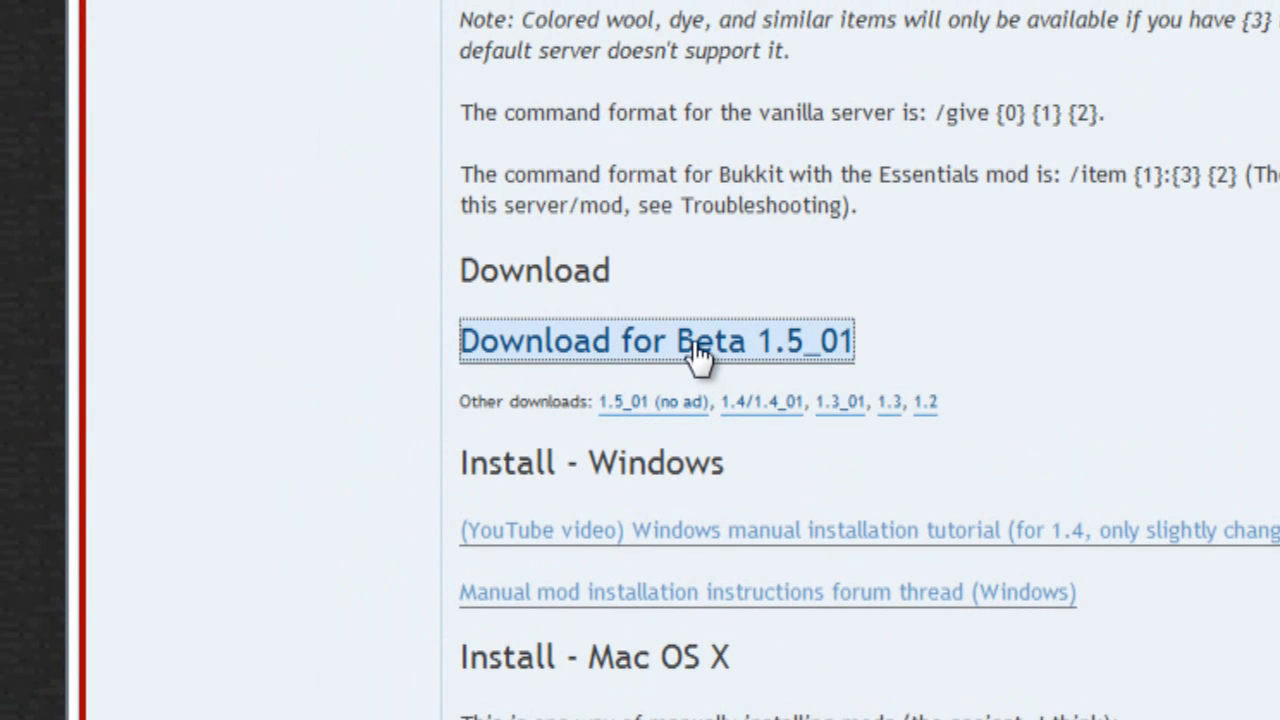
Step: Download TooManyItems2011_05_10.zip for Beta 1.5_01 and save it to the Desktop
click(656, 340)
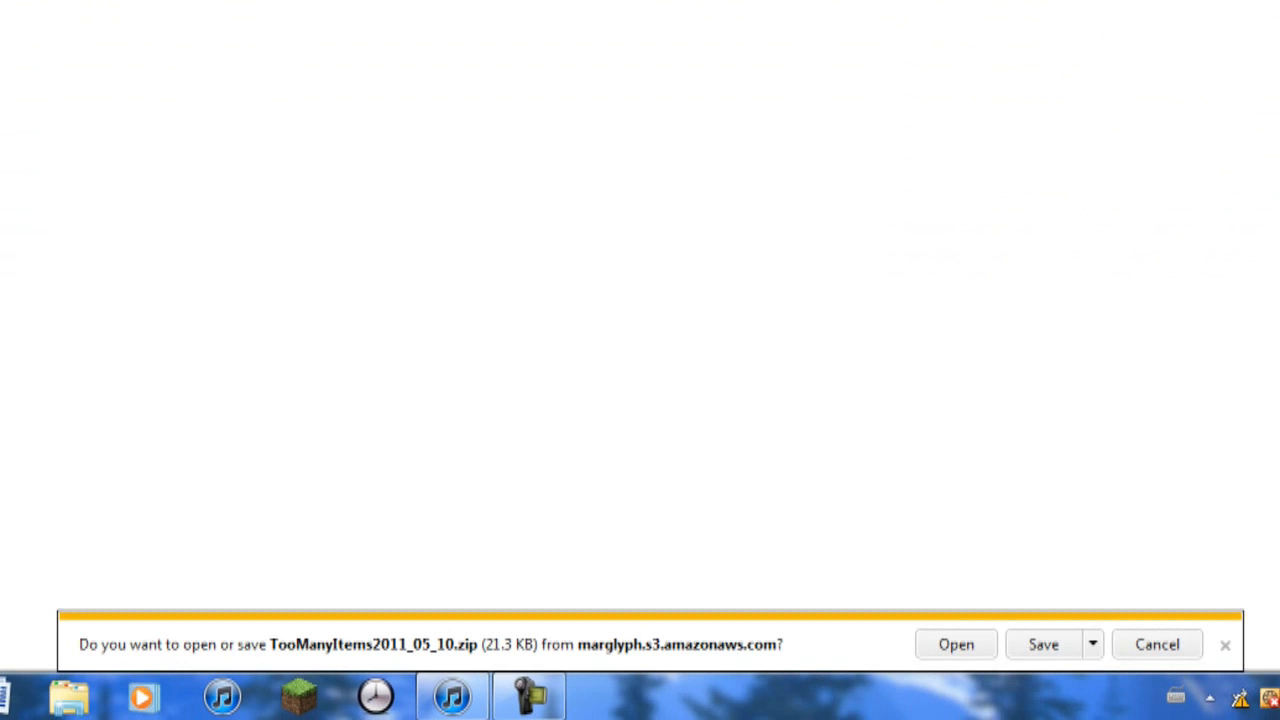
mouse_move(1096, 442)
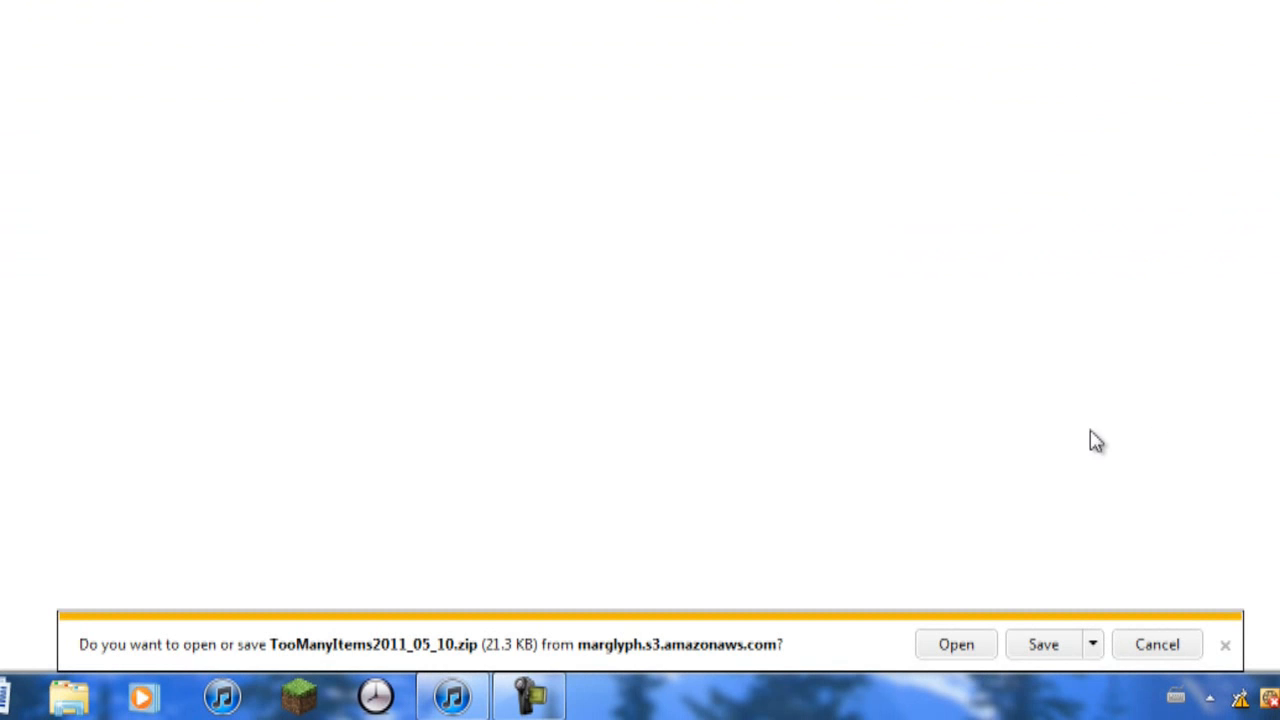
mouse_move(548, 608)
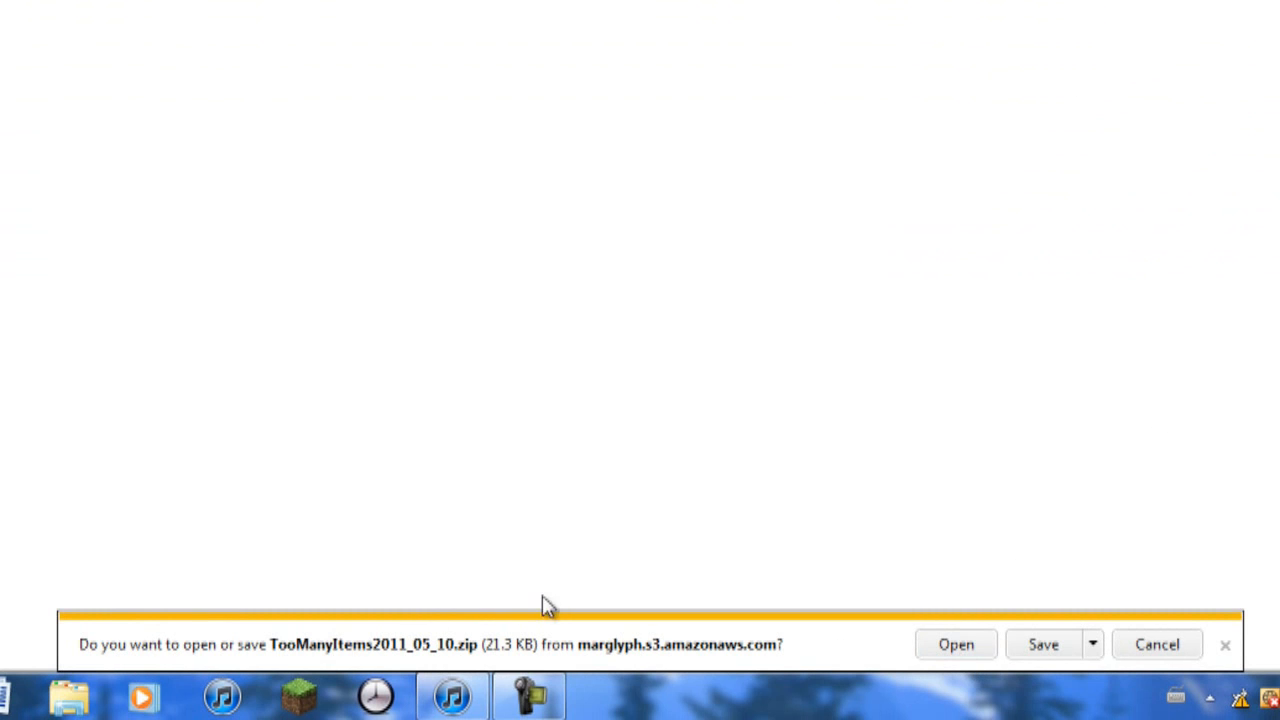
mouse_move(1100, 636)
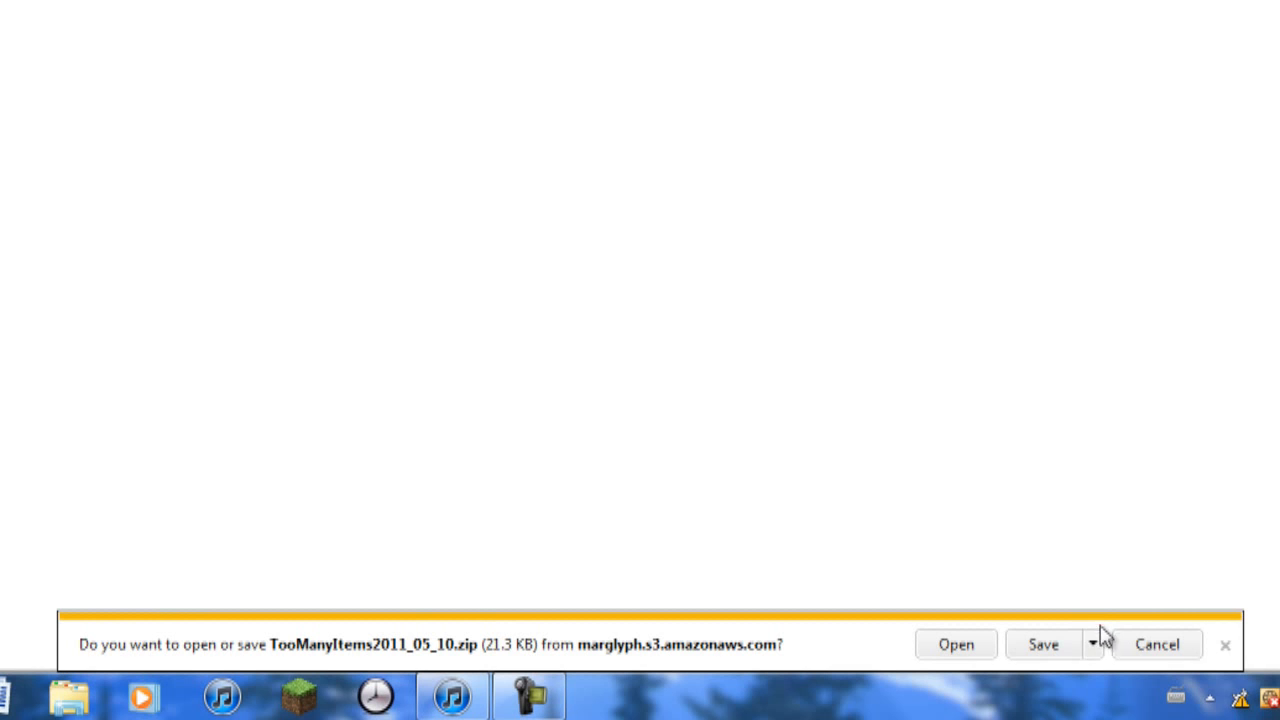
mouse_move(1170, 624)
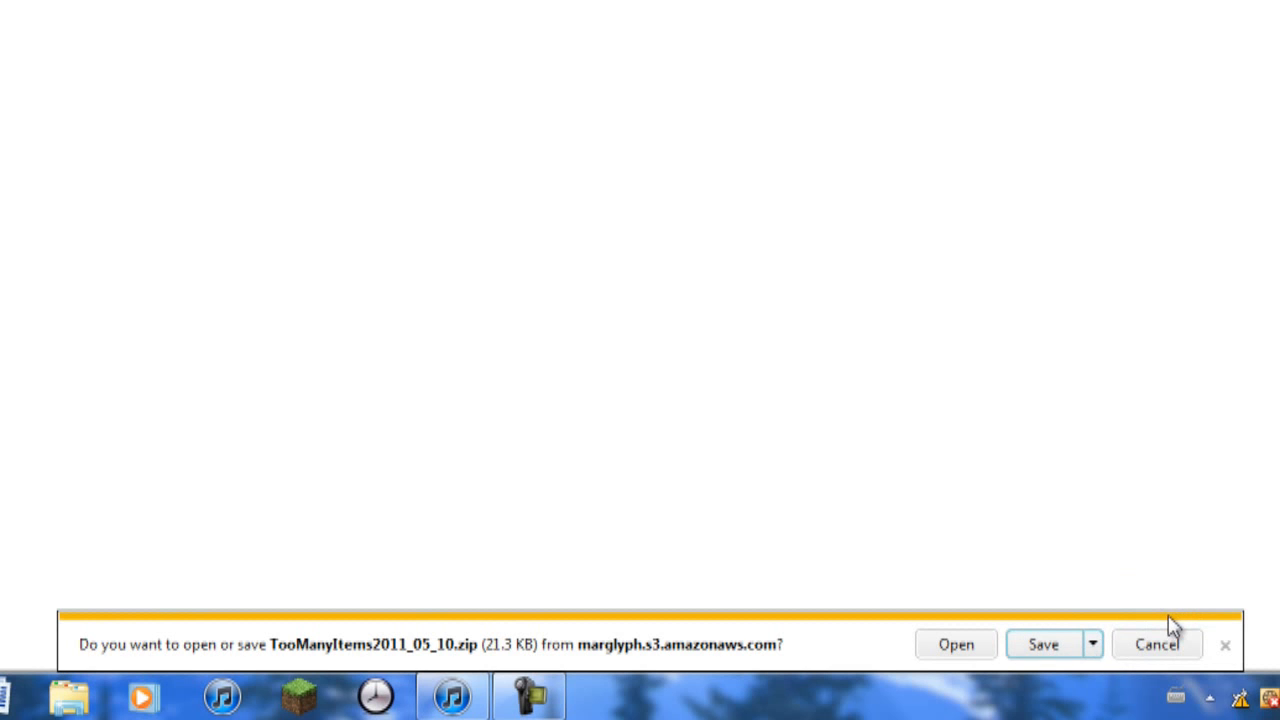
click(1044, 644)
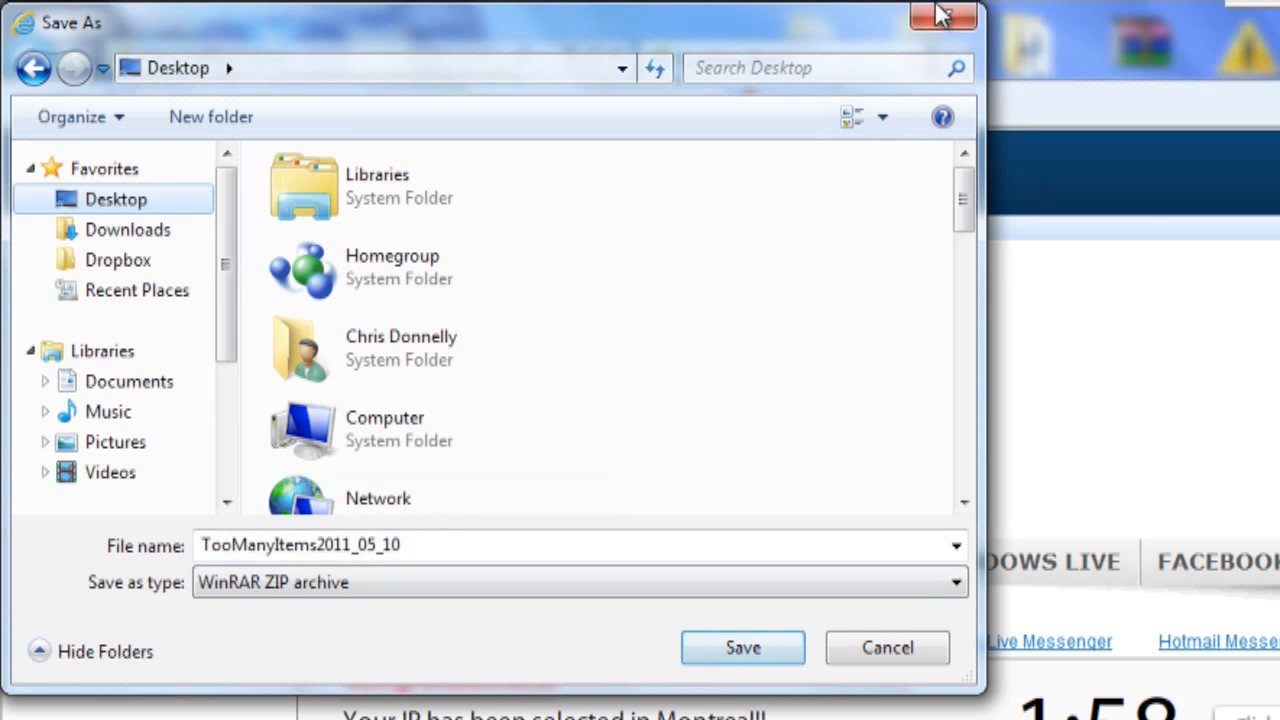
click(940, 16)
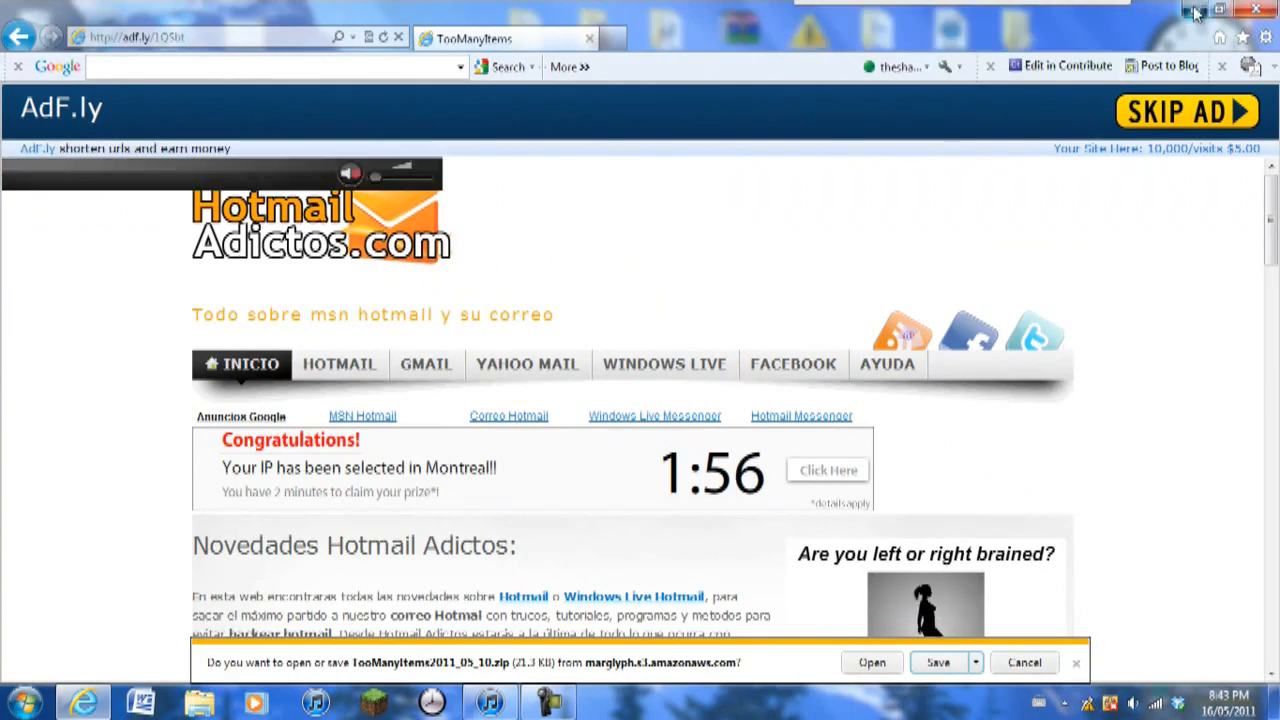
Step: Show the desktop and drag the TooManyItems zip icon toward the centre
click(1218, 10)
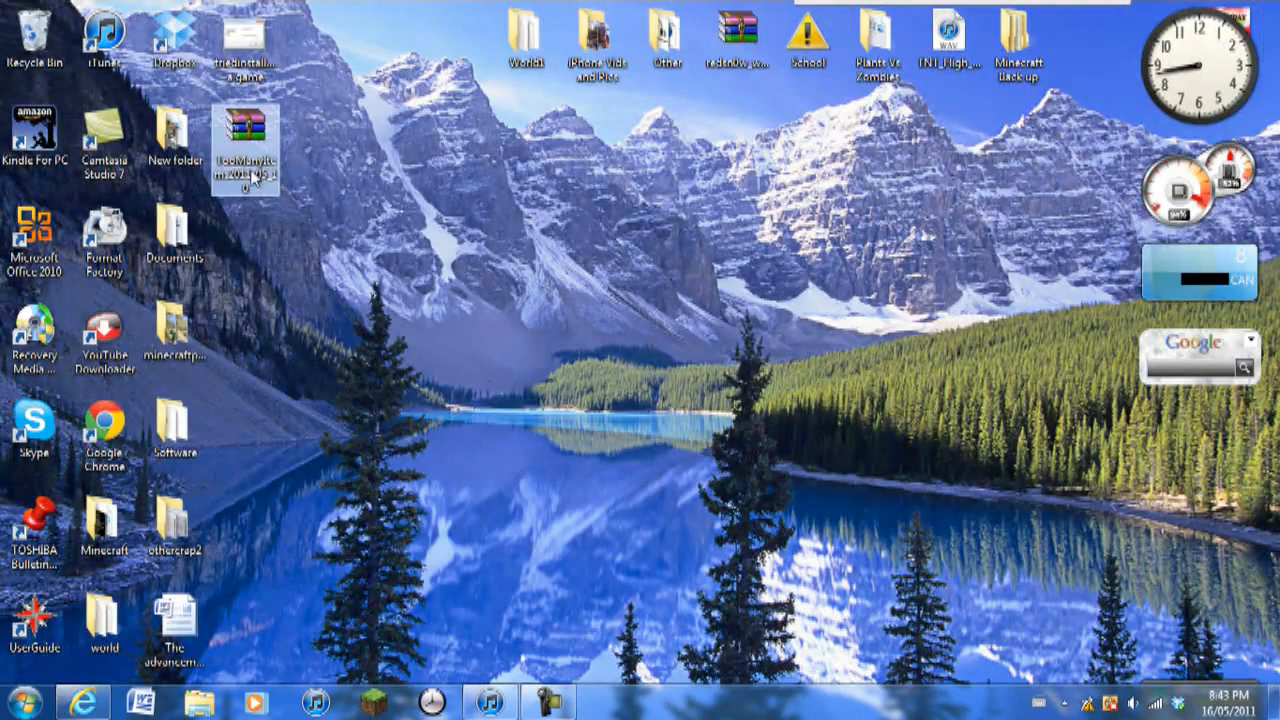
drag(244, 148, 668, 340)
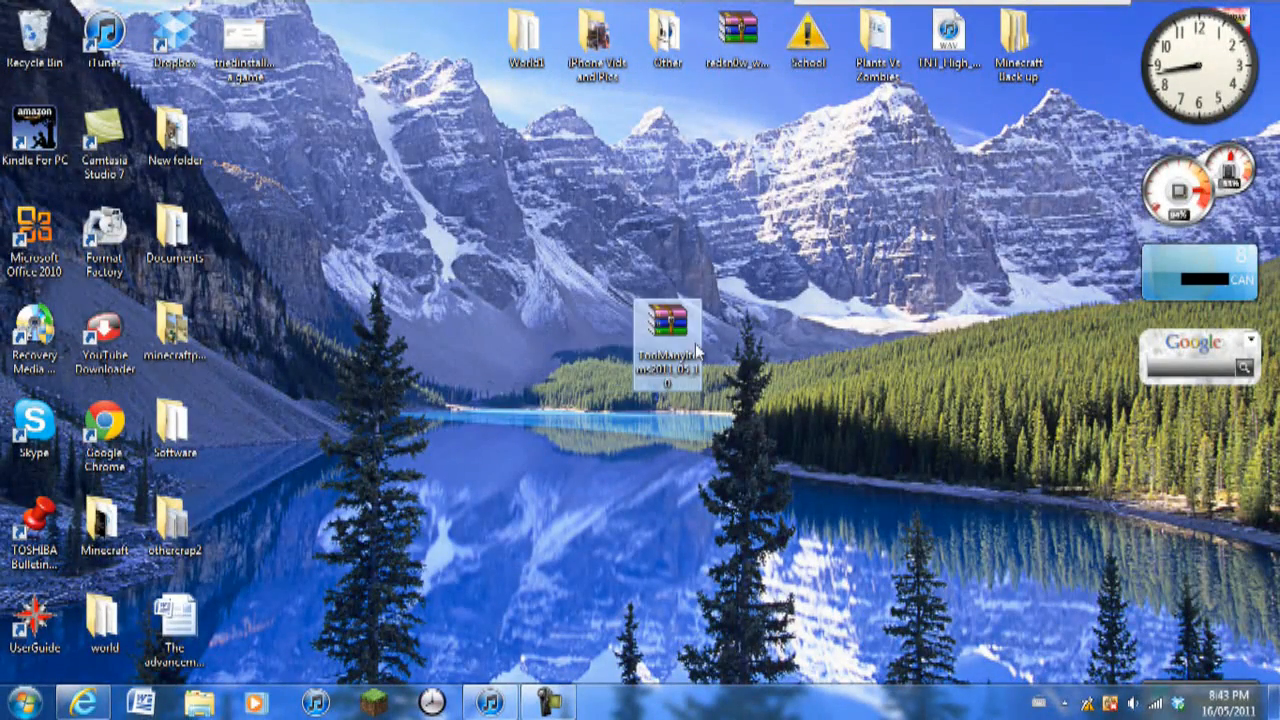
drag(668, 330, 456, 324)
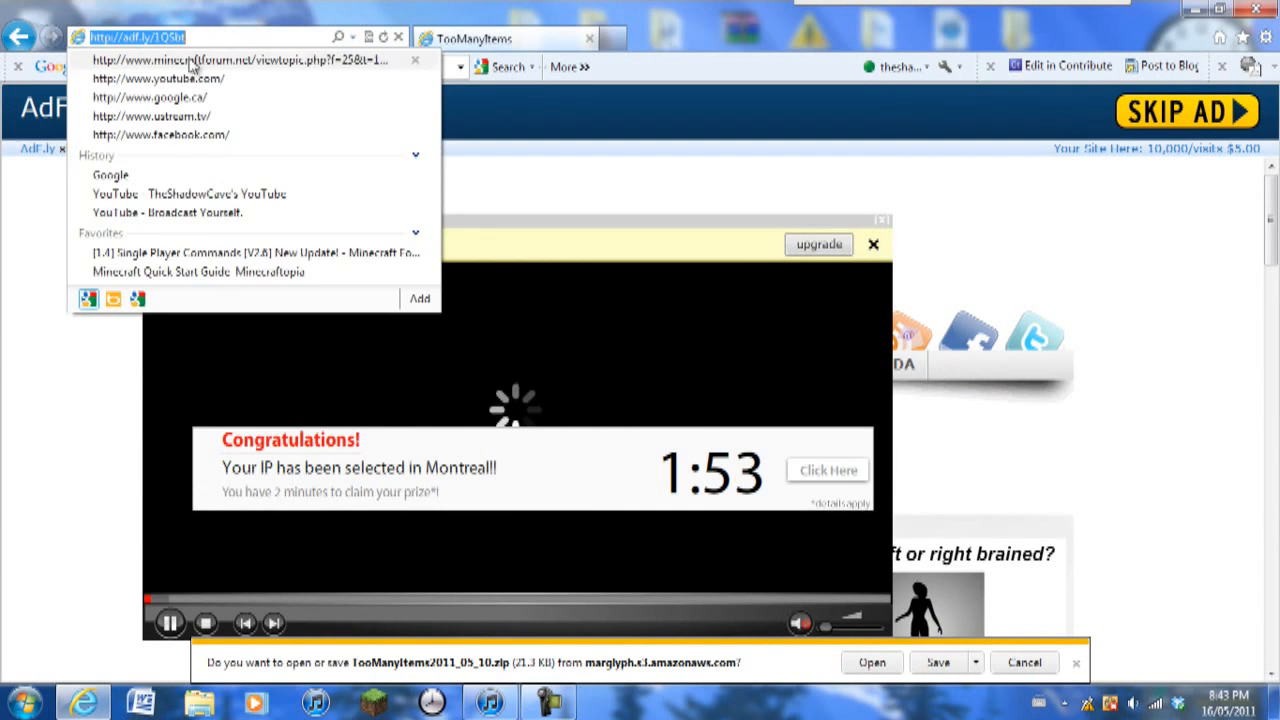
Step: Search Google for 'win' and reach RARLAB's WinRAR download page
click(150, 96)
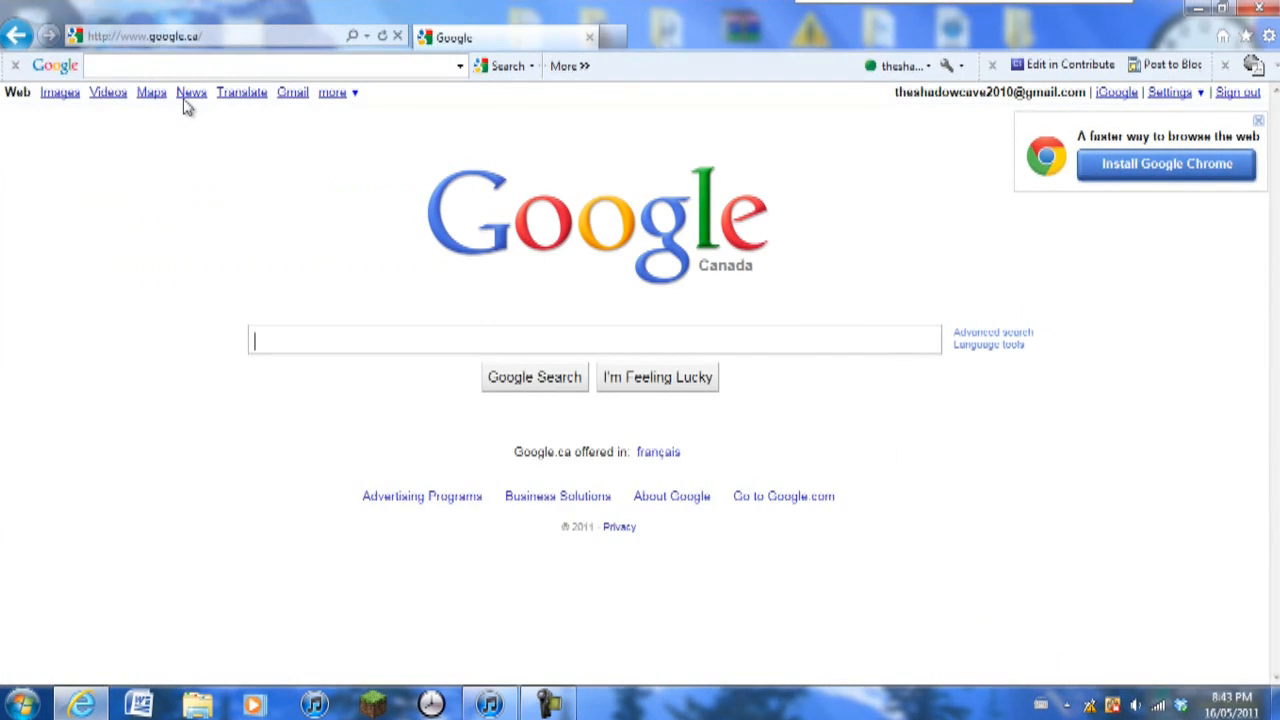
text(winrar download)
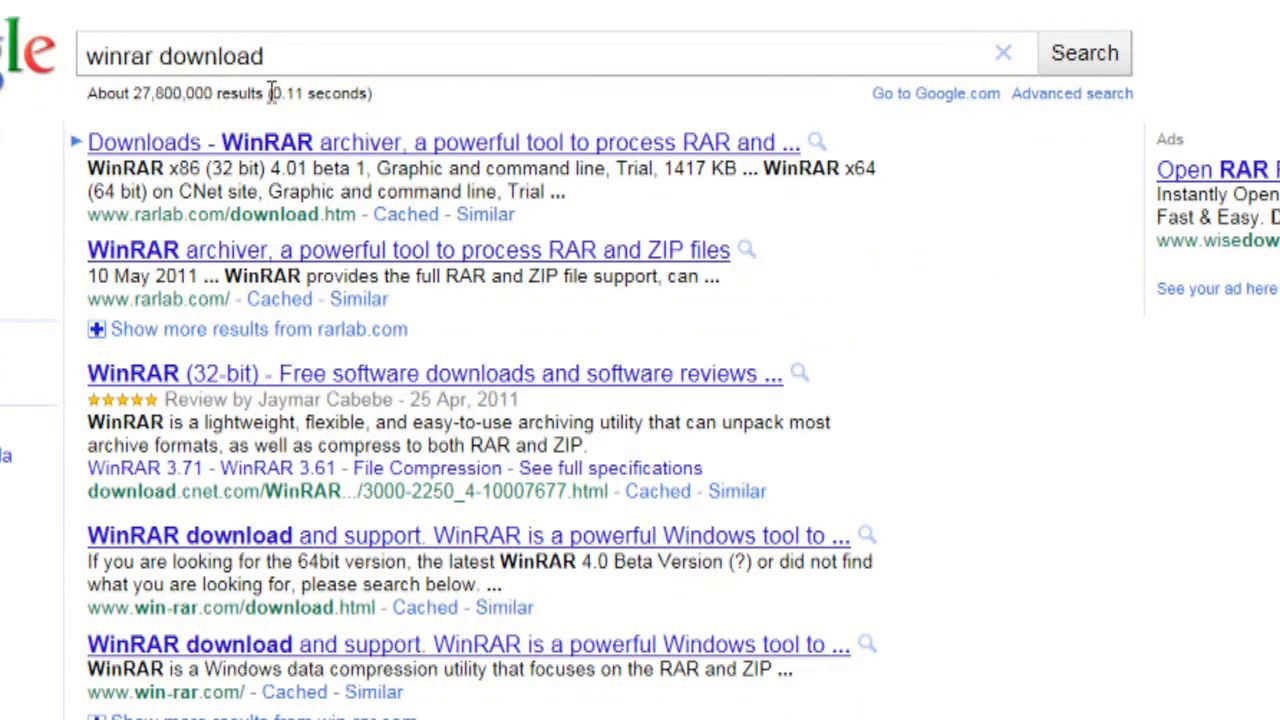
mouse_move(300, 150)
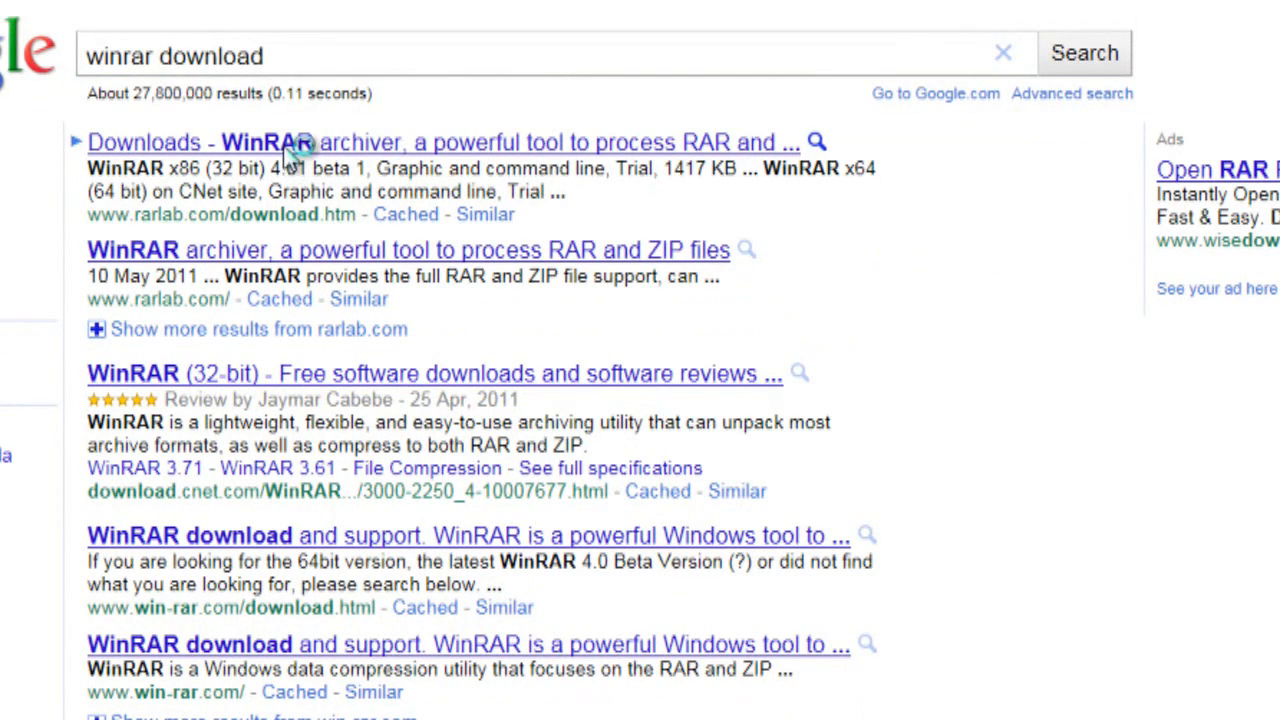
click(290, 142)
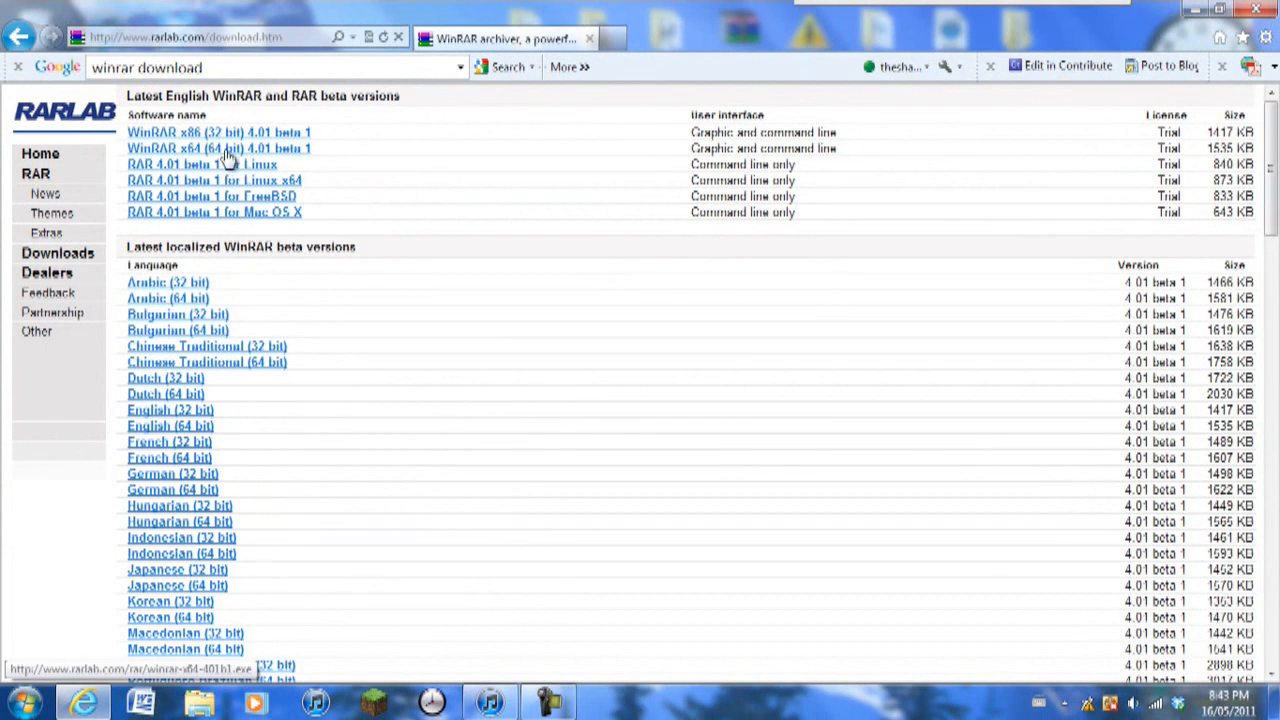
mouse_move(310, 152)
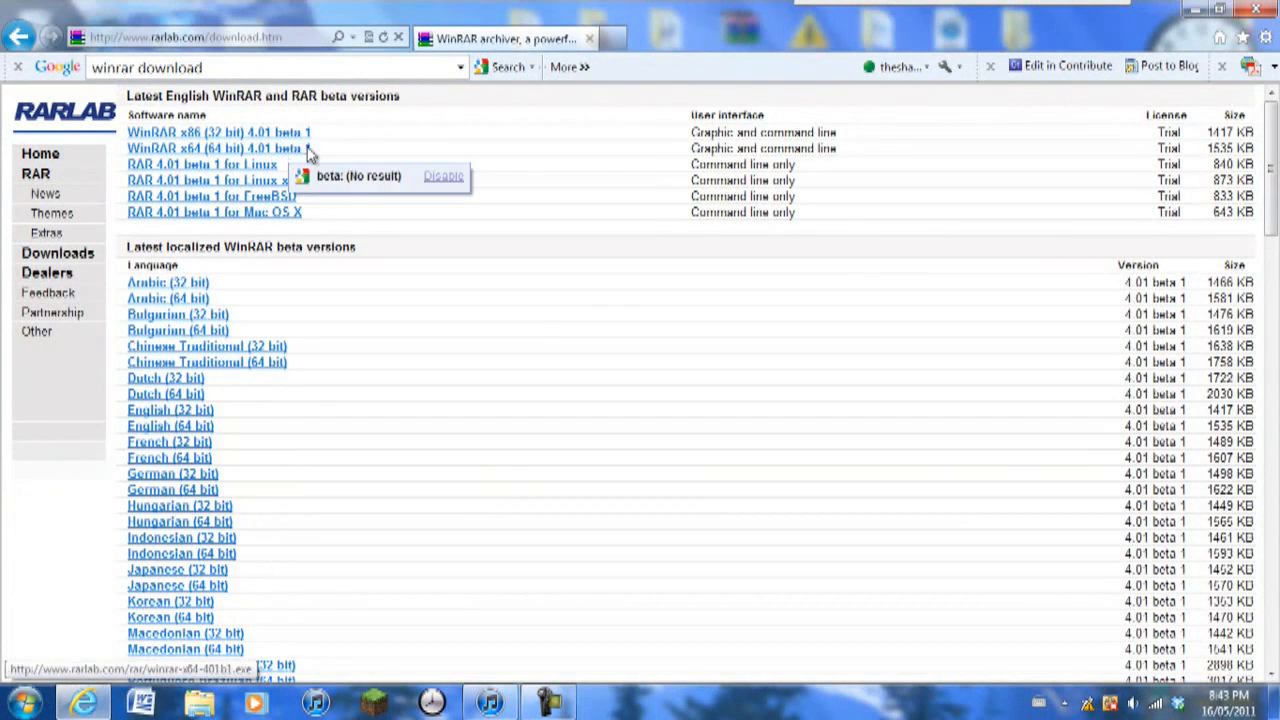
mouse_move(230, 258)
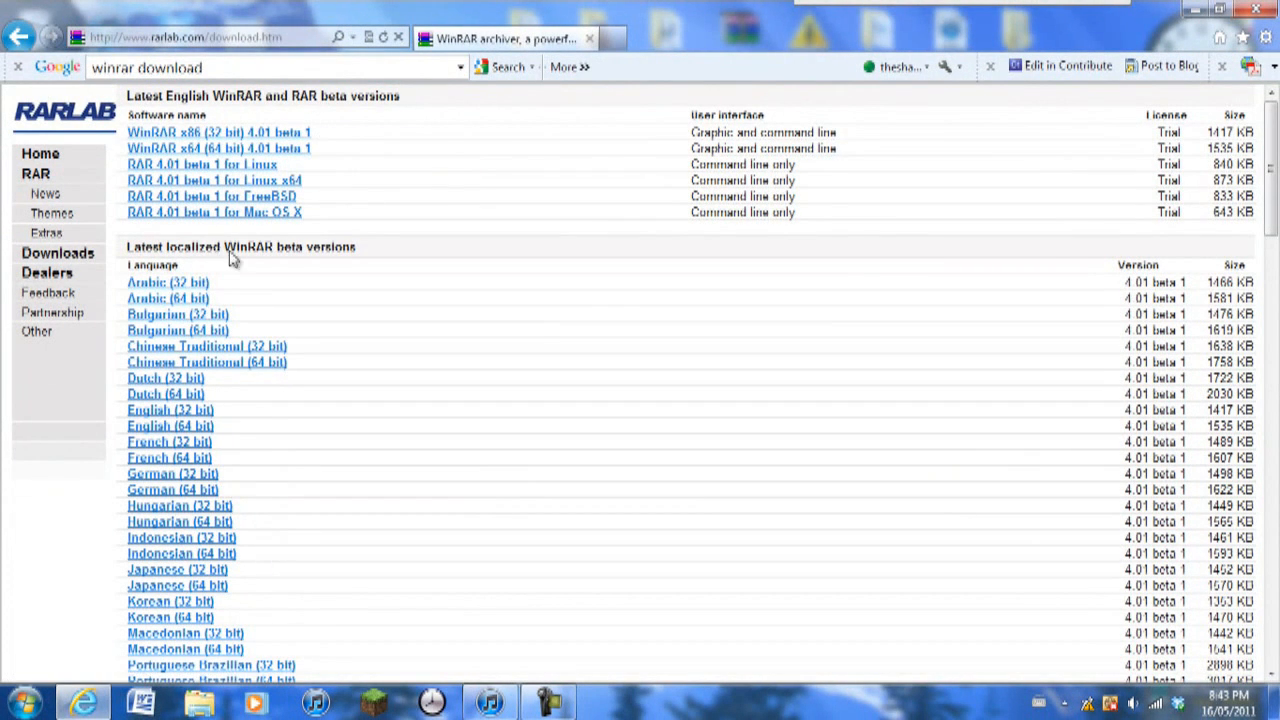
Step: Return to the TooManyItems forum thread via recent addresses, then close Internet Explorer
click(200, 36)
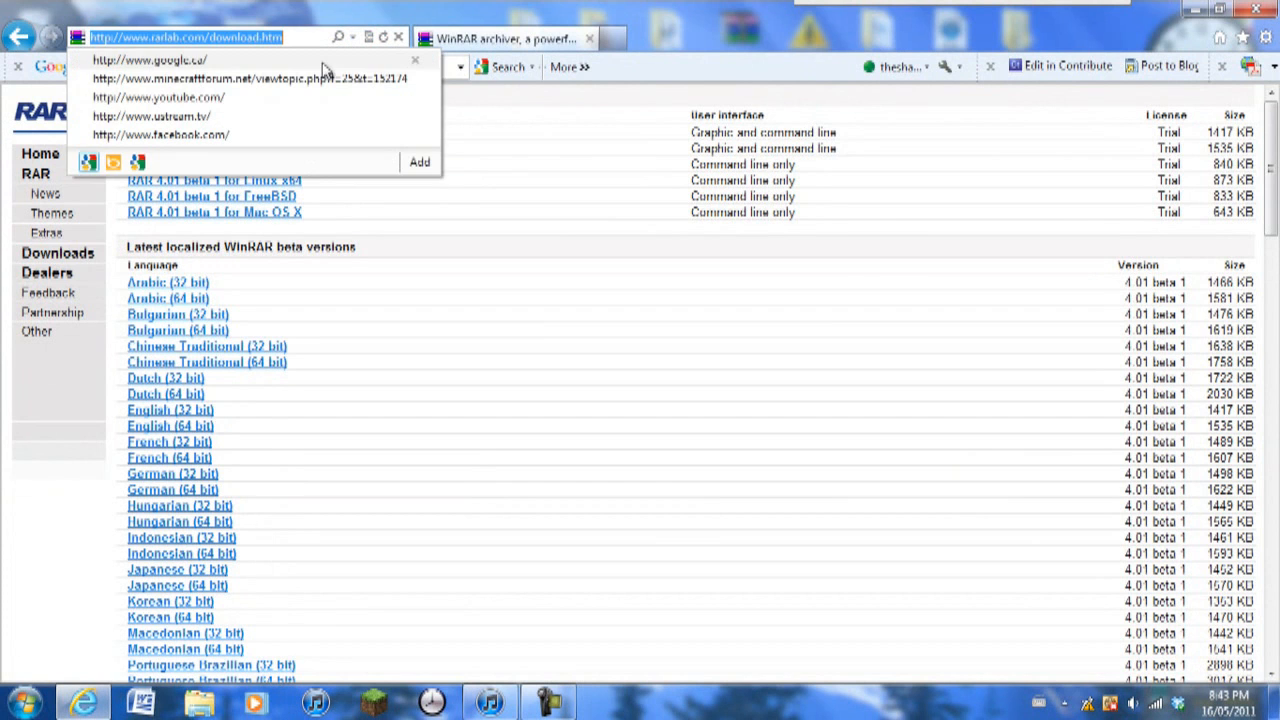
click(252, 78)
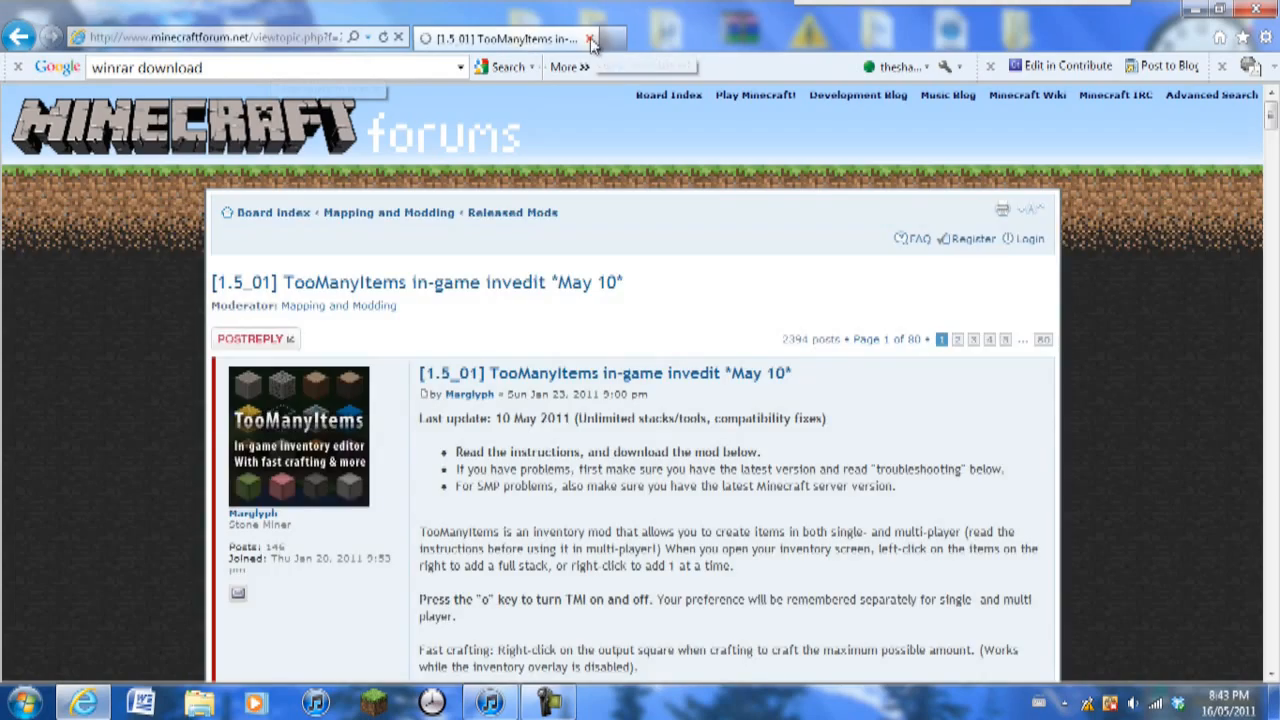
click(592, 40)
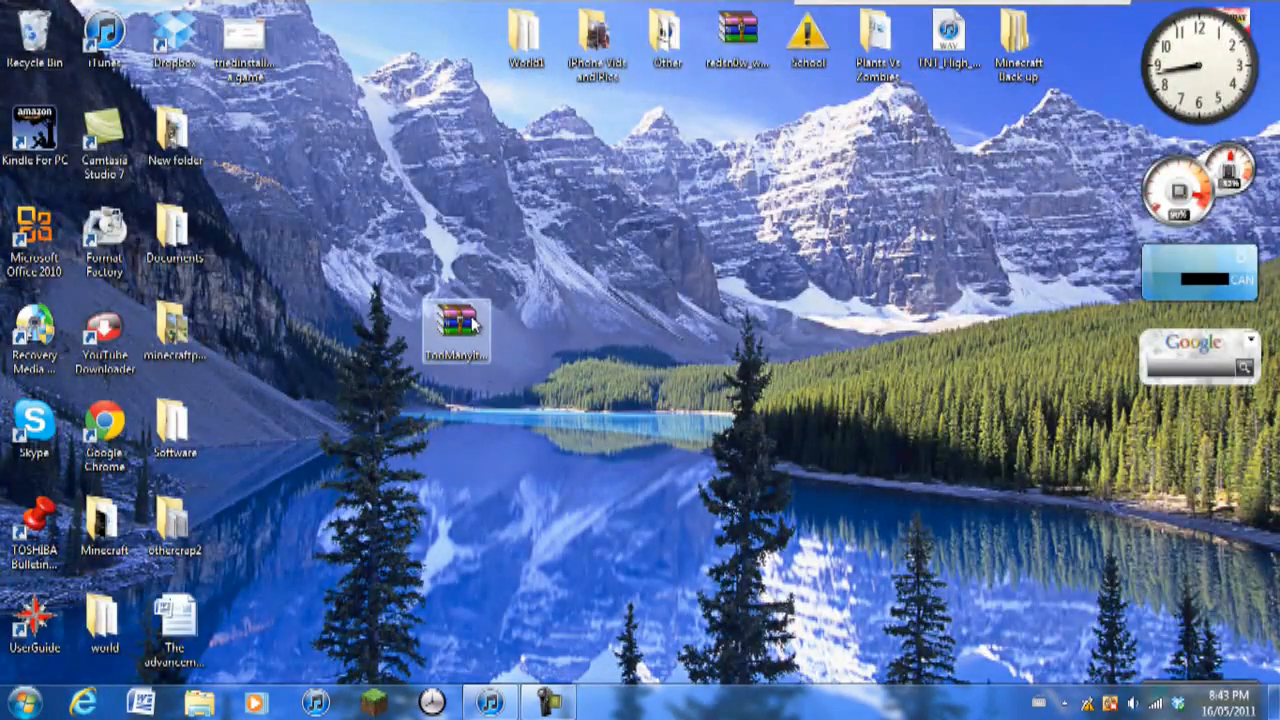
Step: Run %appdata% from Start search to reach the AppData Roaming folder
click(30, 700)
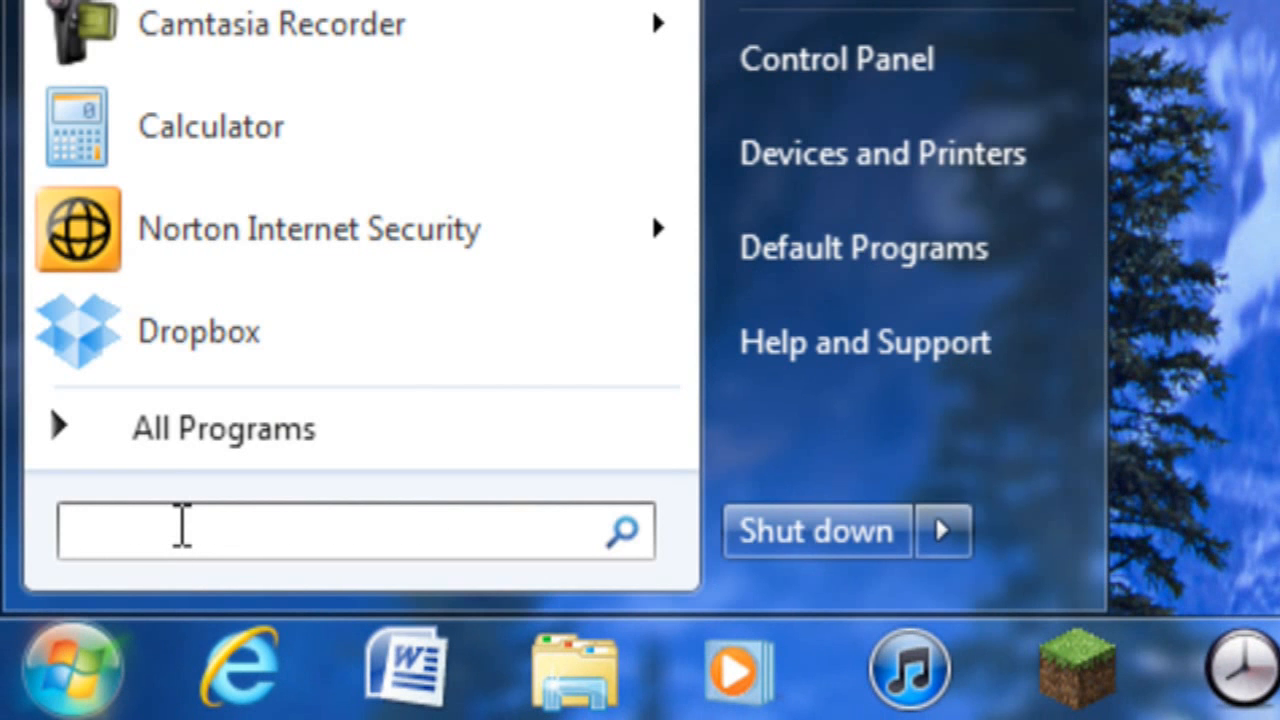
text(%appdata%)
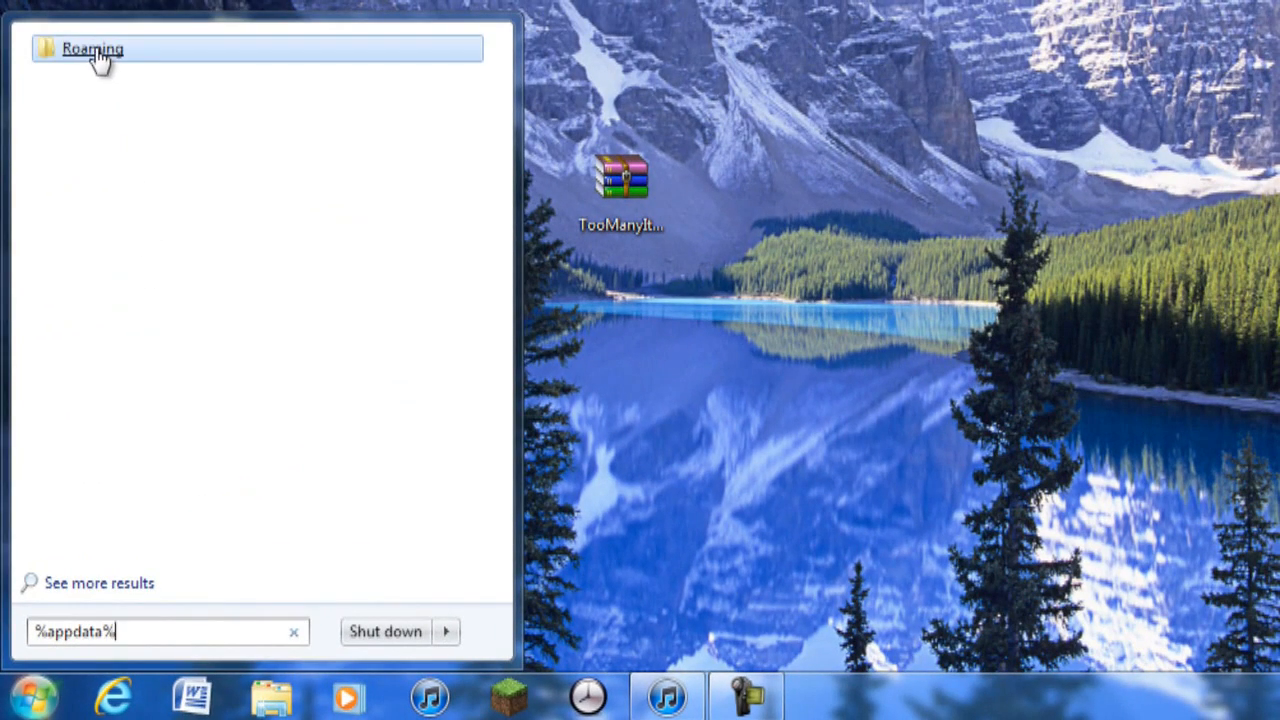
click(92, 48)
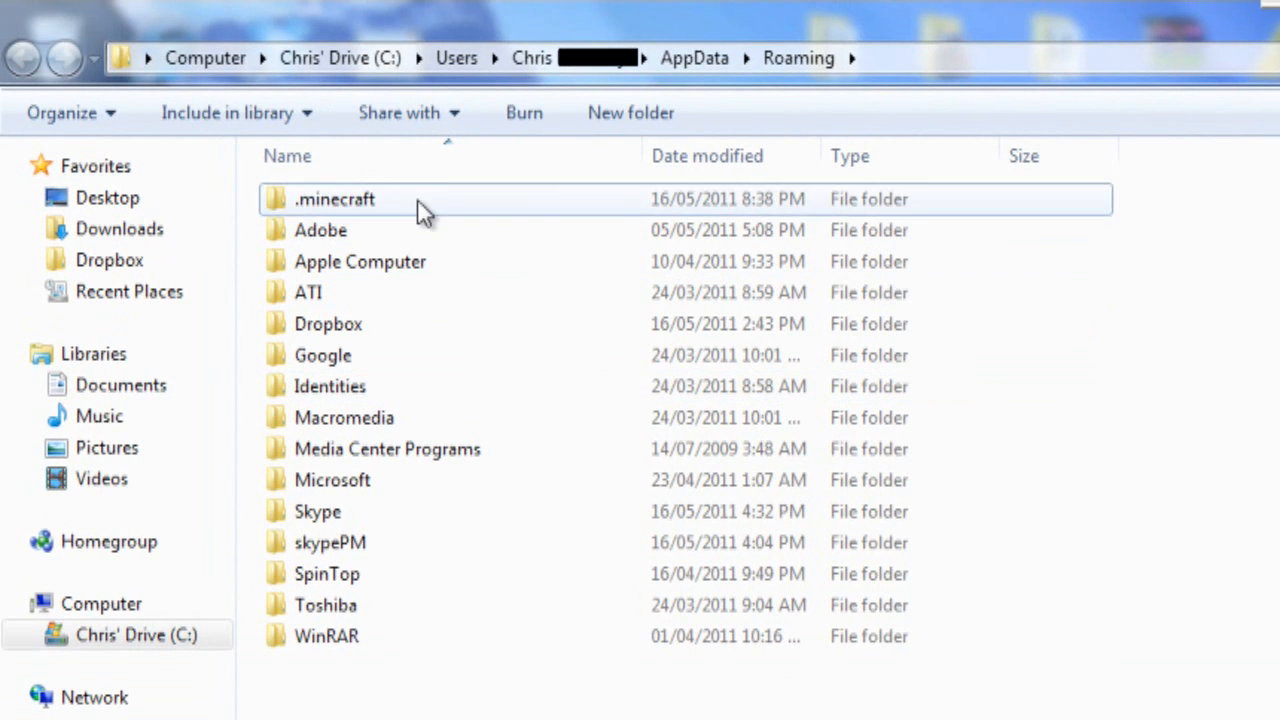
Step: Browse into .minecraft, peek at saves, then enter the bin folder holding minecraft.jar
click(334, 200)
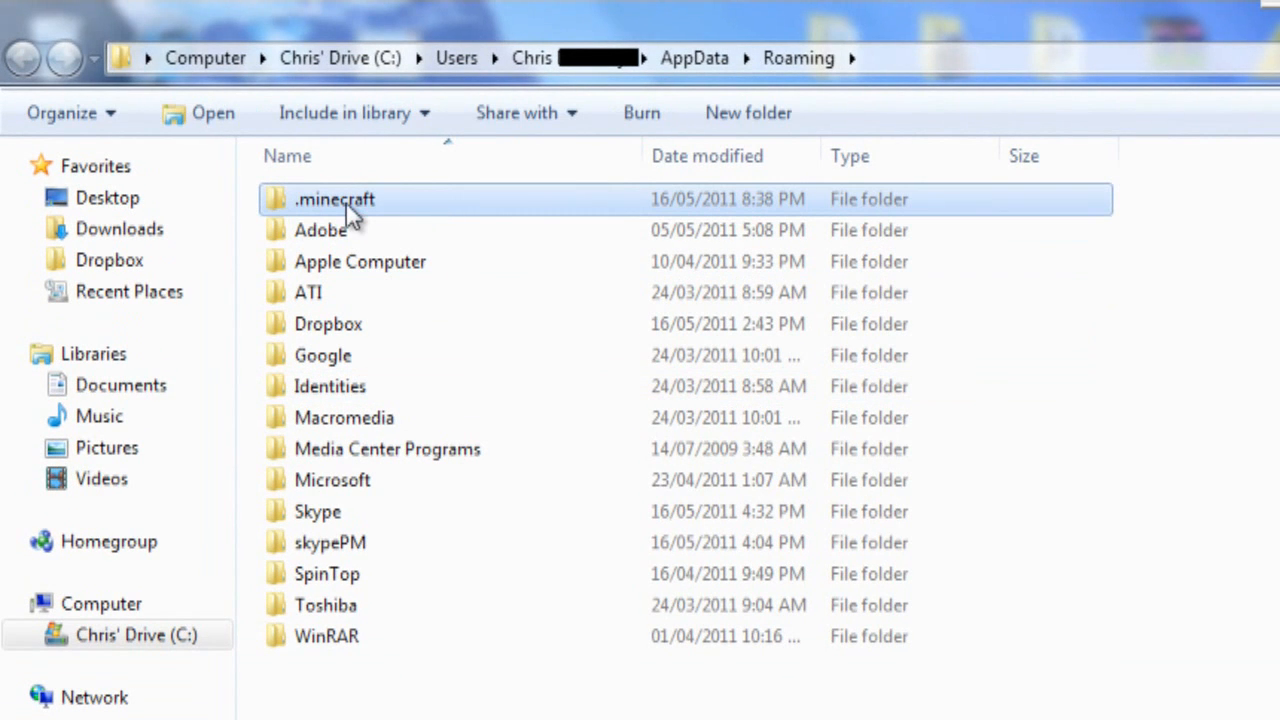
double_click(334, 200)
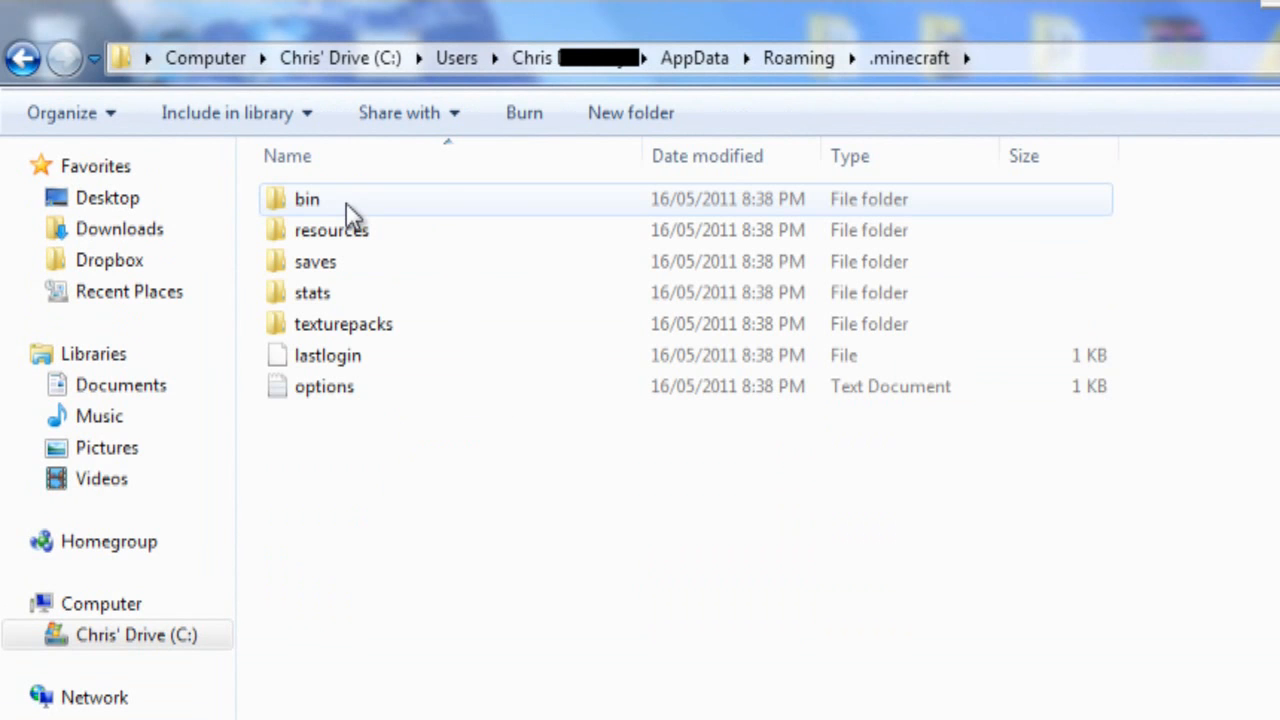
click(316, 260)
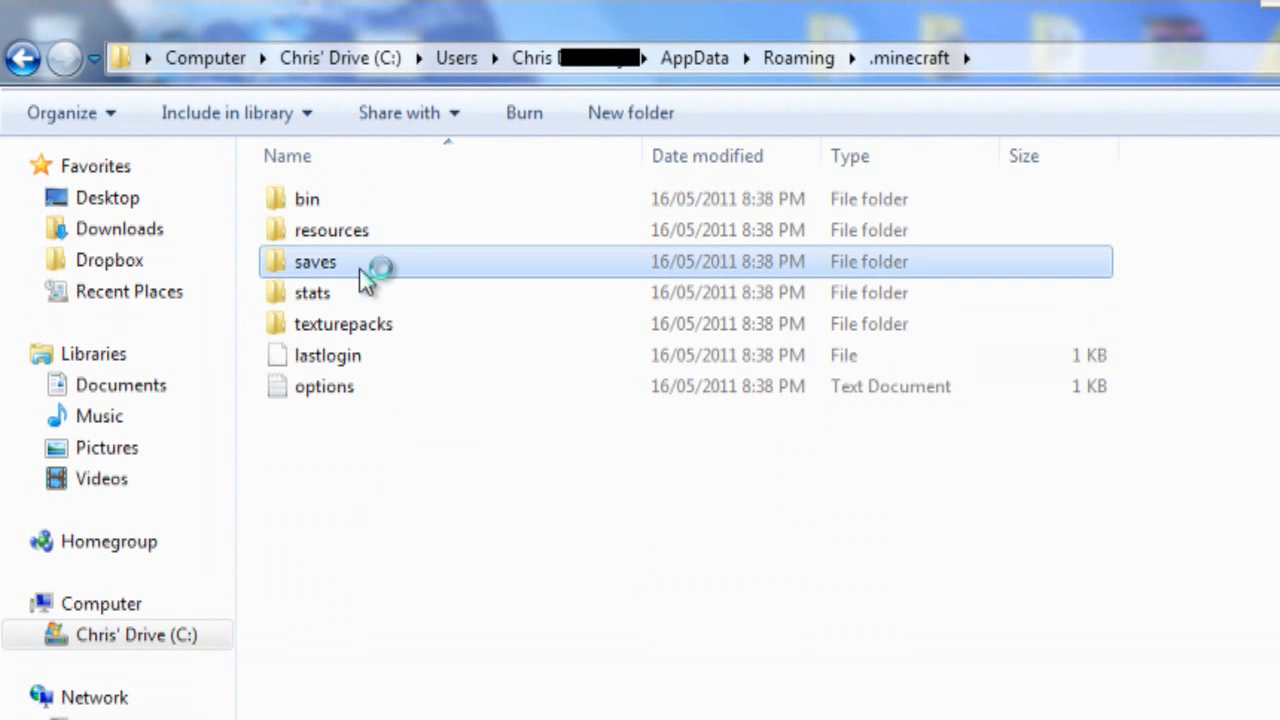
double_click(316, 260)
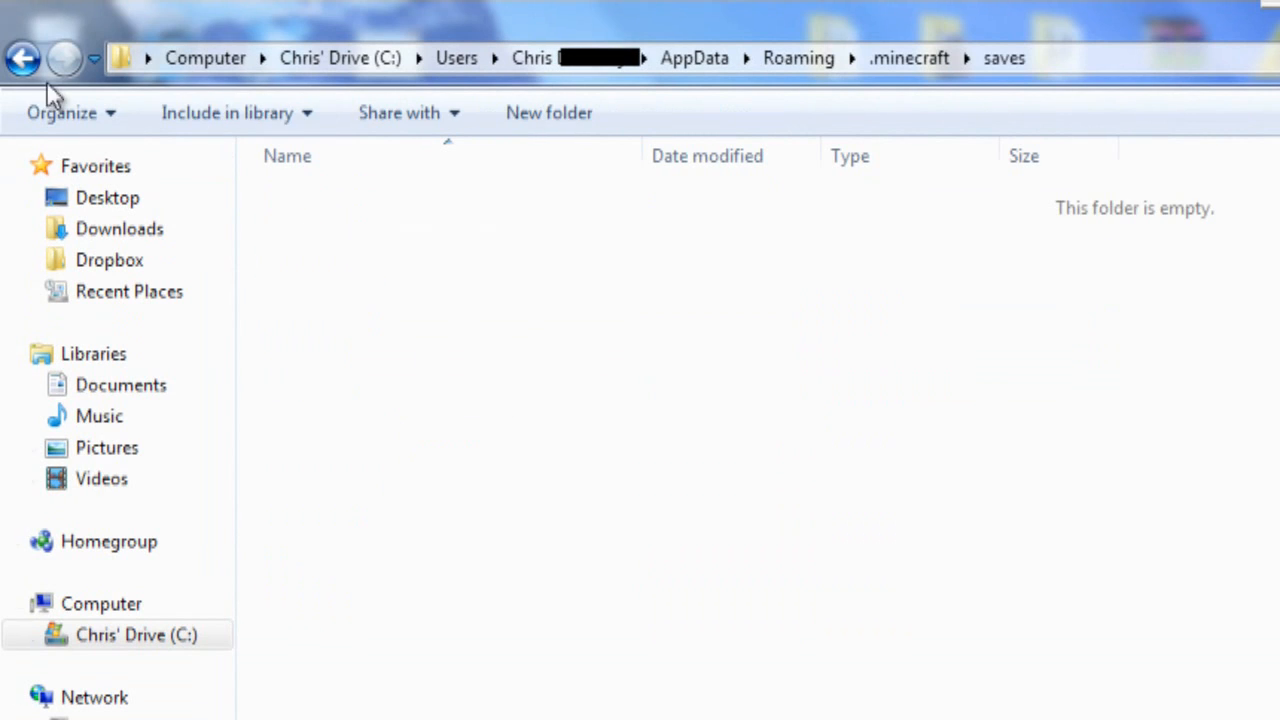
click(22, 58)
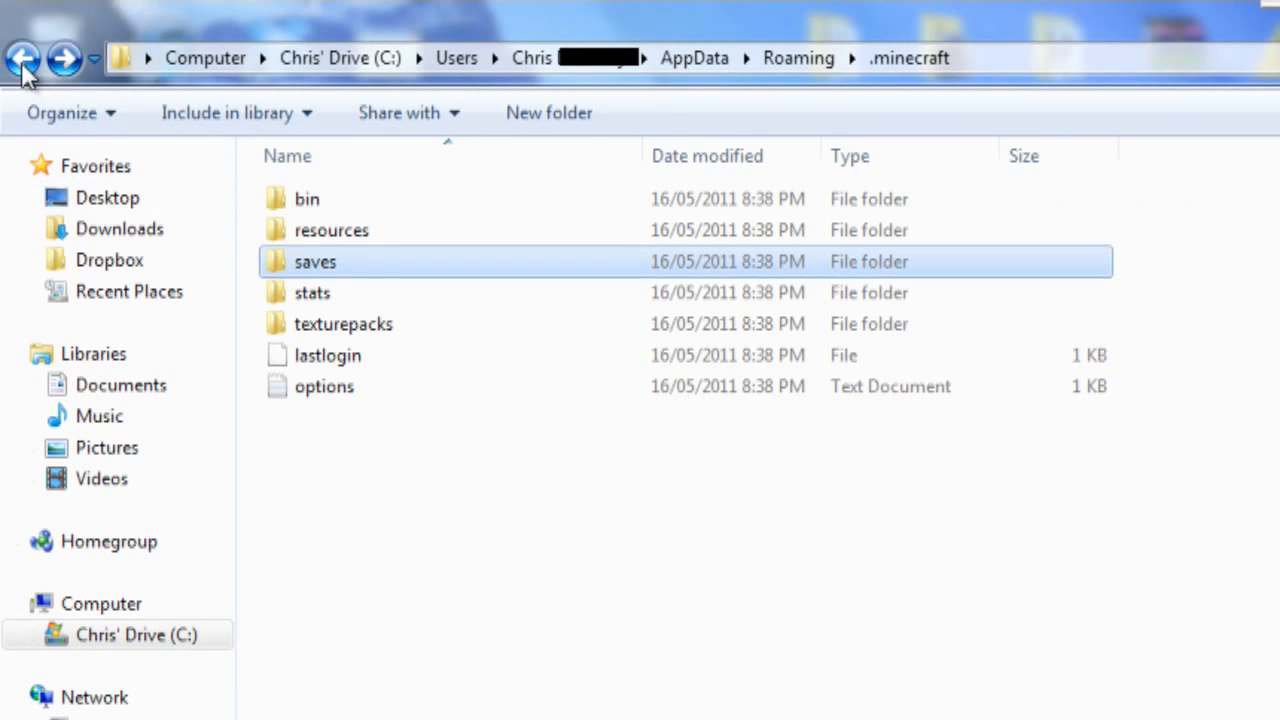
click(308, 198)
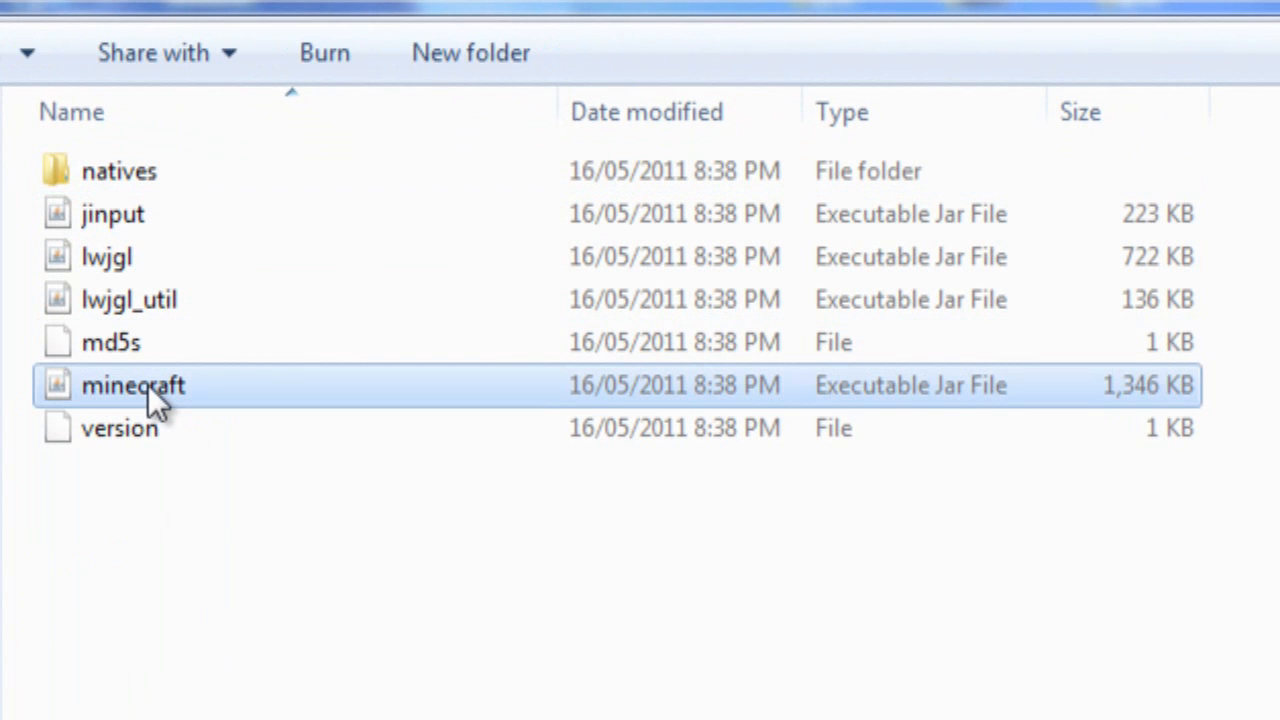
Step: Open minecraft.jar with WinRAR archiver and dismiss the licence reminder
right_click(132, 386)
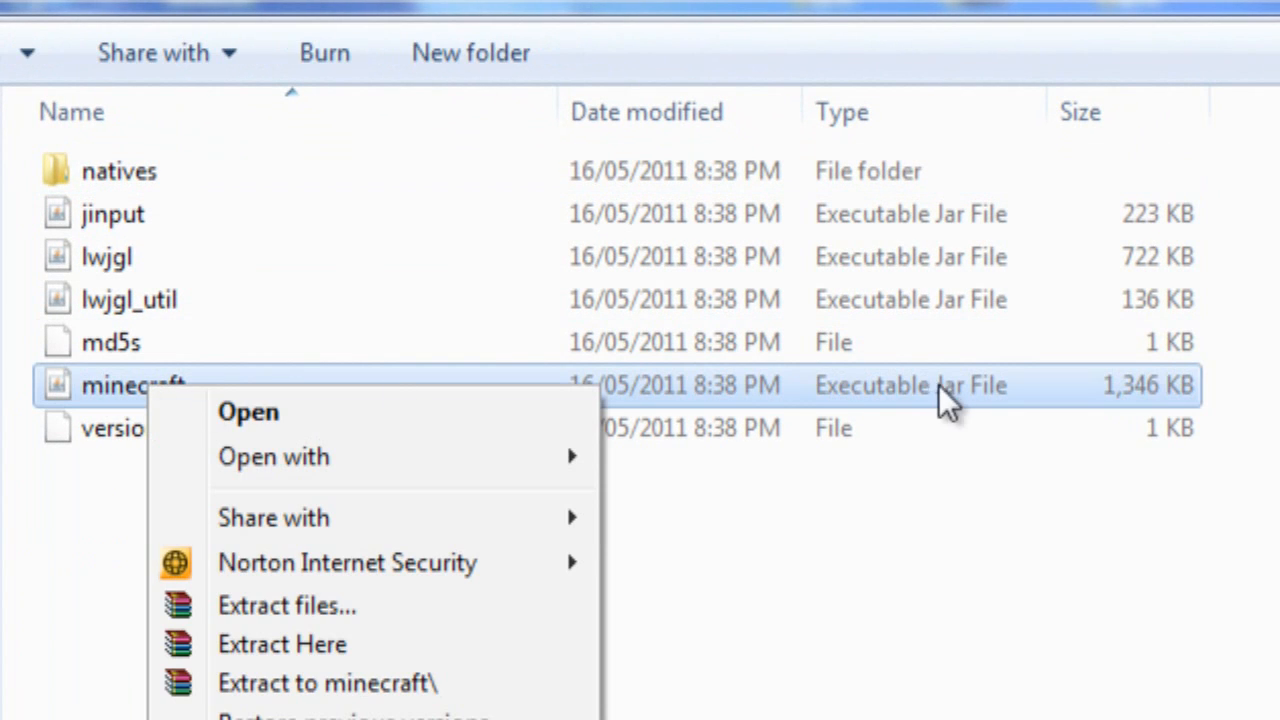
mouse_move(410, 518)
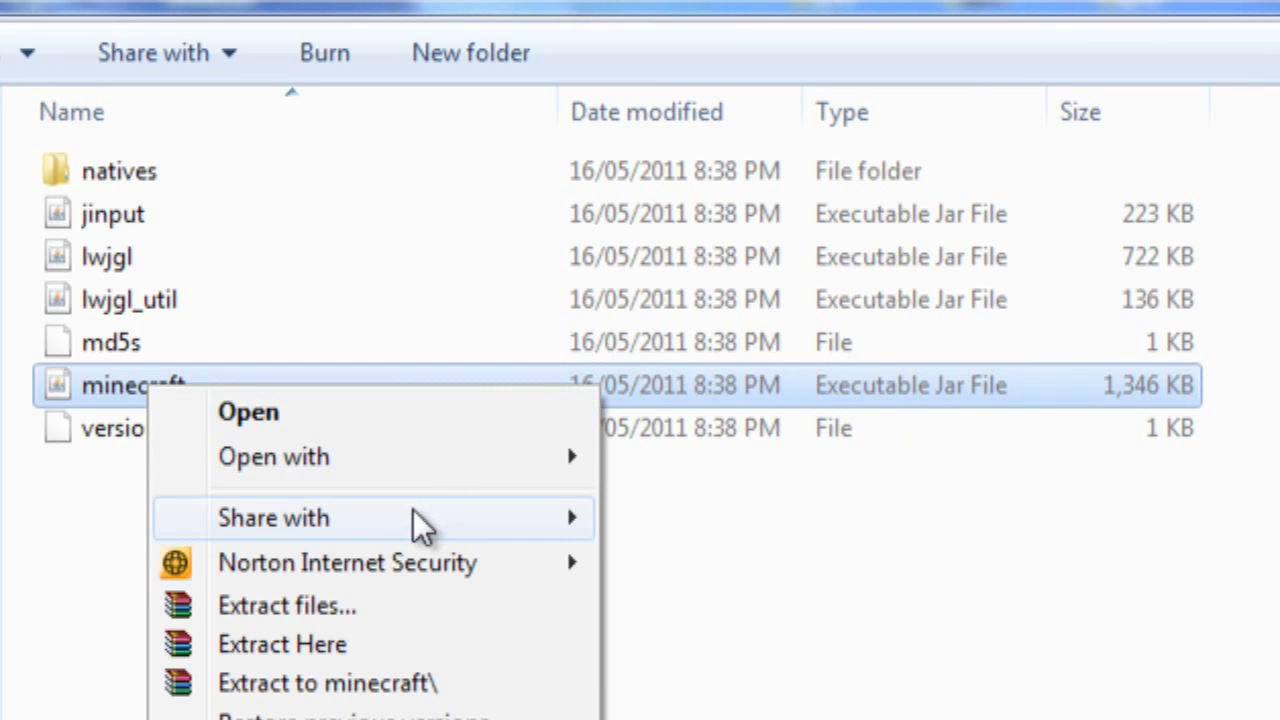
click(274, 456)
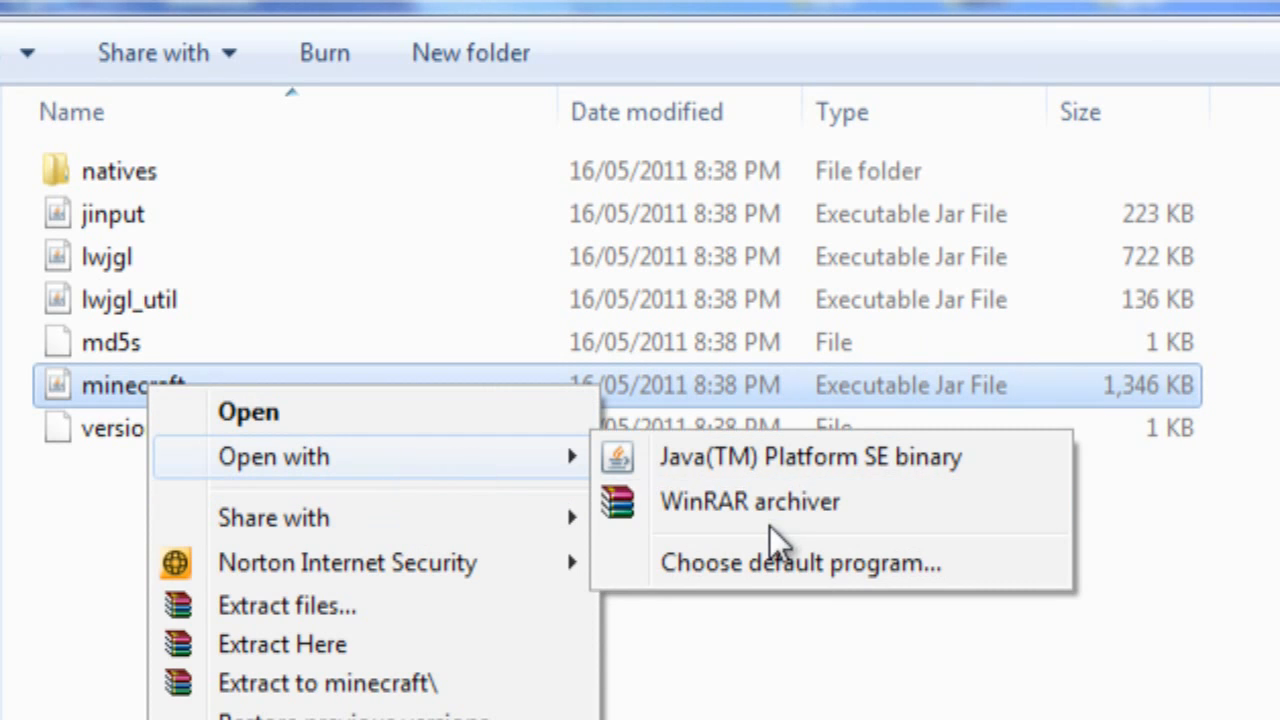
click(810, 456)
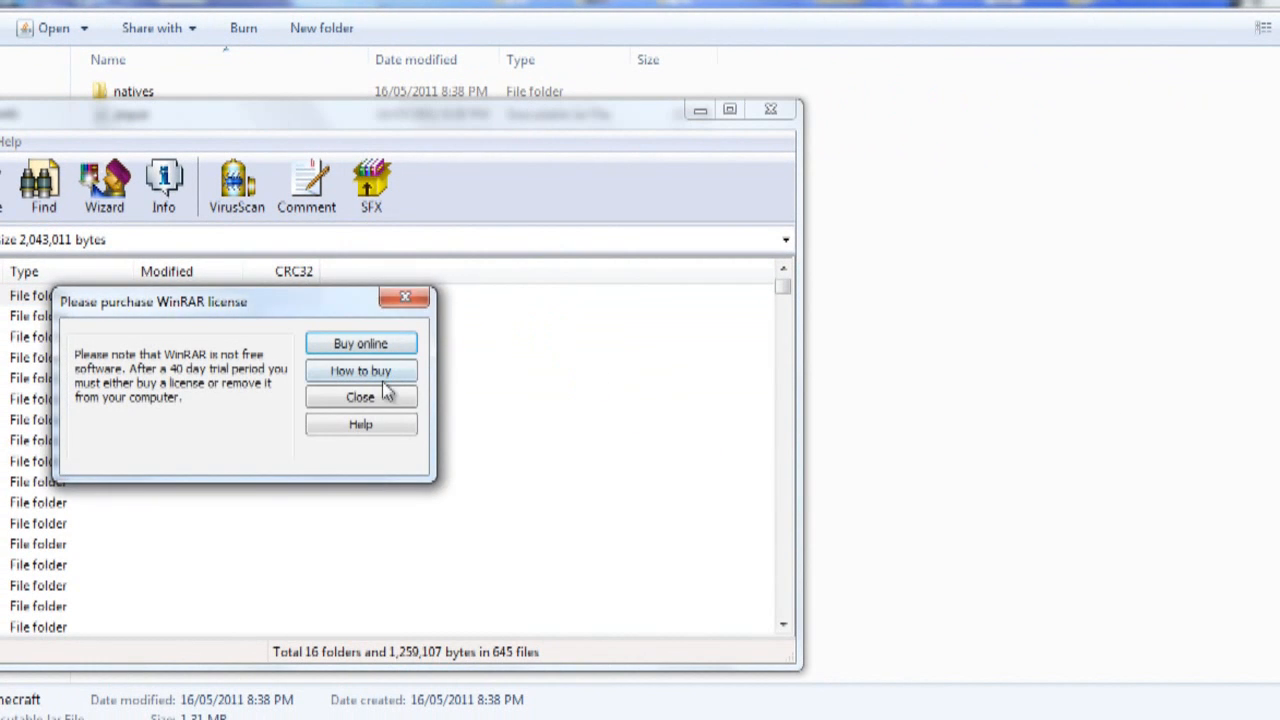
click(360, 396)
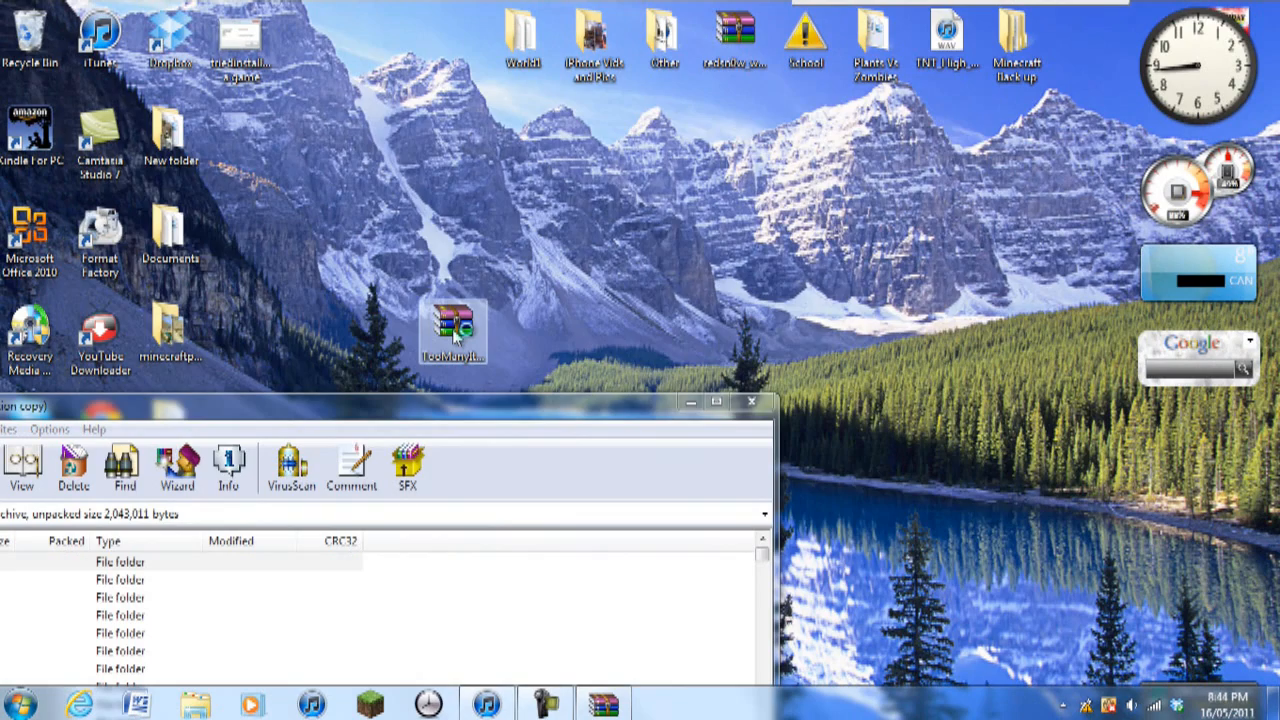
Step: Open TooManyItems2011_05_10.zip in WinRAR and select all its CLASS files
double_click(452, 330)
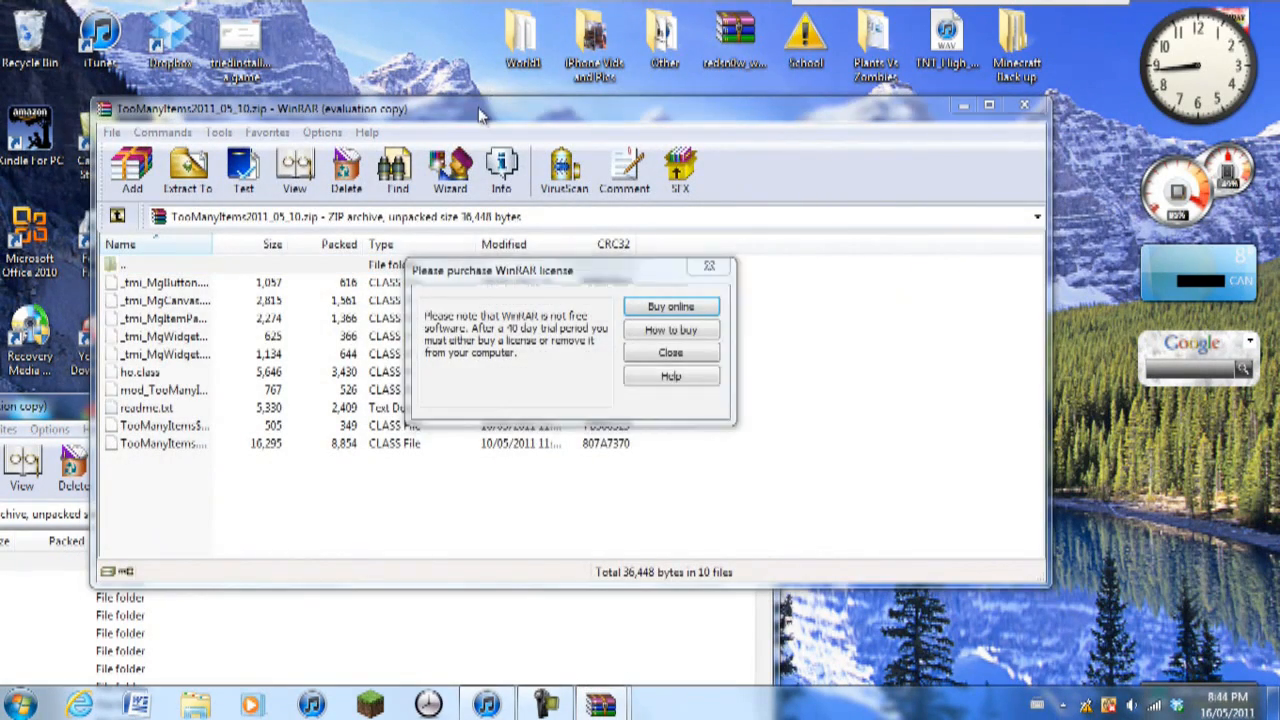
click(670, 352)
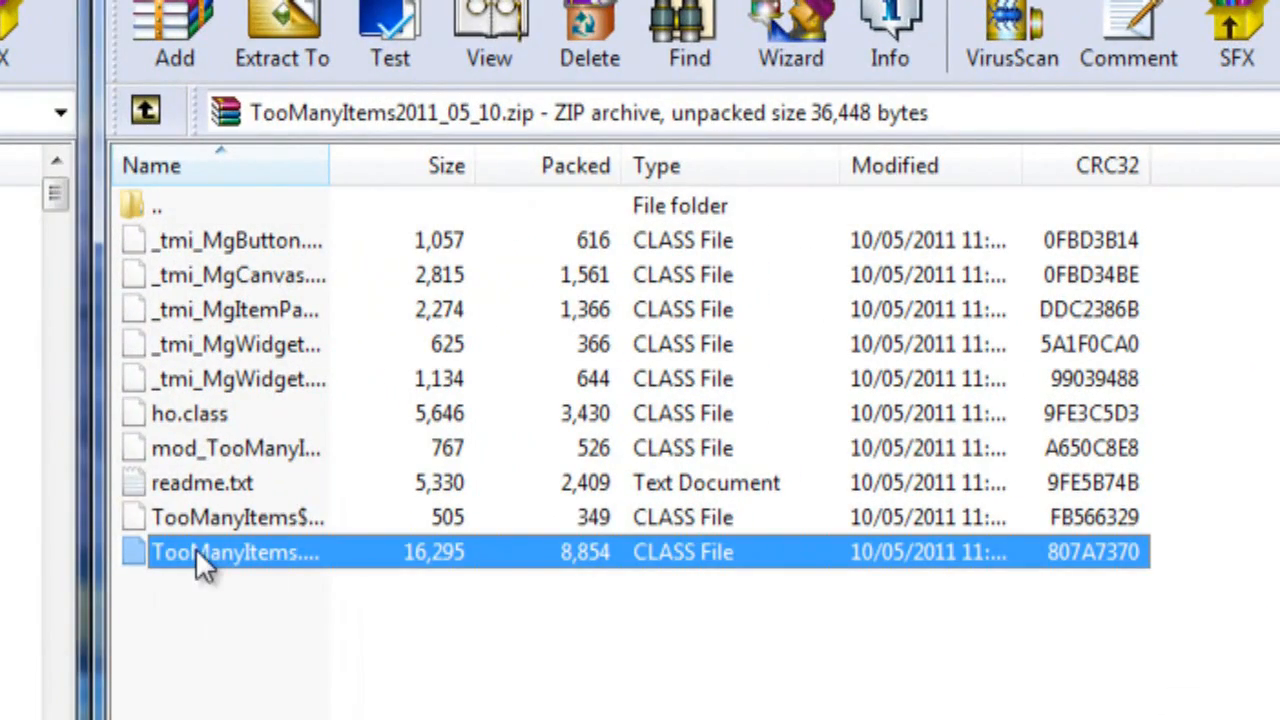
click(200, 412)
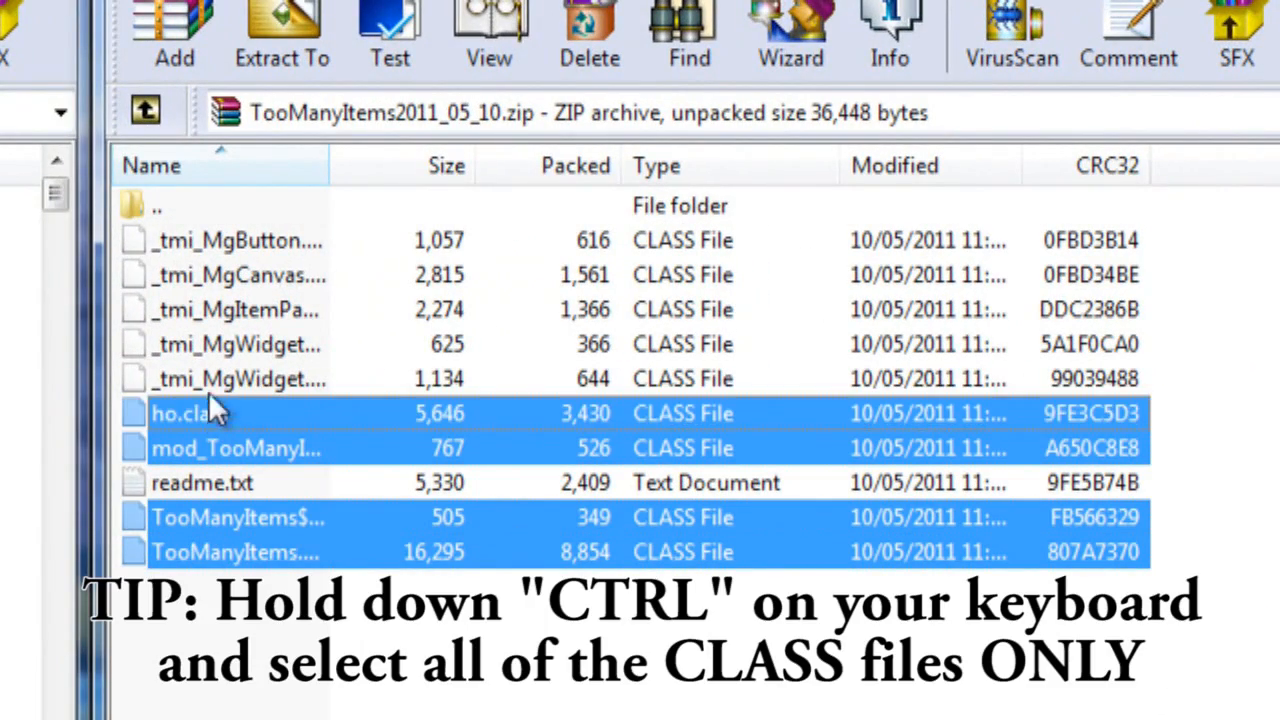
click(236, 240)
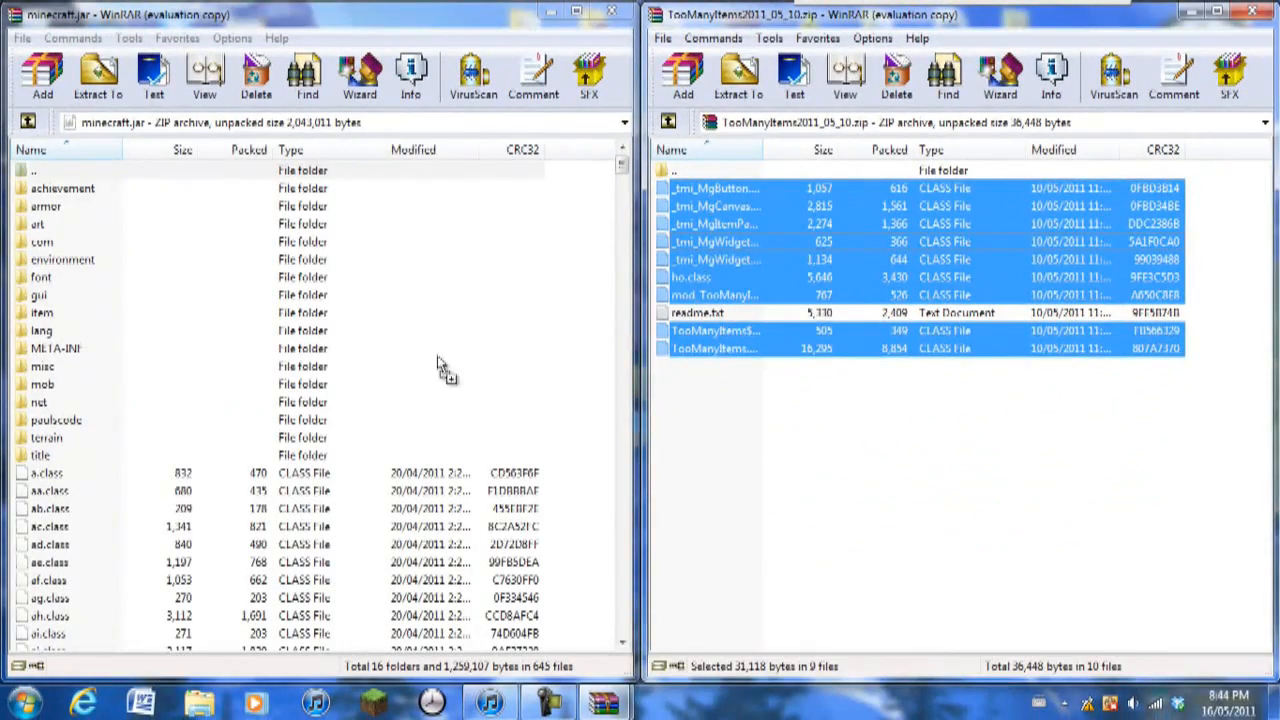
Step: Add the CLASS files into minecraft.jar and delete its META-INF folder
click(42, 76)
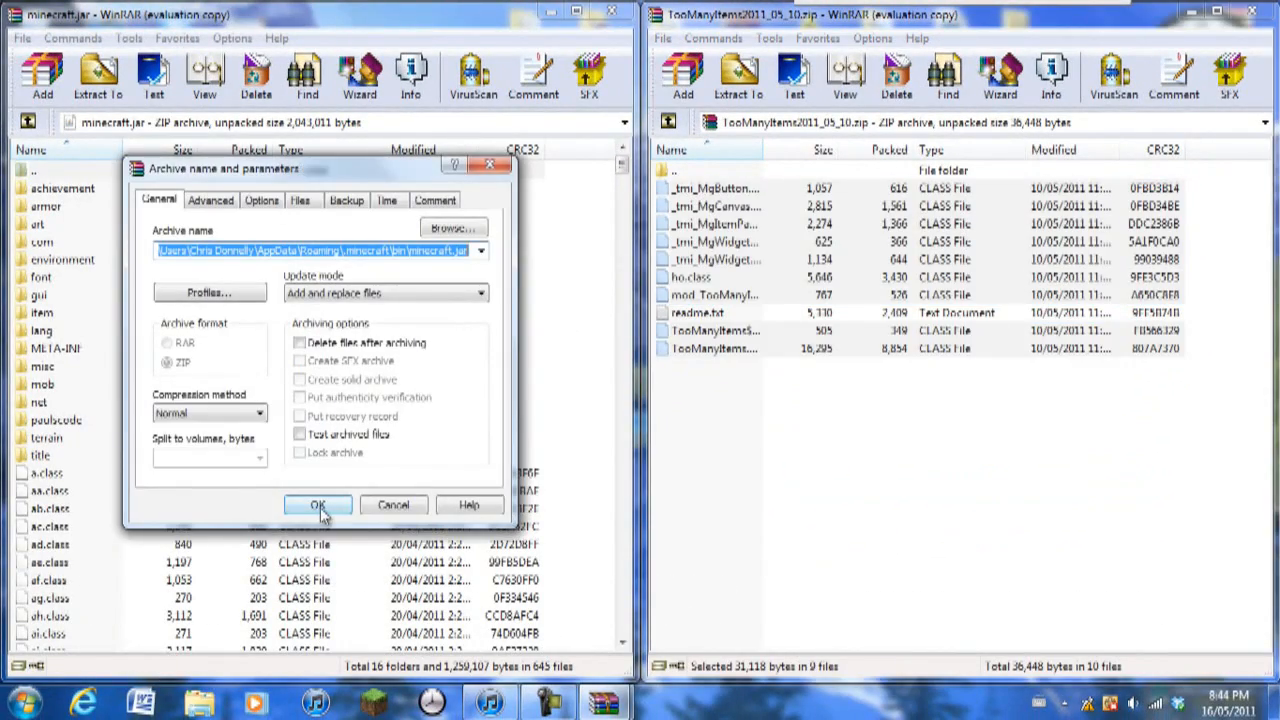
click(318, 504)
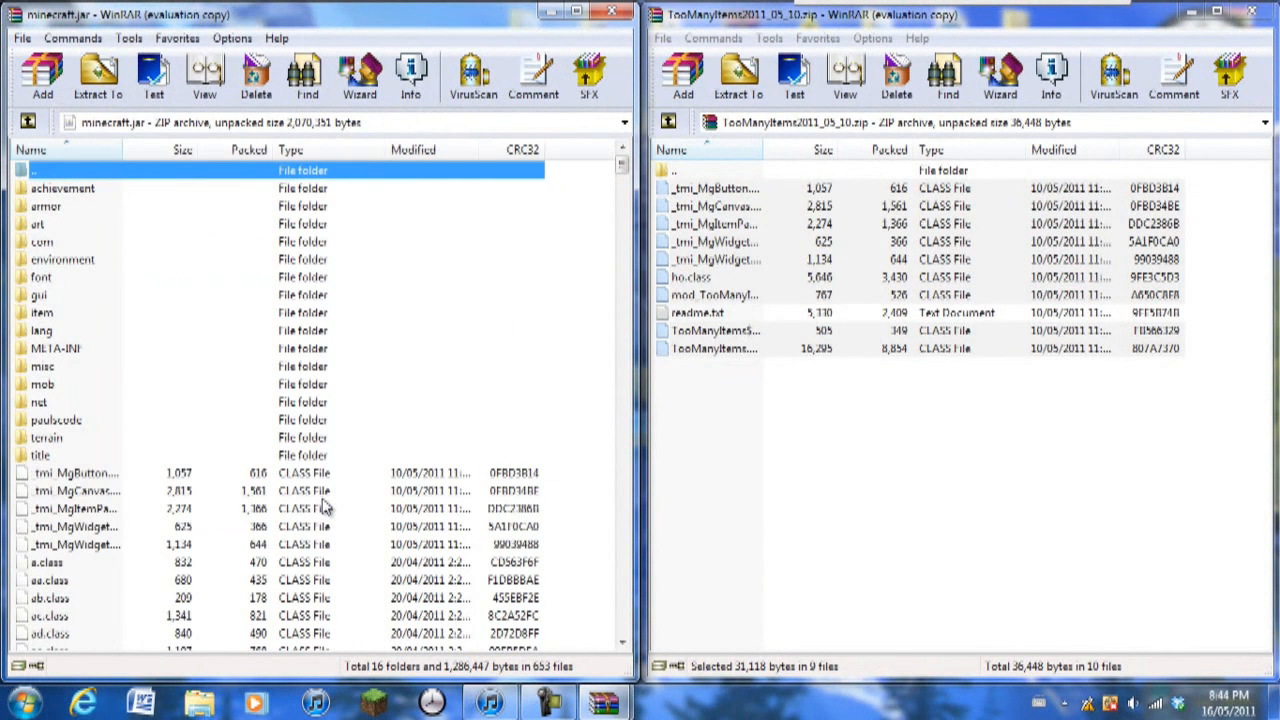
click(700, 312)
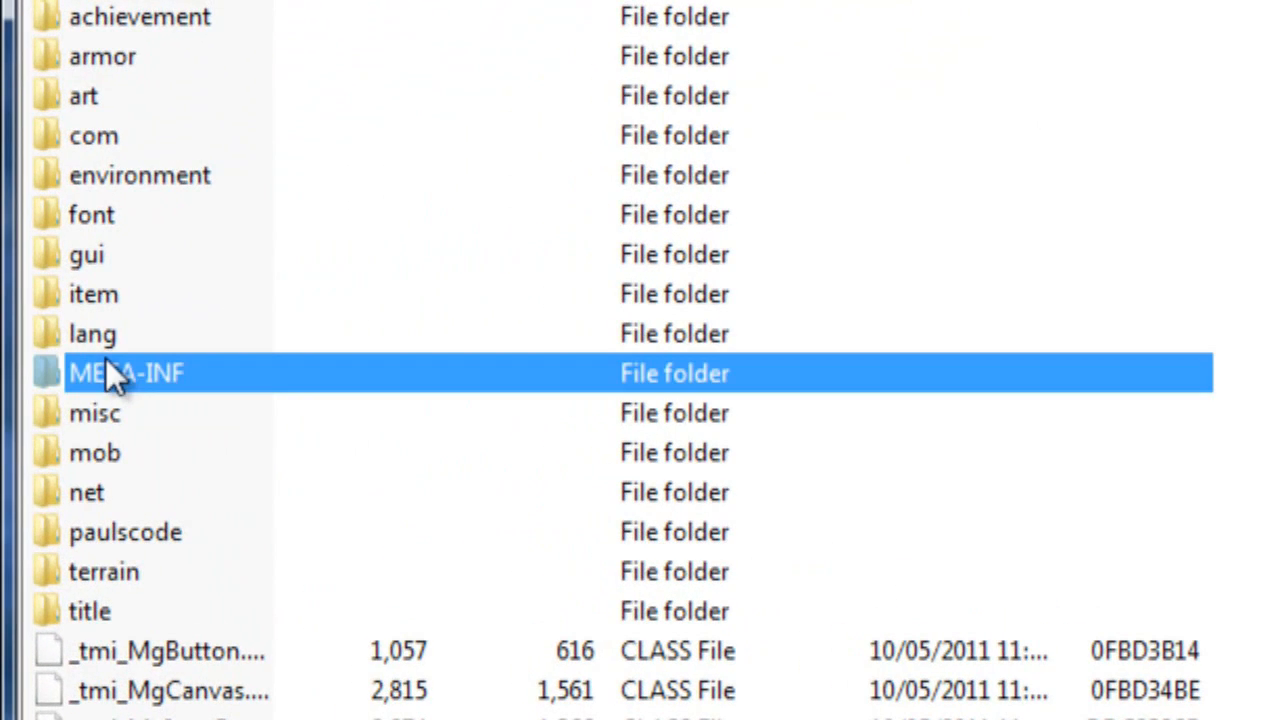
mouse_move(160, 390)
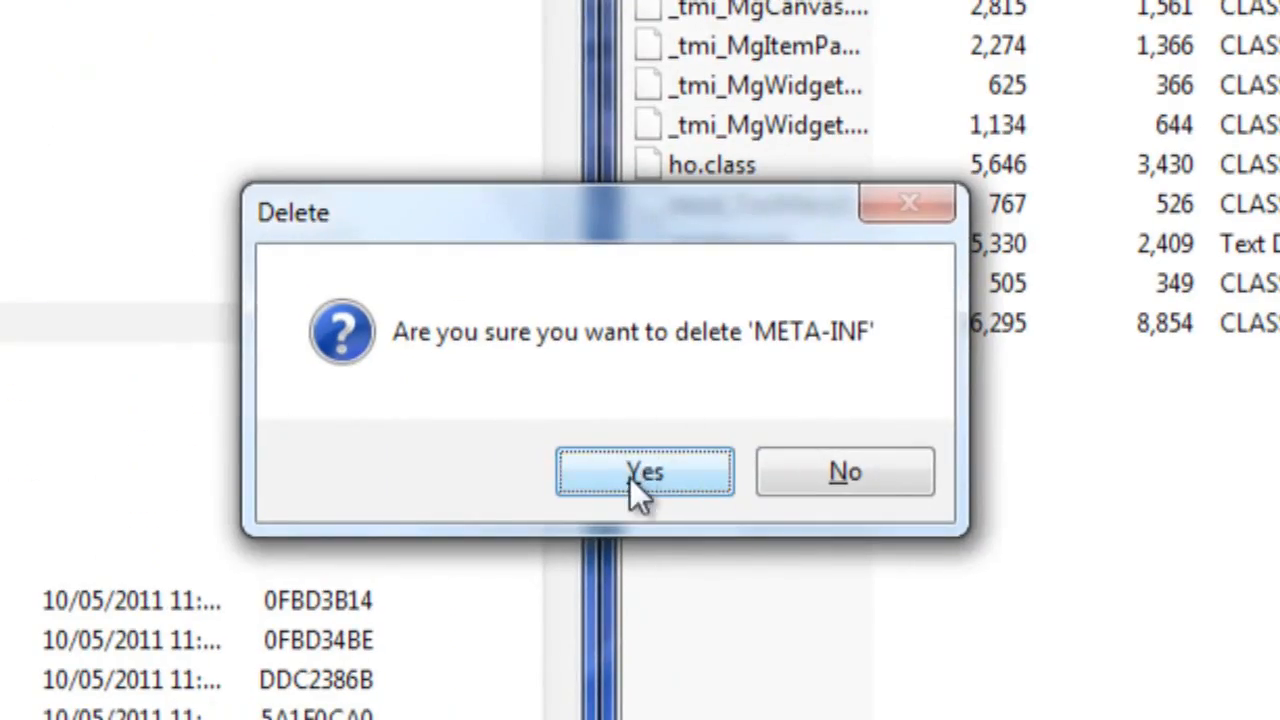
click(644, 472)
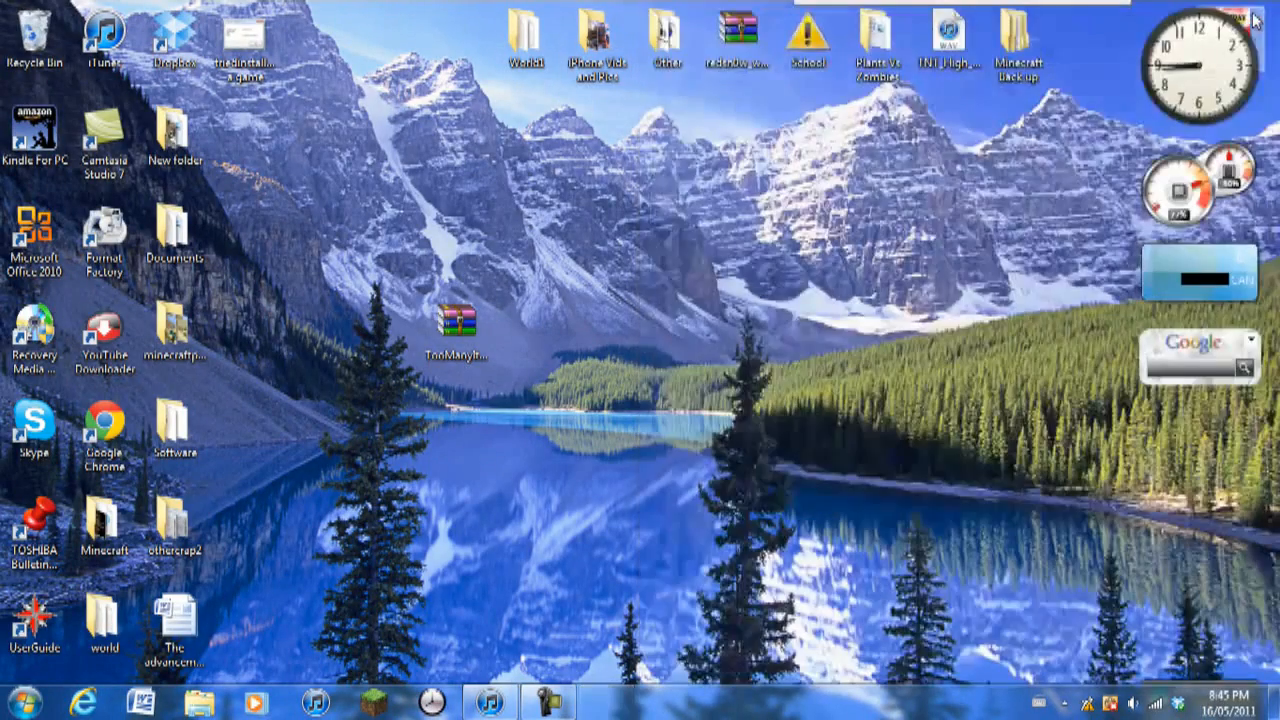
mouse_move(390, 538)
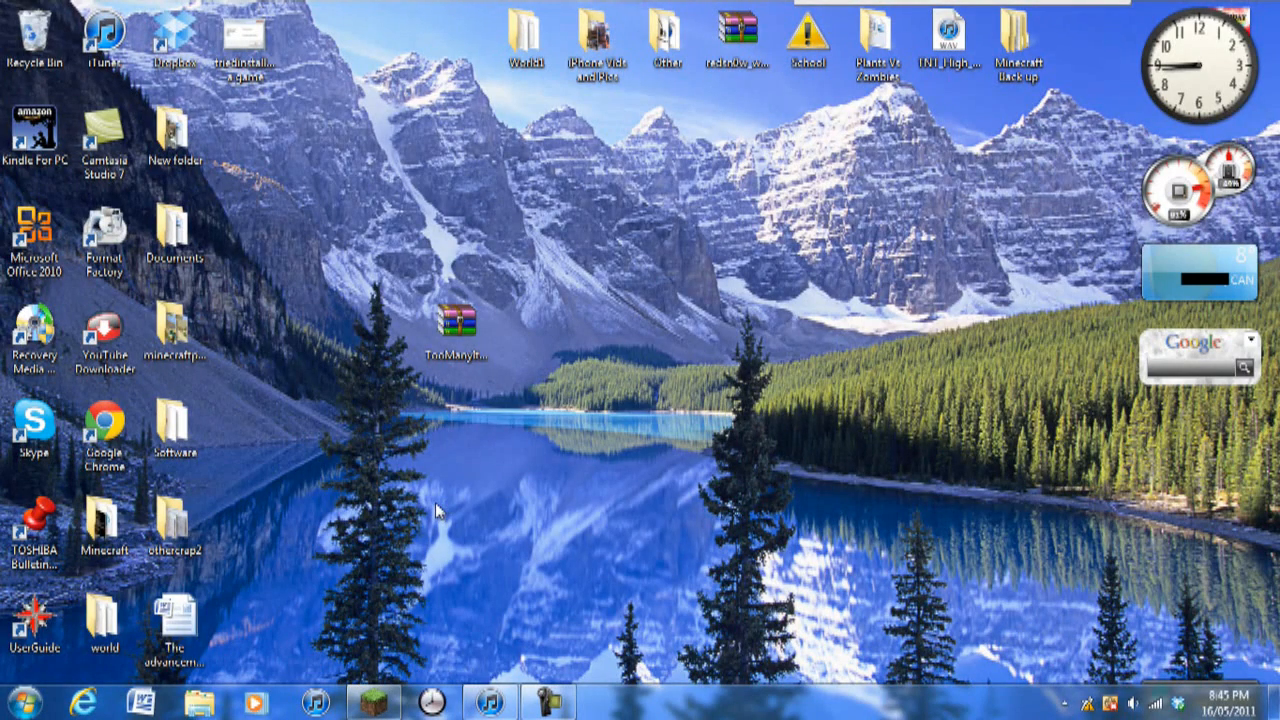
Step: Launch Minecraft, enter the password and log in to reach the Beta 1.5_01 title menu
double_click(104, 524)
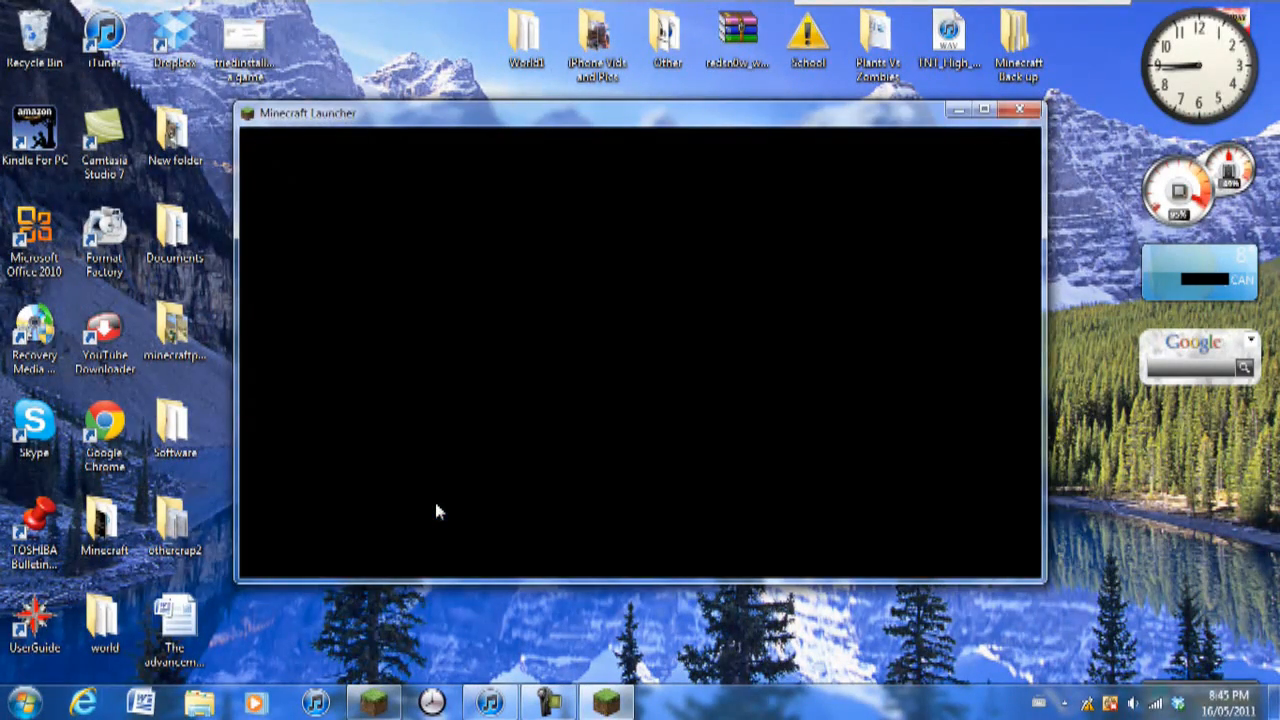
mouse_move(456, 508)
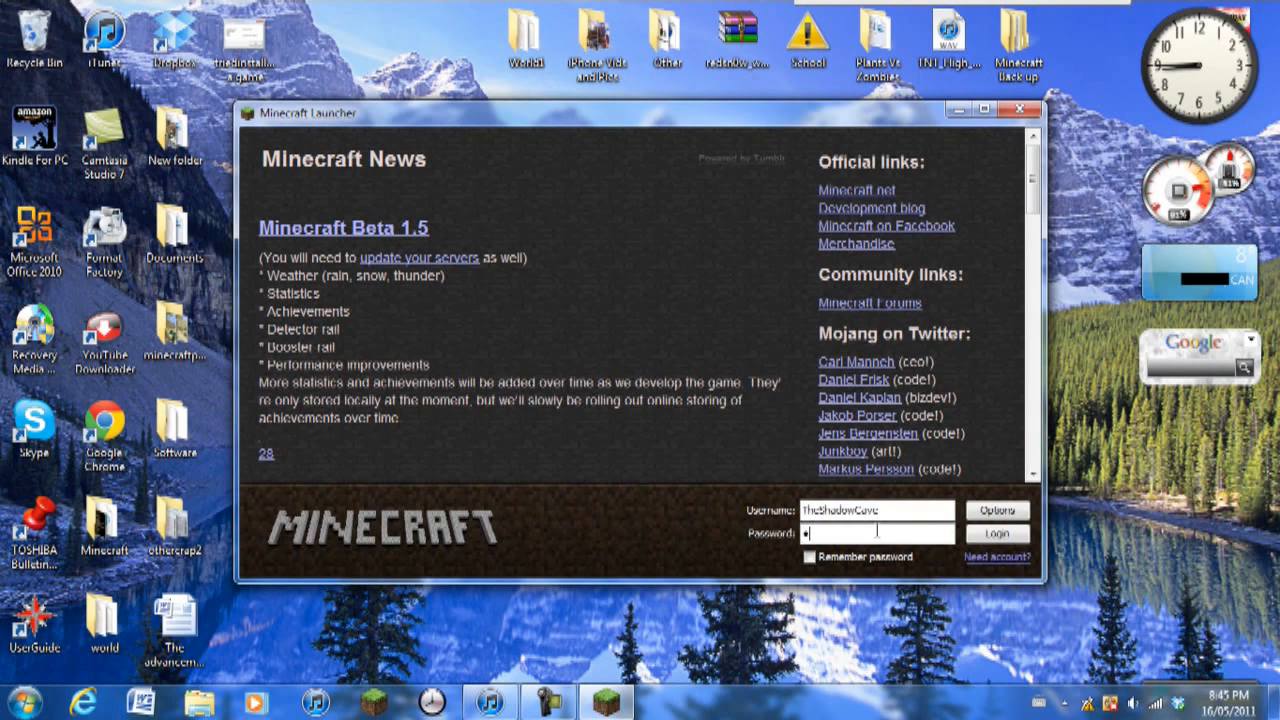
text(password)
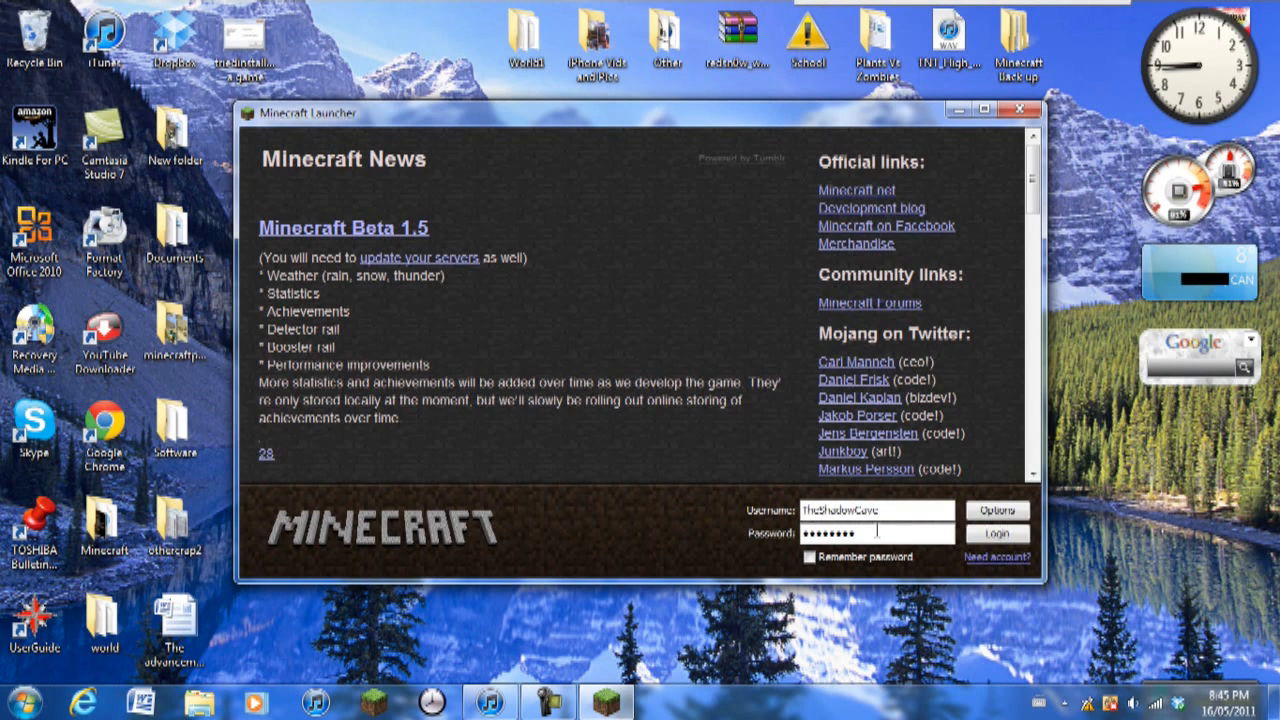
click(996, 532)
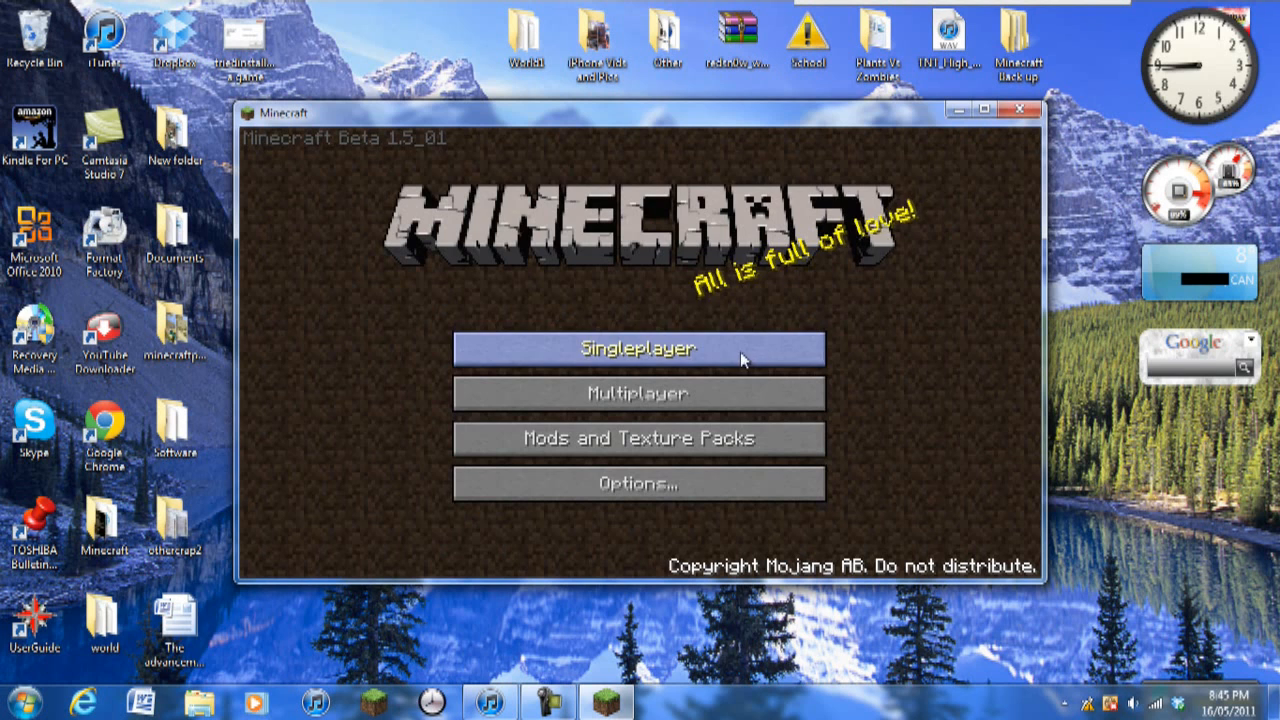
mouse_move(700, 344)
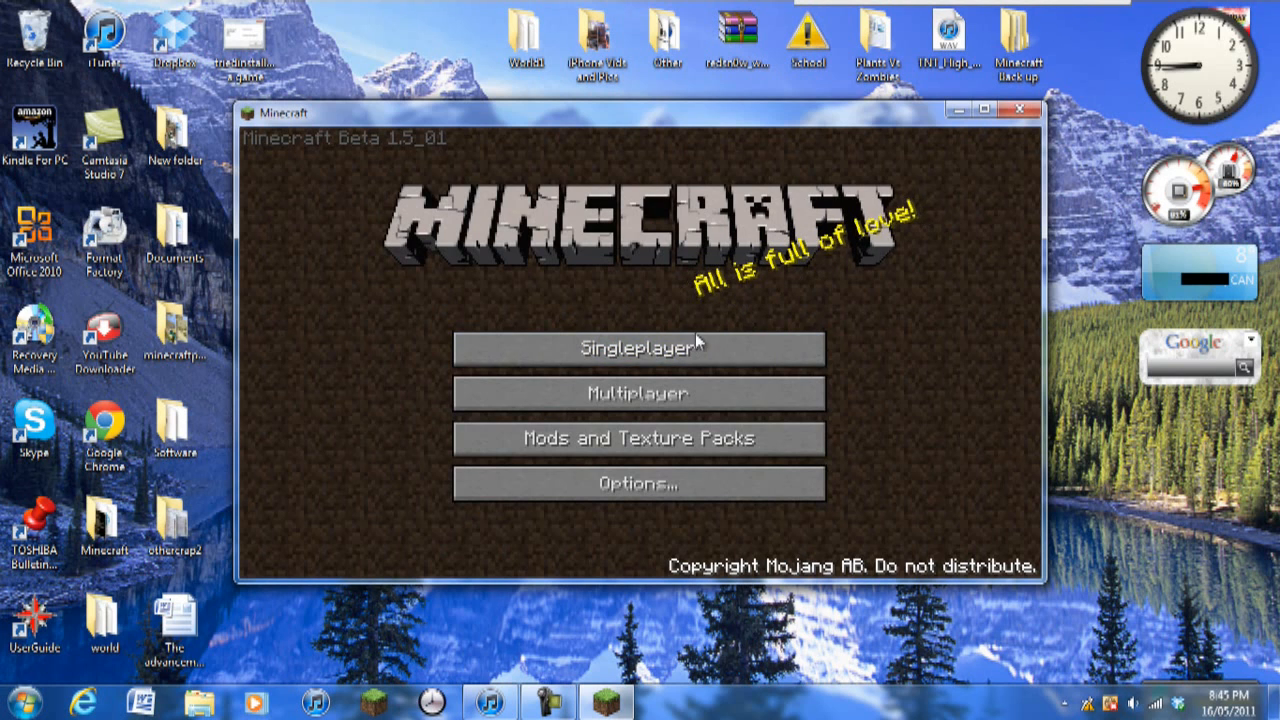
Step: Create a singleplayer world named and seeded 'Test' and spawn into it
click(638, 348)
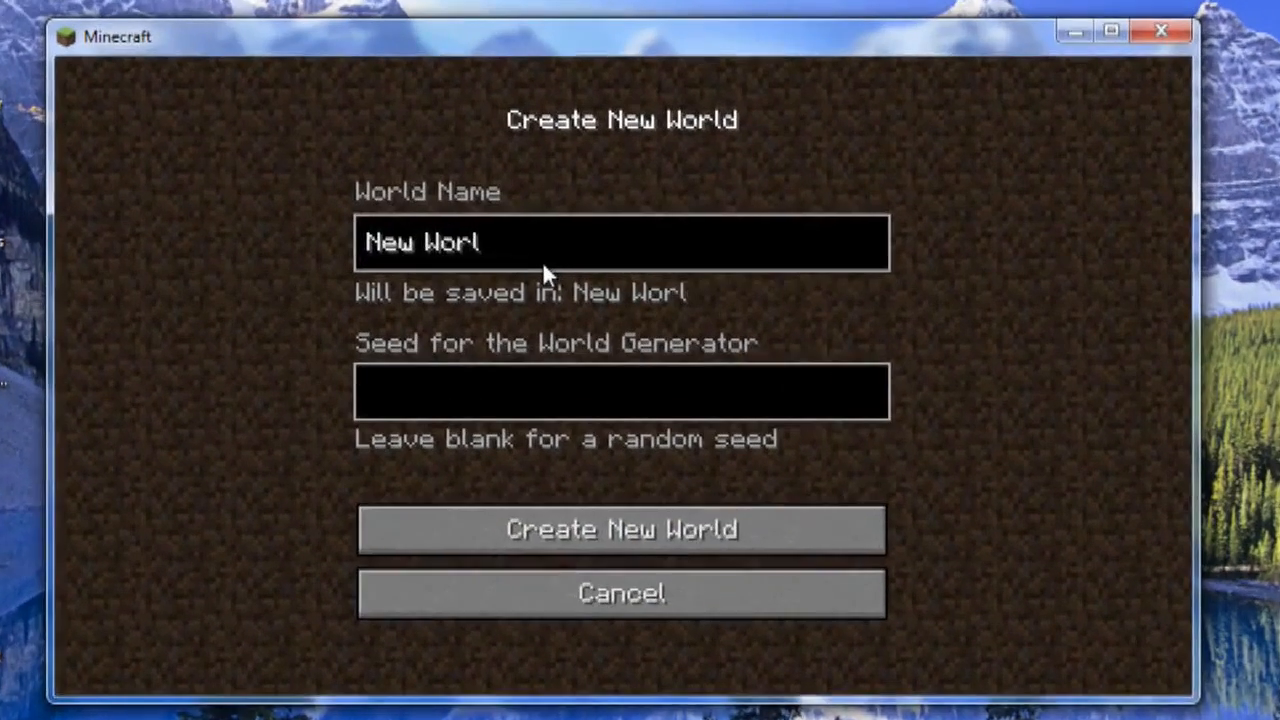
text(Test)
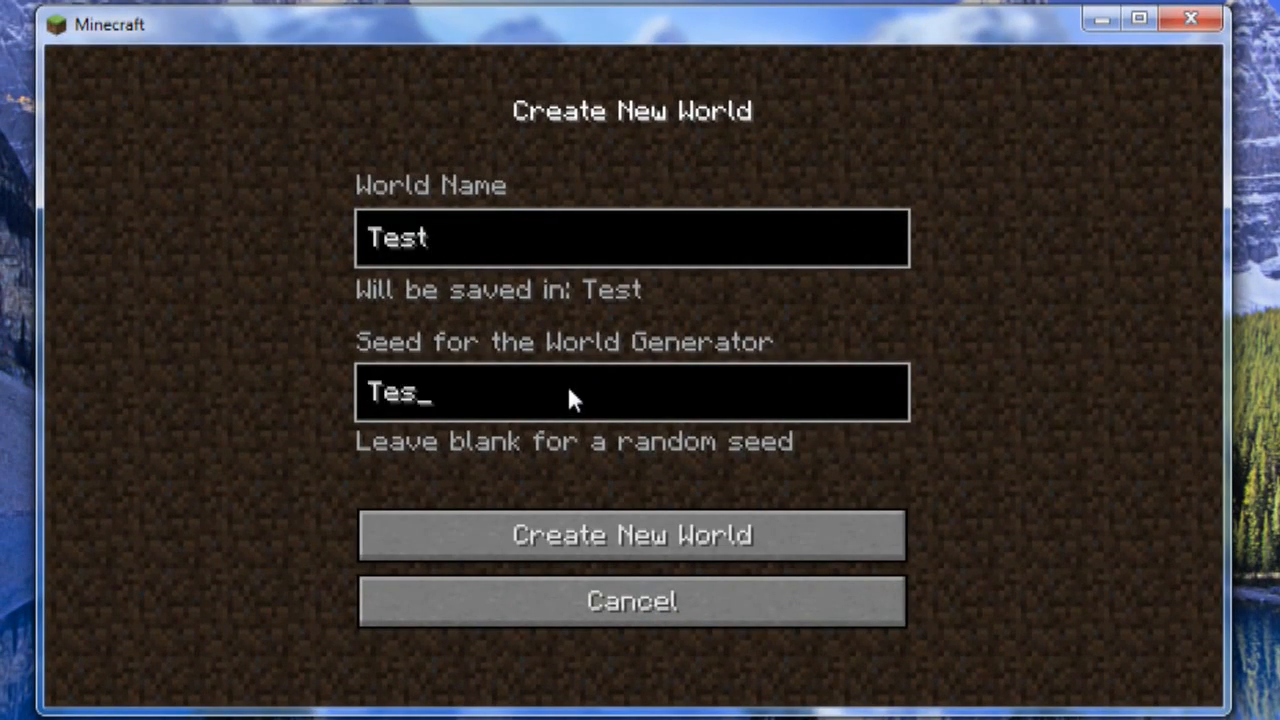
click(632, 534)
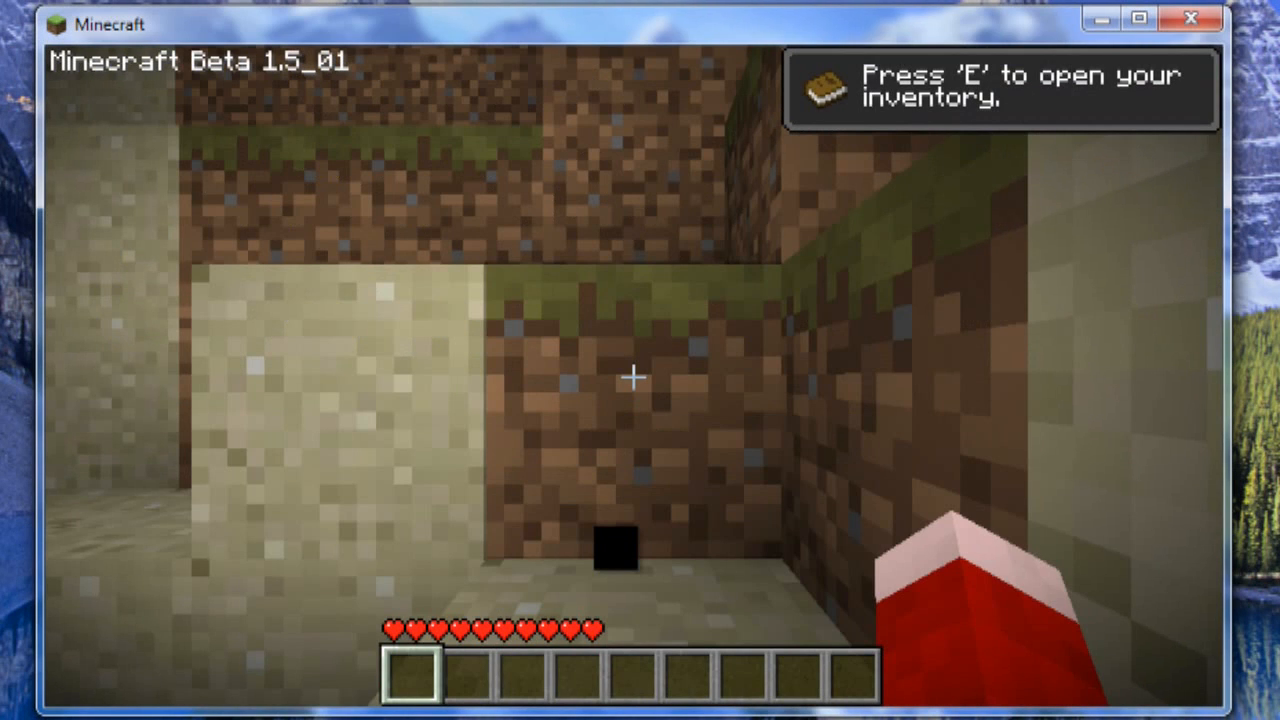
mouse_move(632, 378)
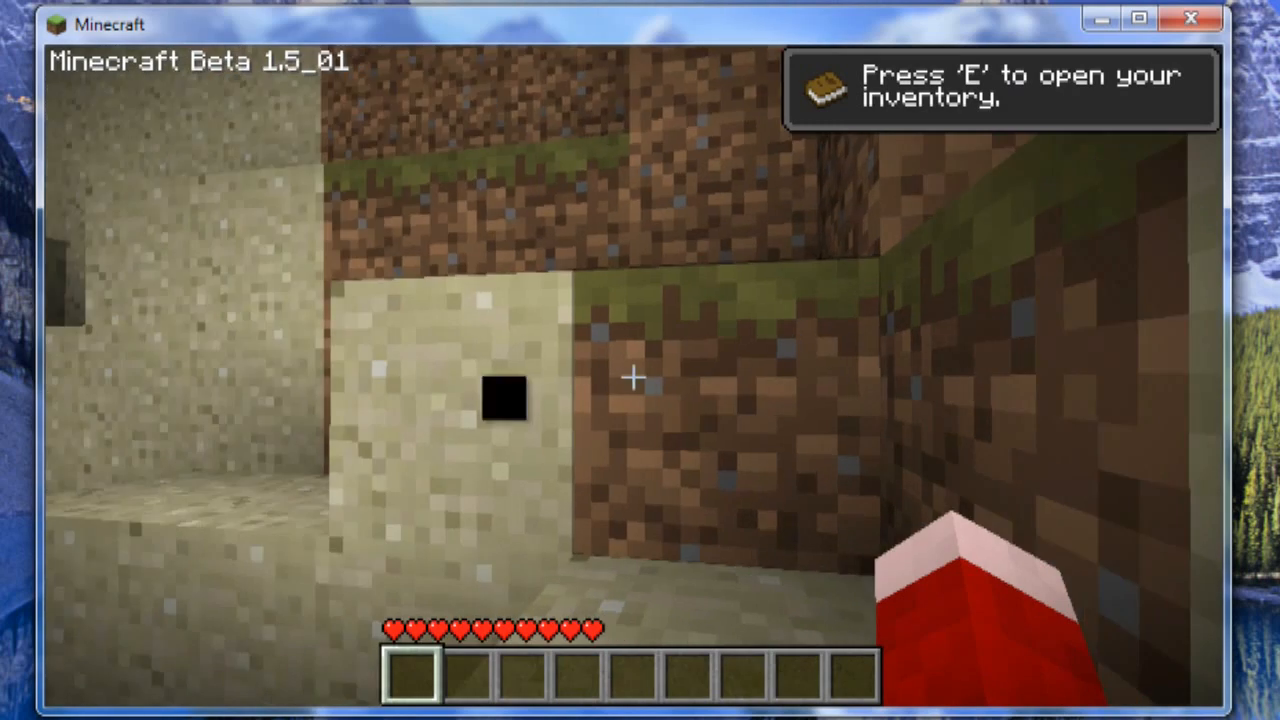
mouse_move(640, 360)
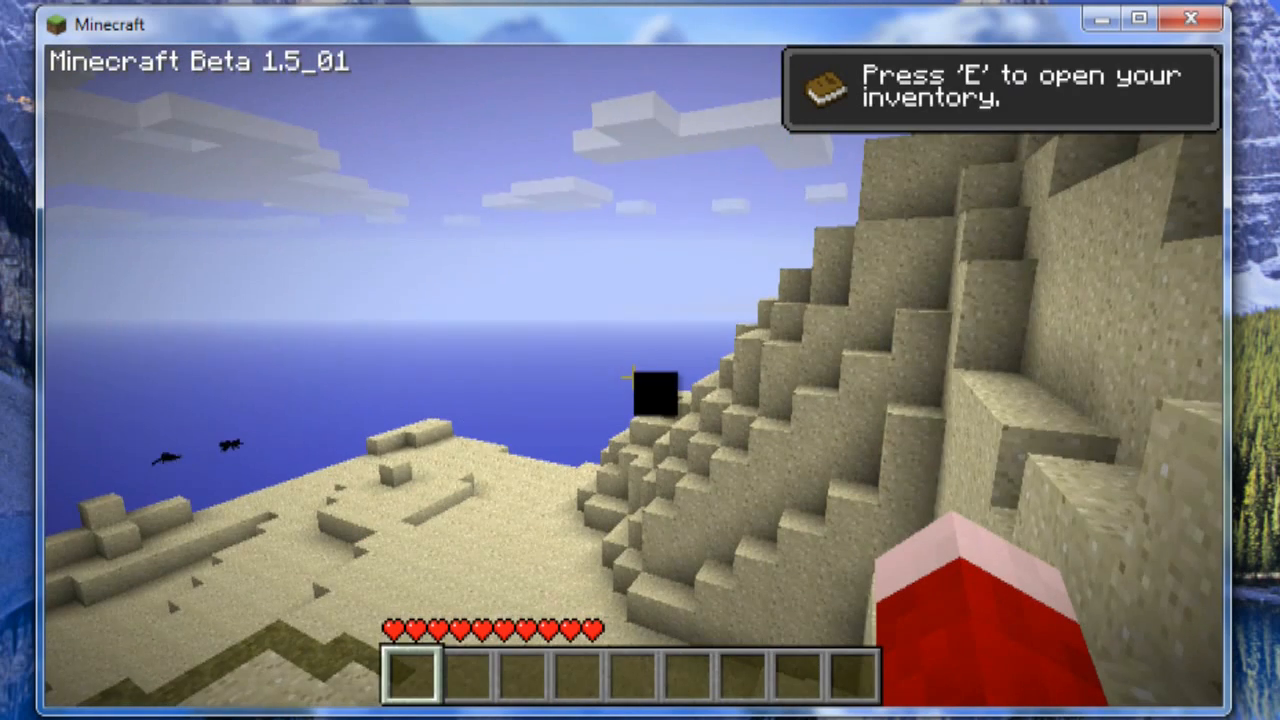
mouse_move(640, 360)
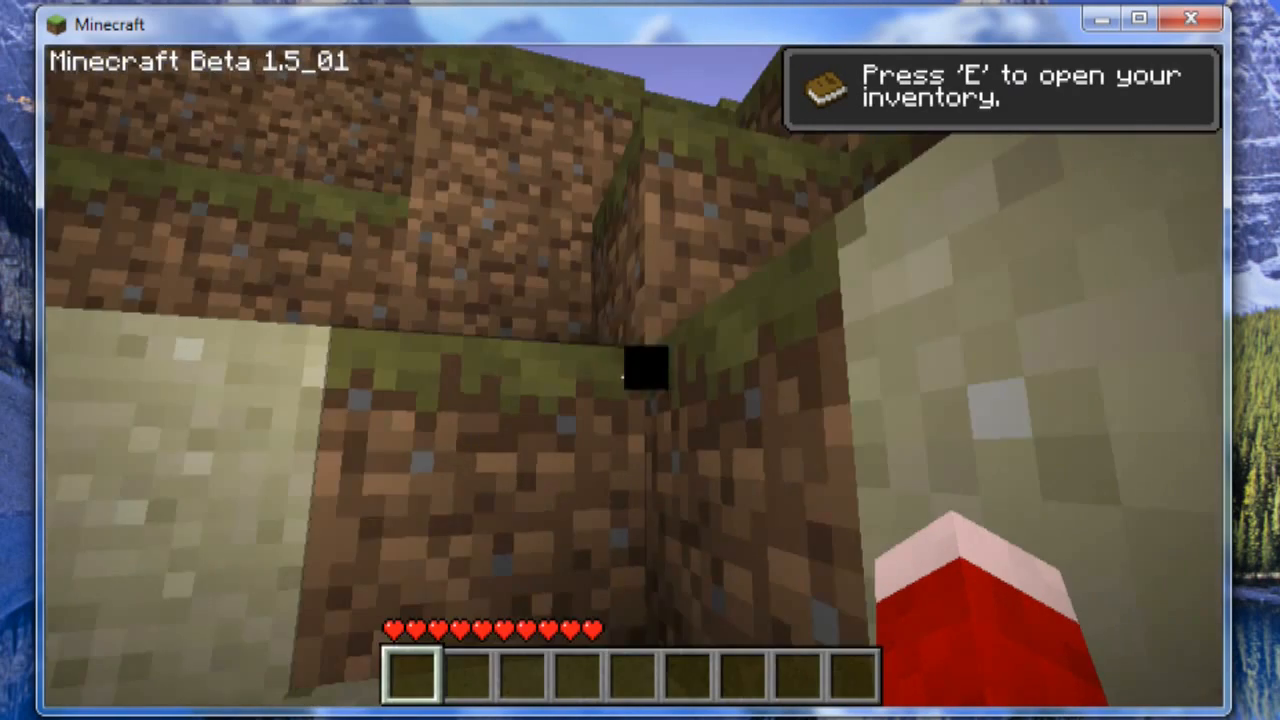
mouse_move(630, 376)
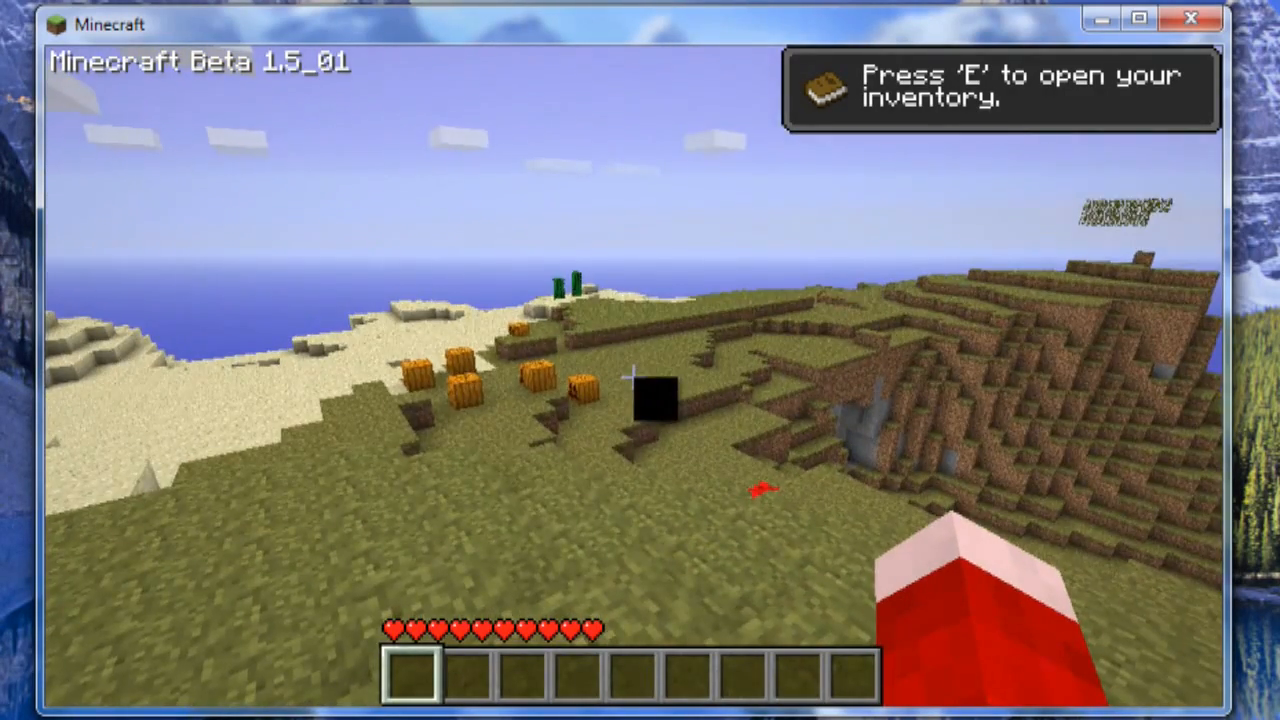
mouse_move(640, 360)
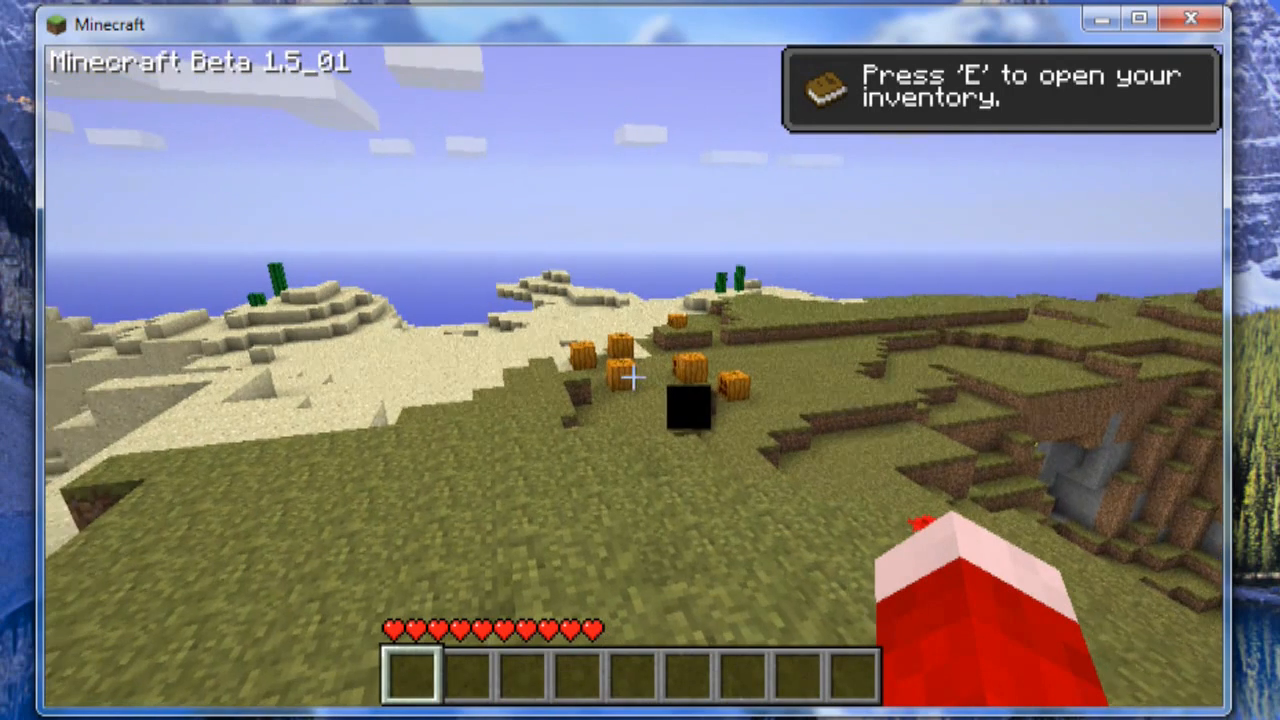
key(e)
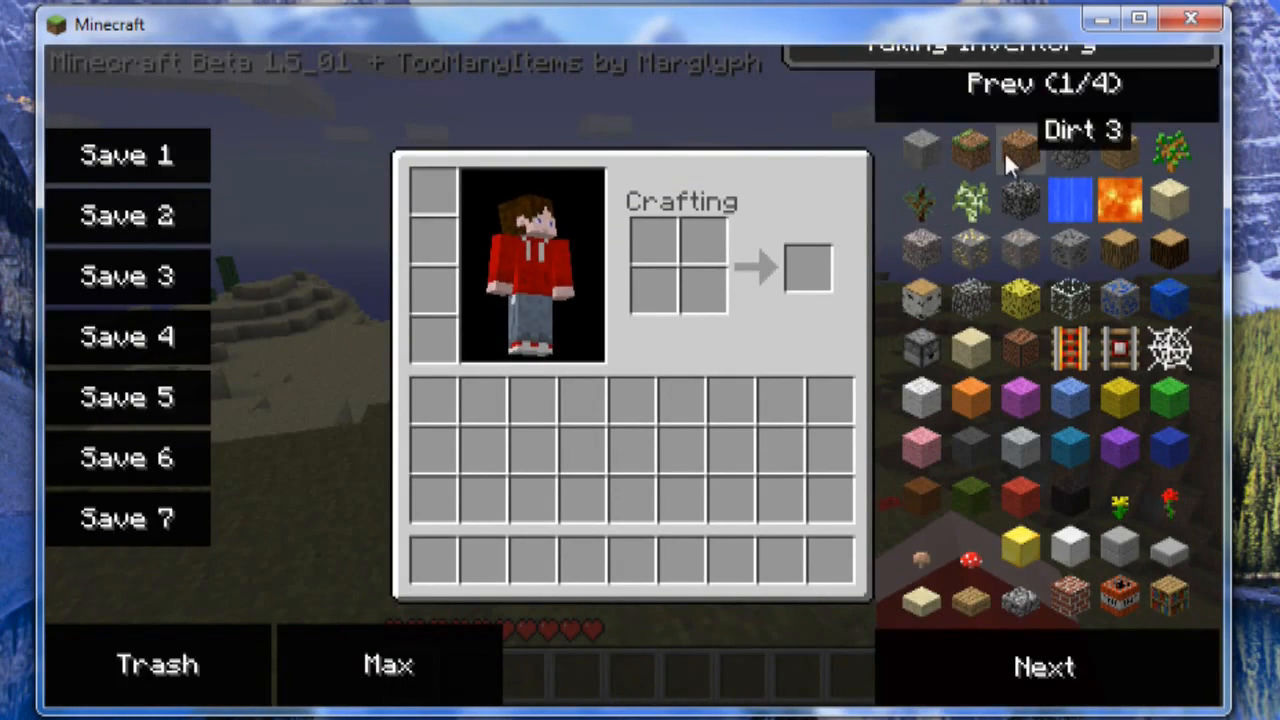
mouse_move(924, 200)
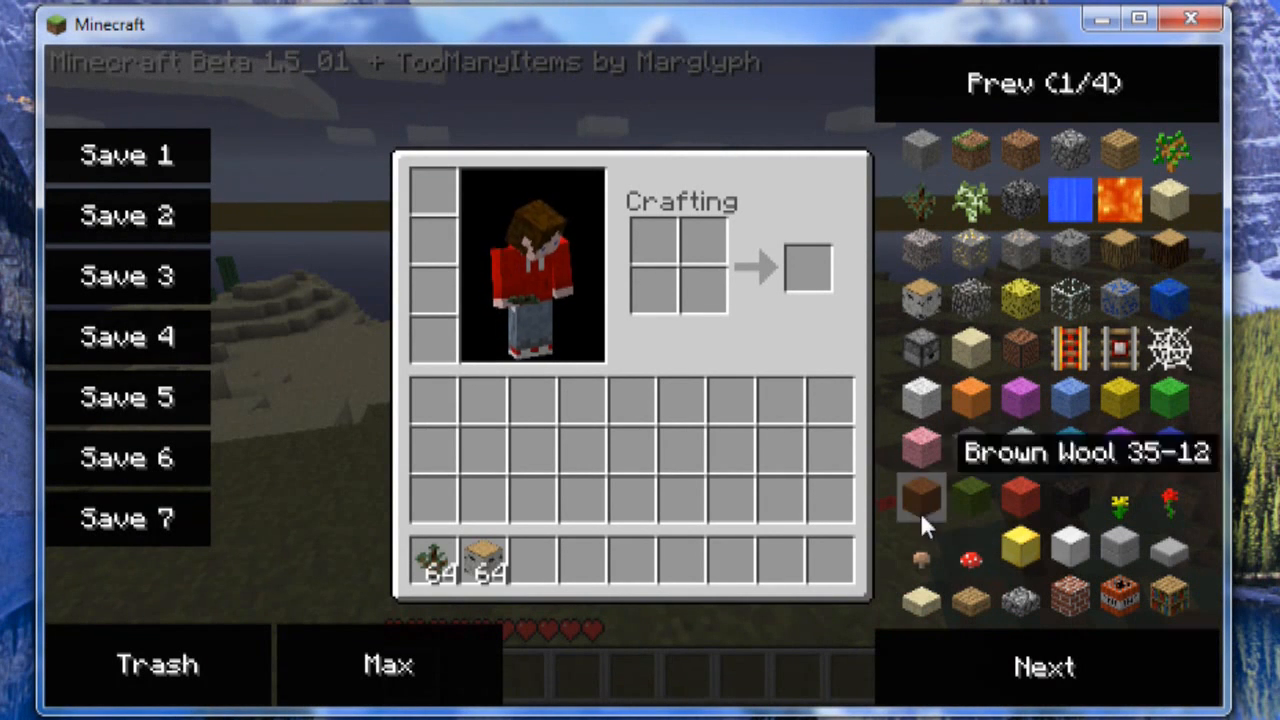
mouse_move(400, 460)
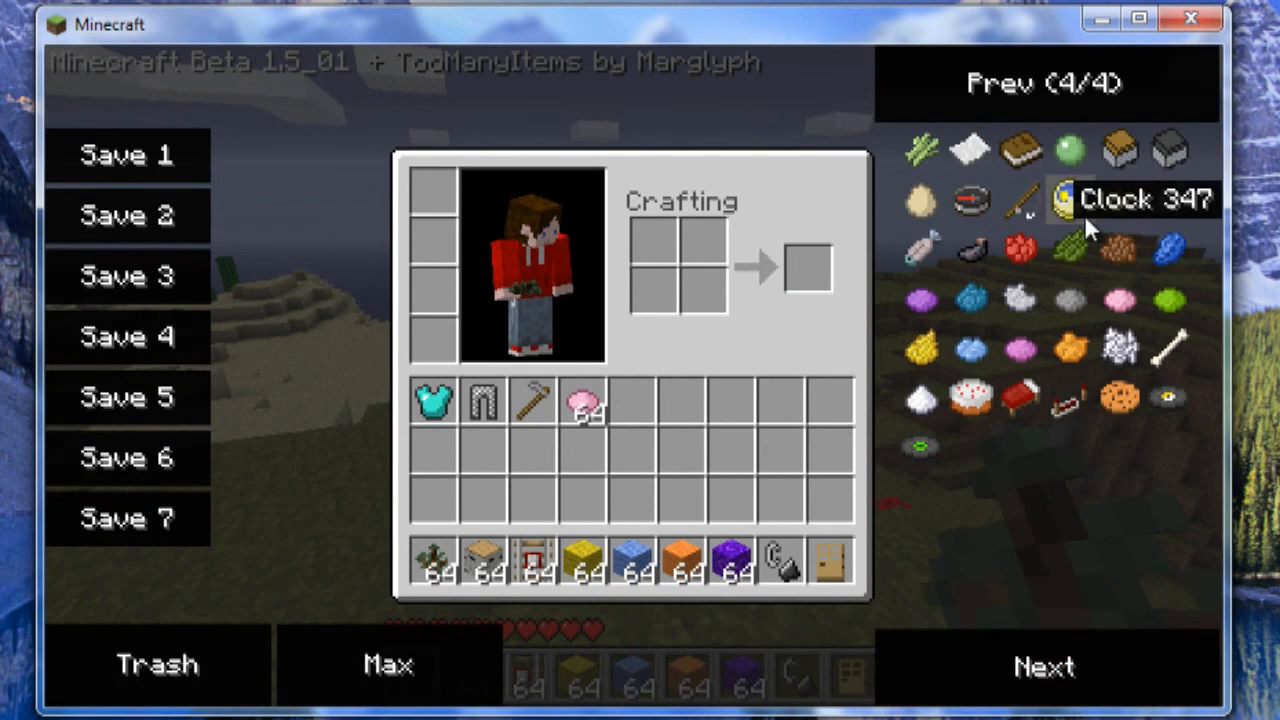
Step: Add another item stack from the TooManyItems panel and close the inventory
click(1068, 200)
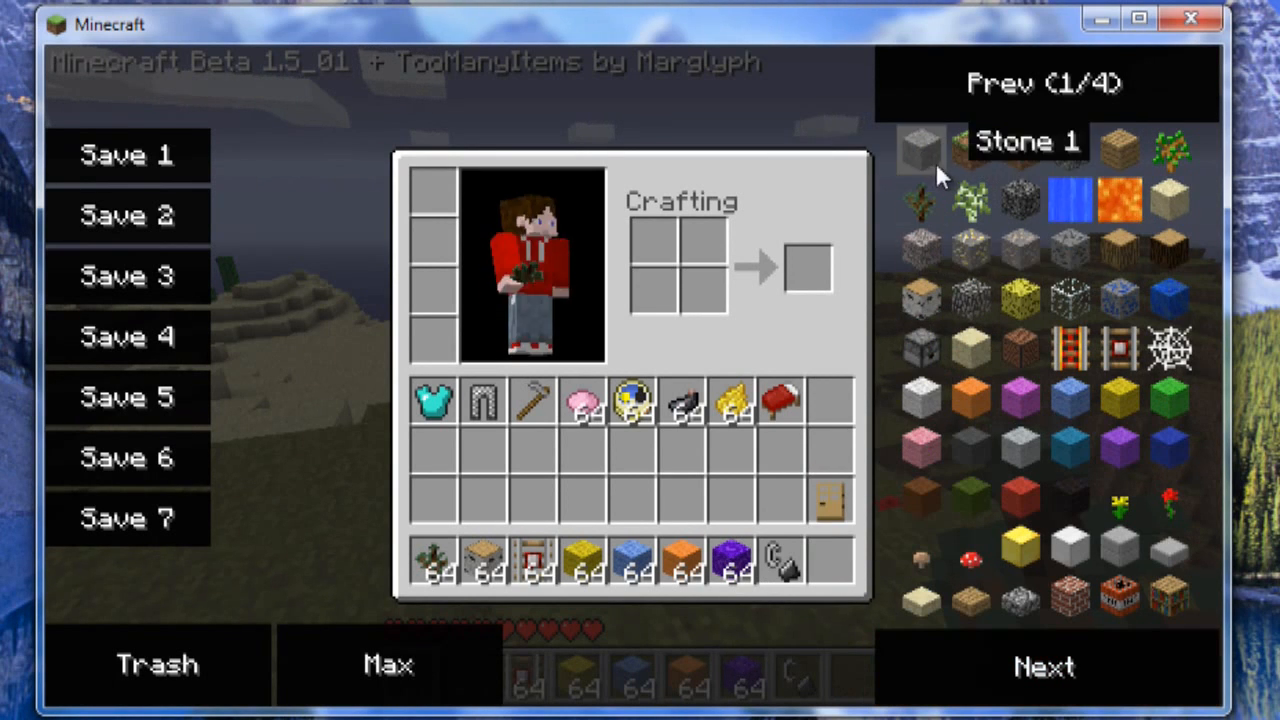
mouse_move(920, 200)
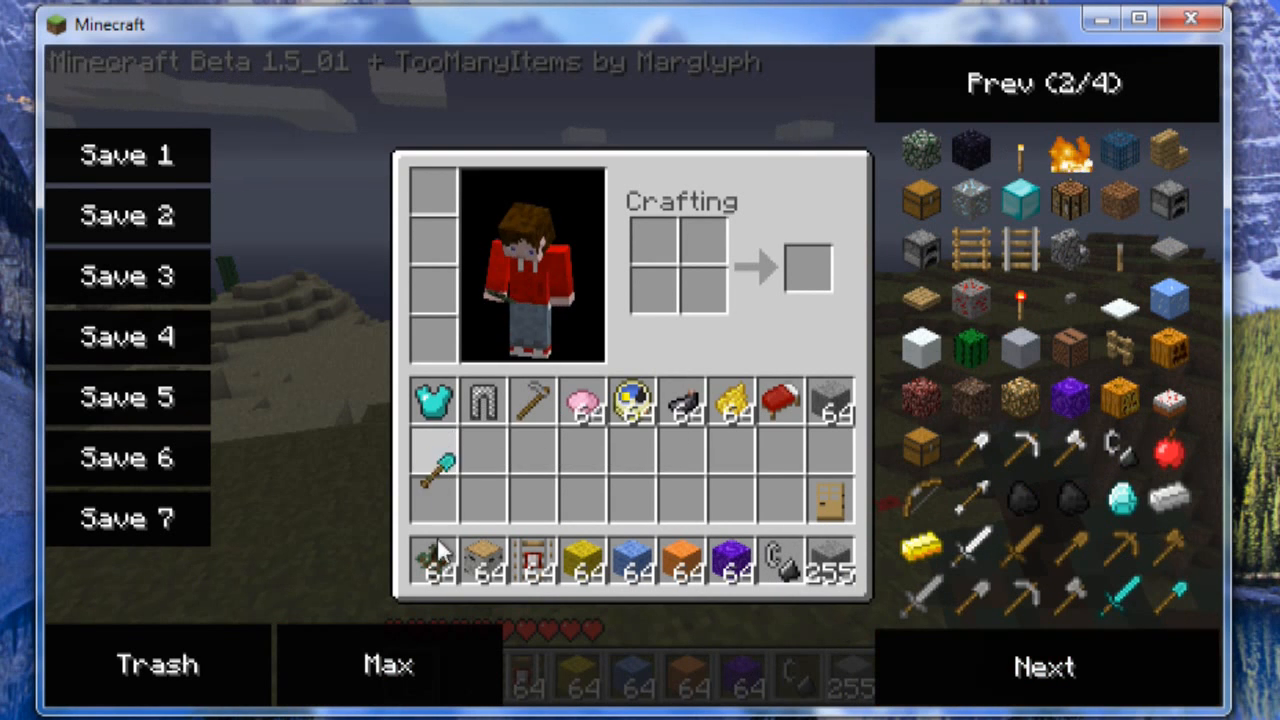
mouse_move(430, 664)
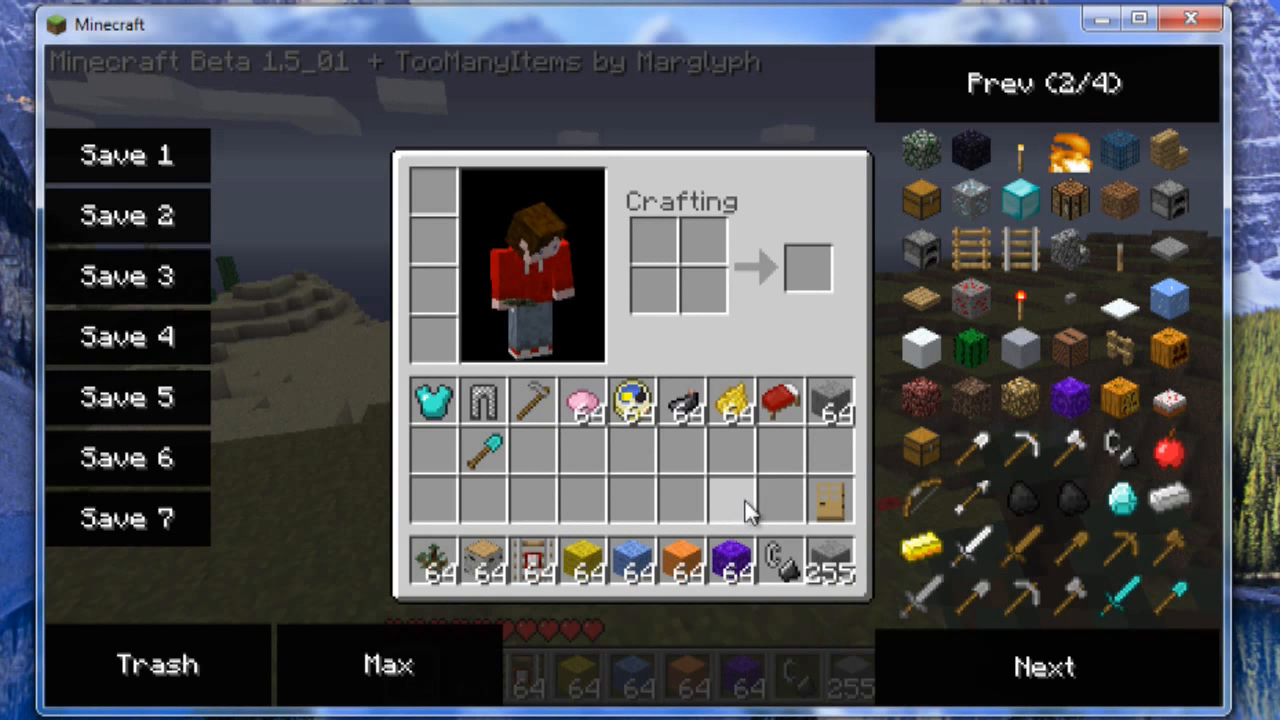
key(Escape)
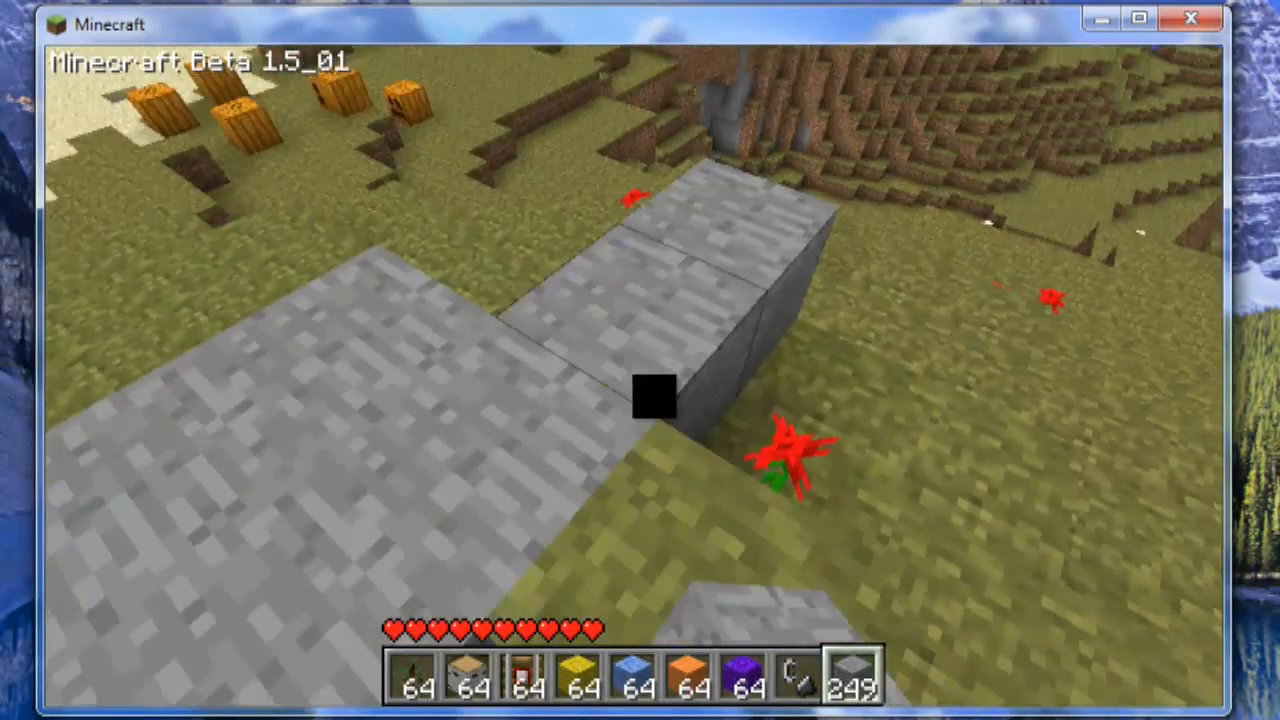
mouse_move(640, 360)
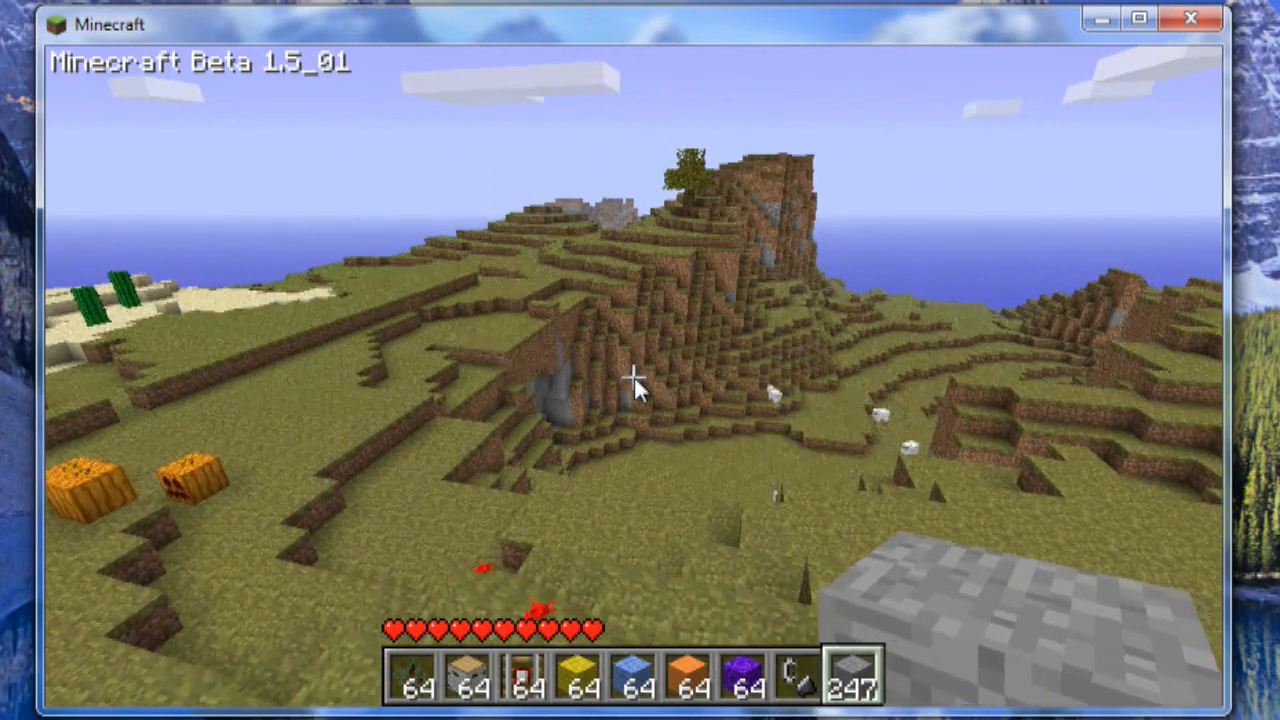
Step: Save the current inventory to TooManyItems slot 1, keep building, then reopen the inventory
key(e)
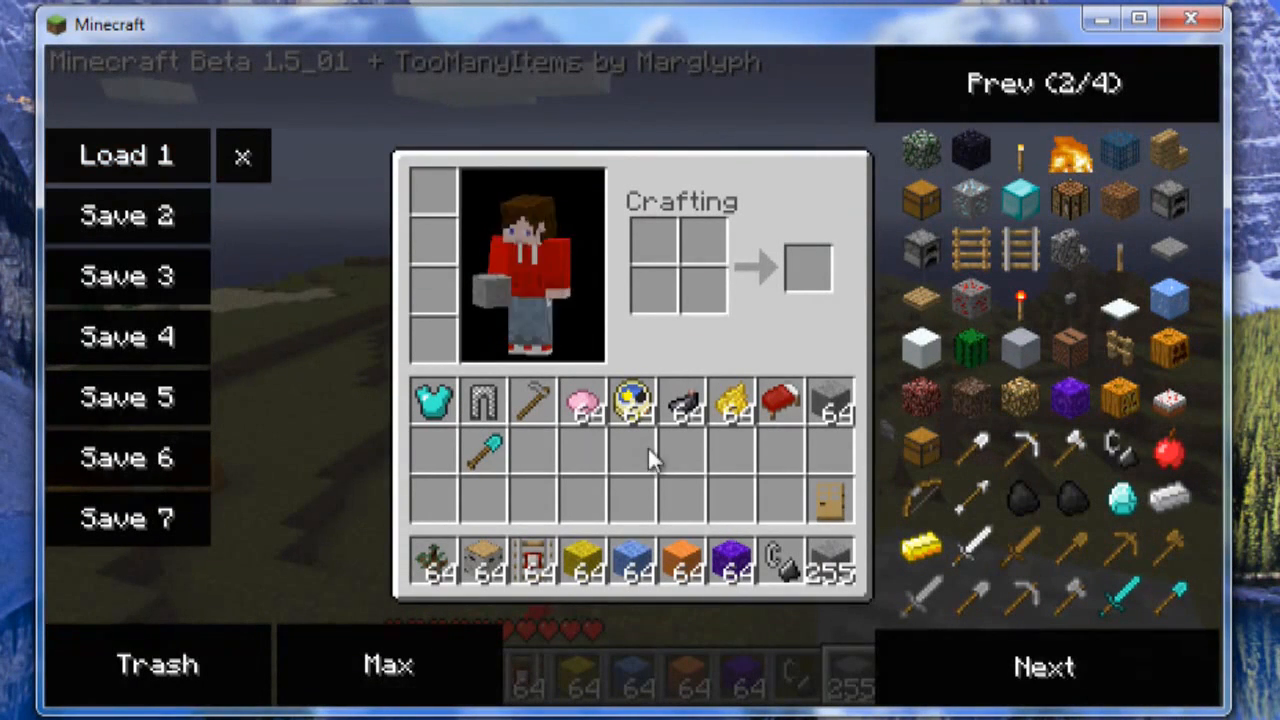
mouse_move(420, 496)
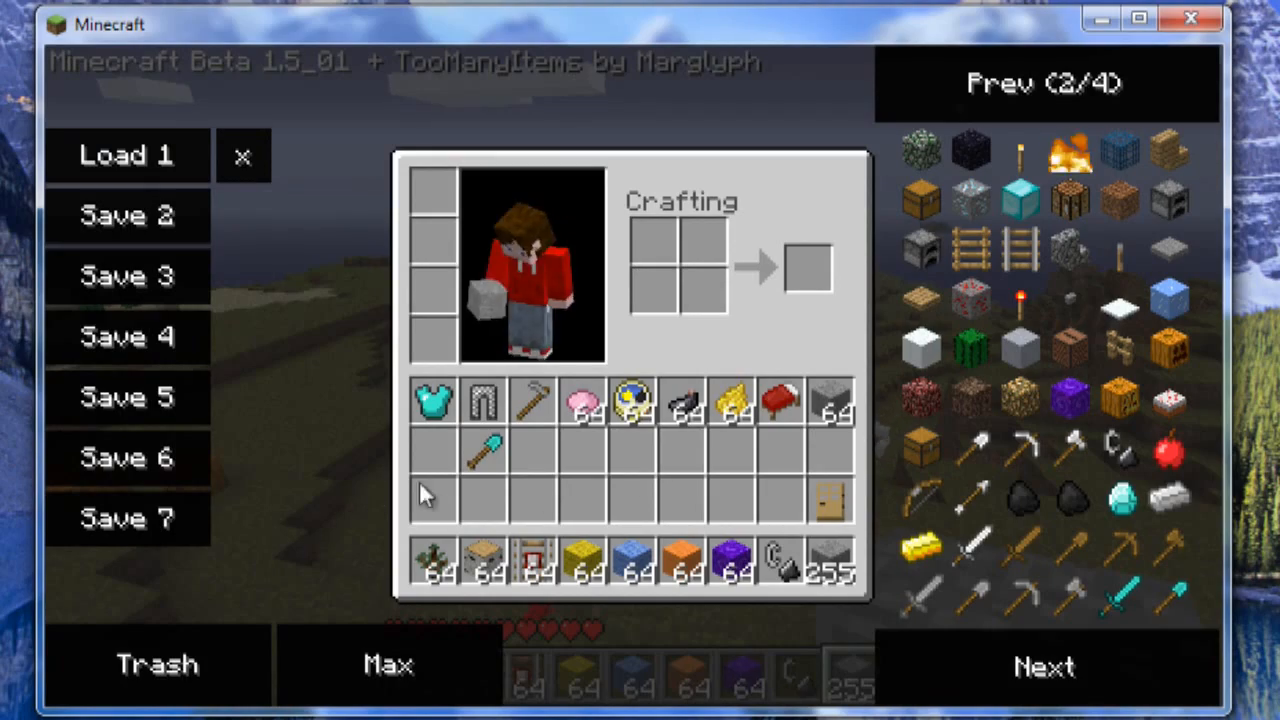
key(Escape)
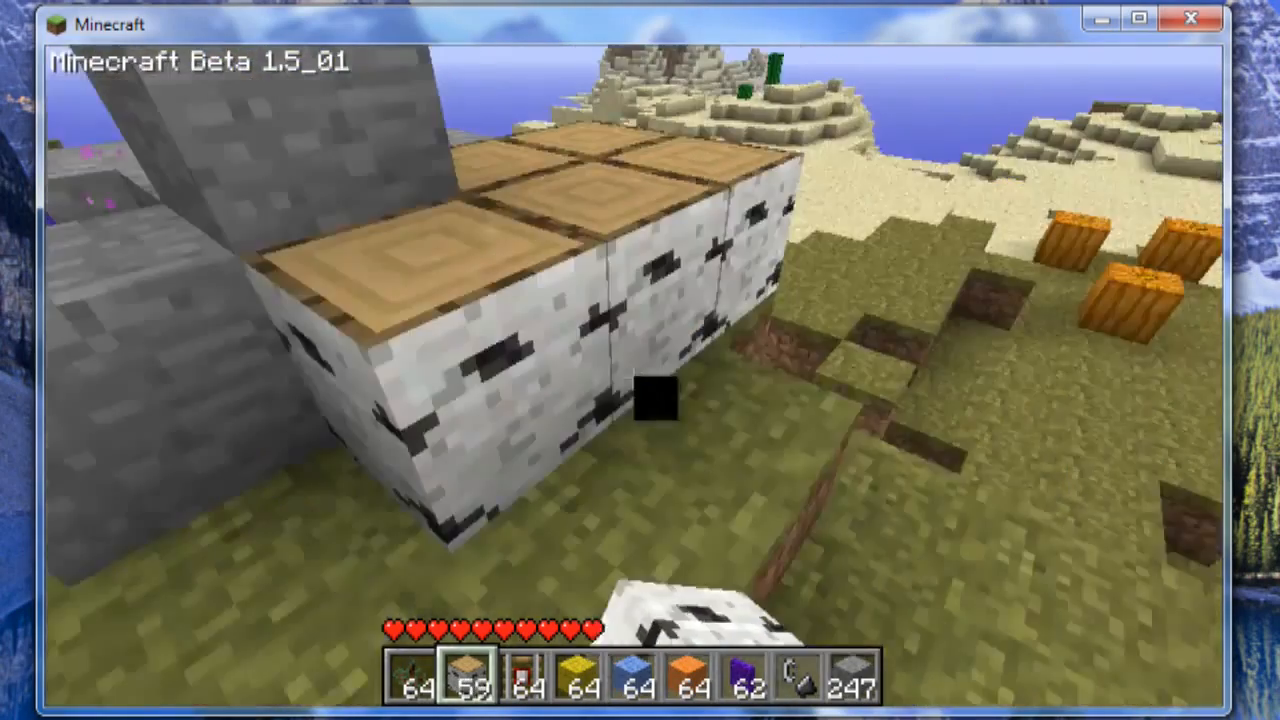
mouse_move(640, 360)
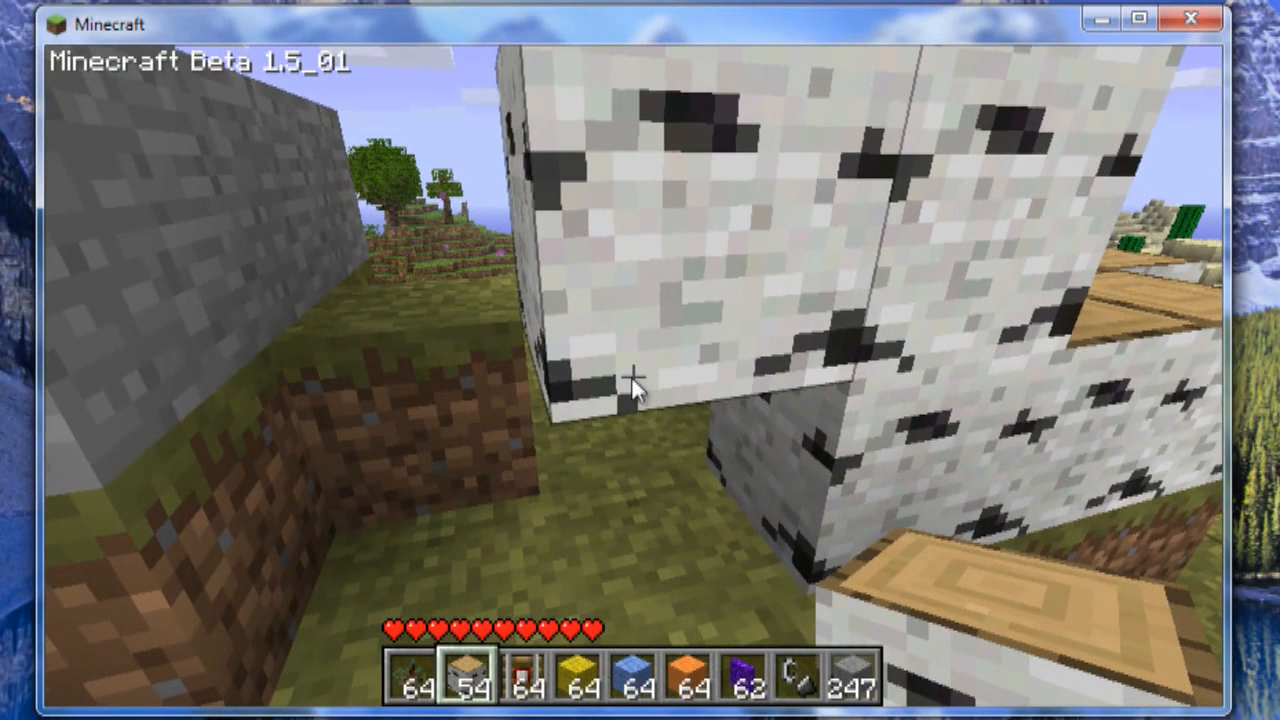
key(e)
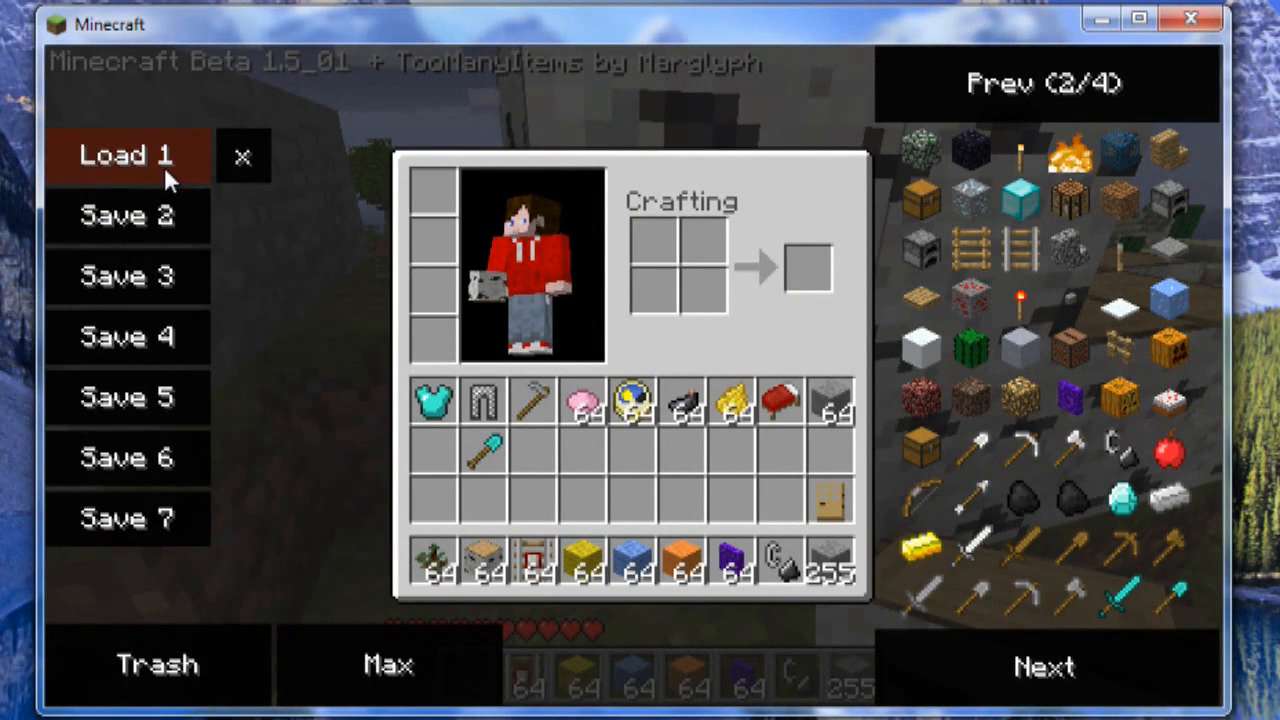
mouse_move(830, 560)
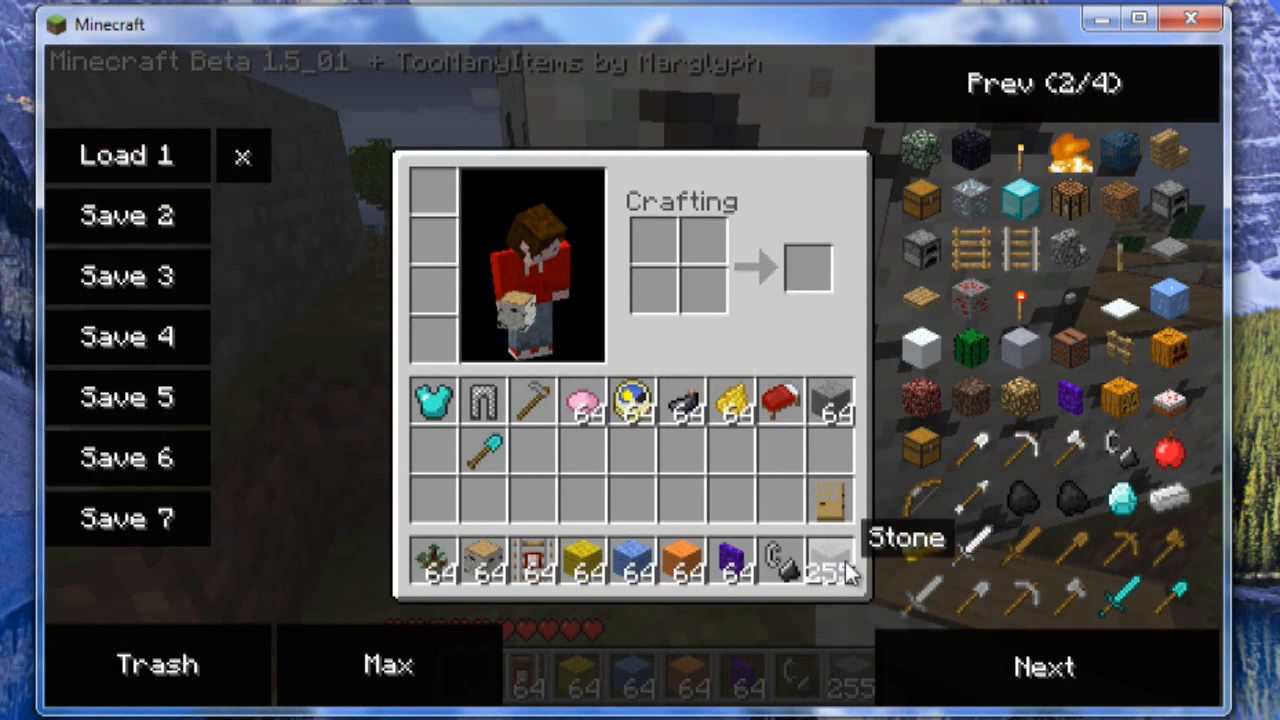
mouse_move(280, 370)
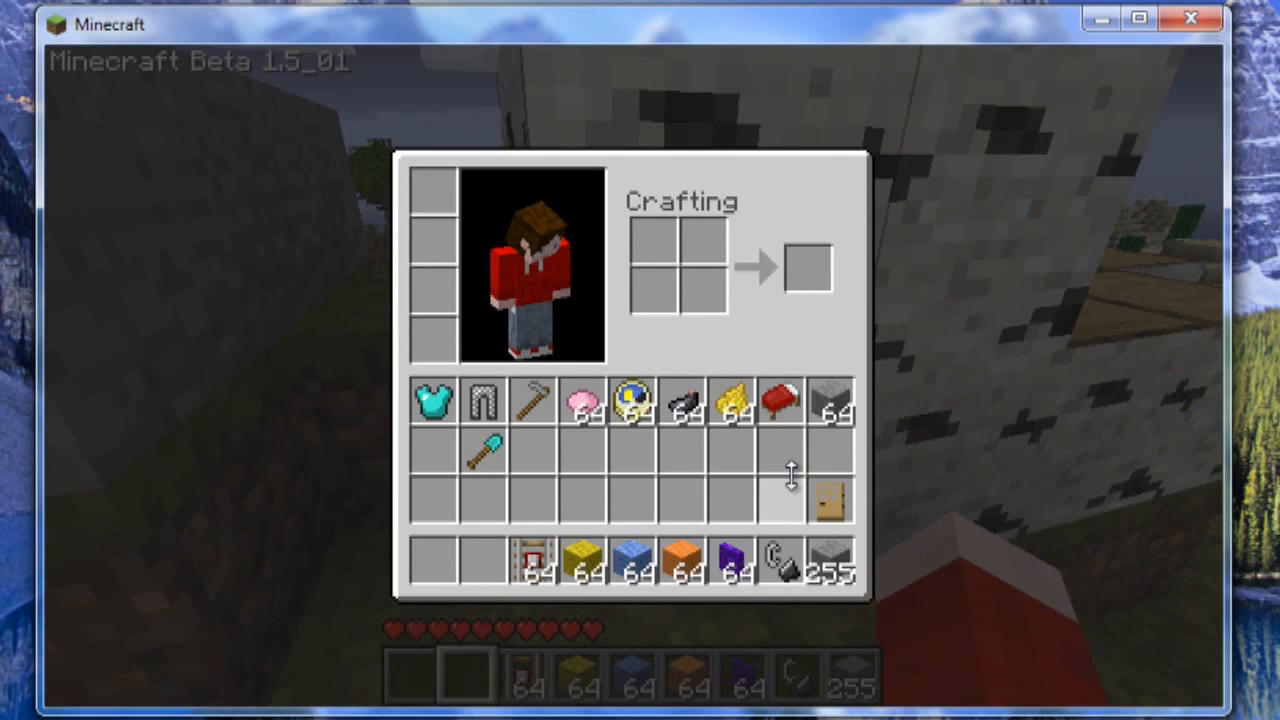
Step: Toggle the item menu overlay with O and return to the world beside the stone and obsidian blocks
key(o)
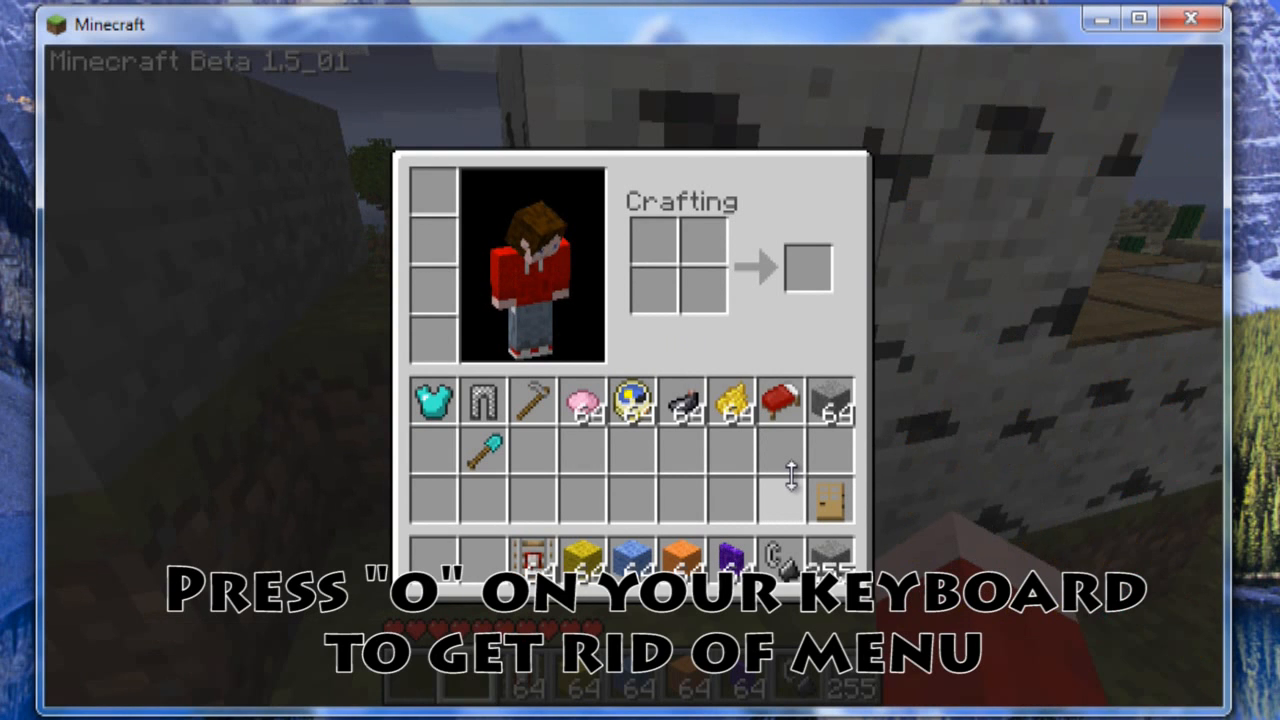
key(e)
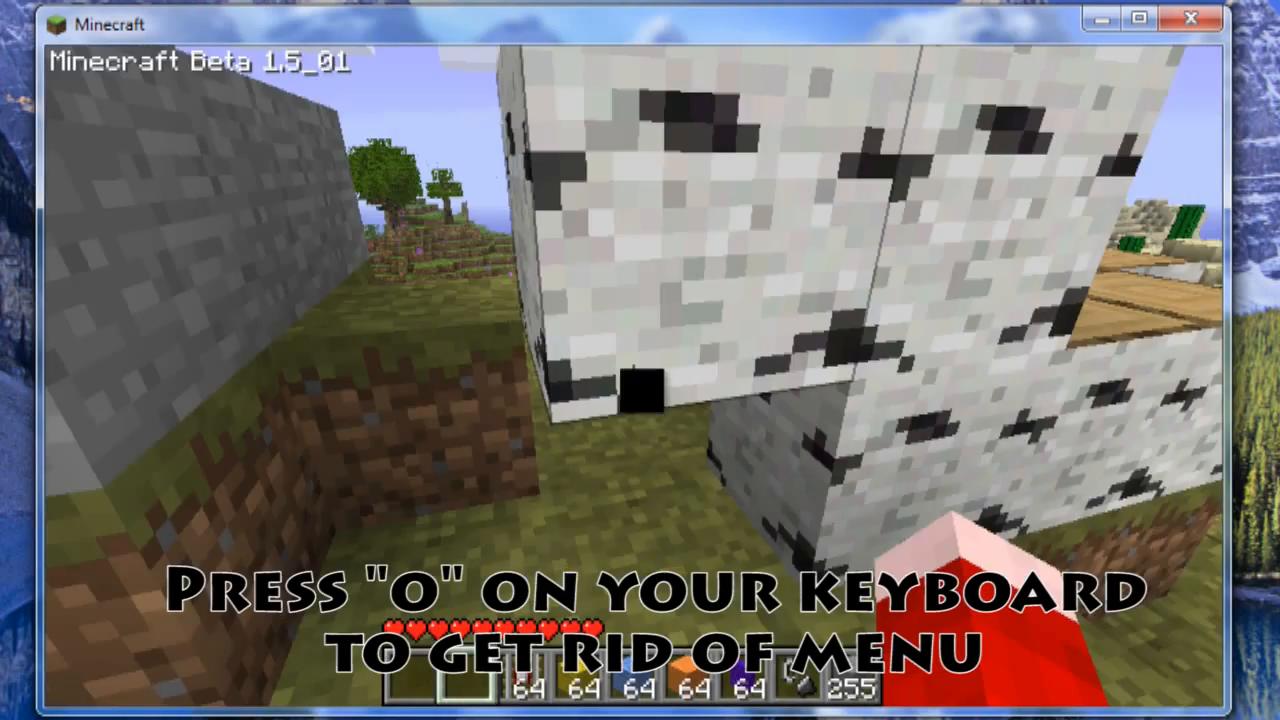
key(o)
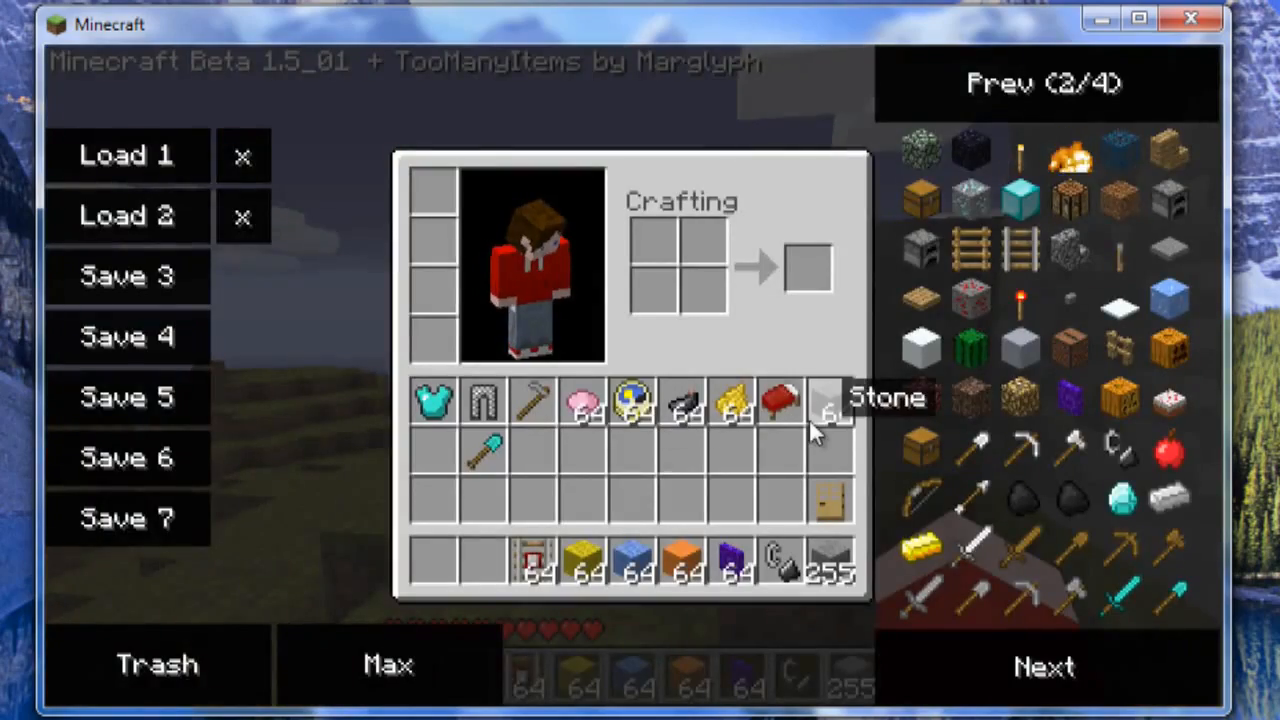
key(Escape)
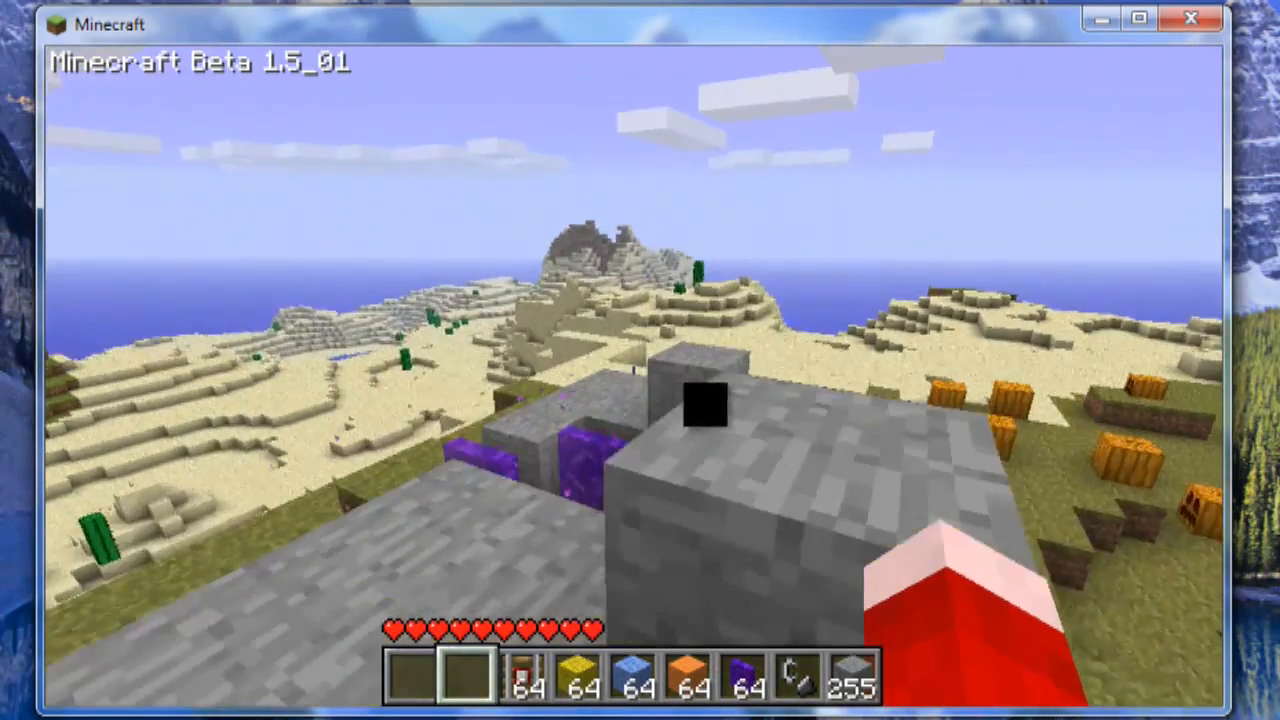
mouse_move(640, 360)
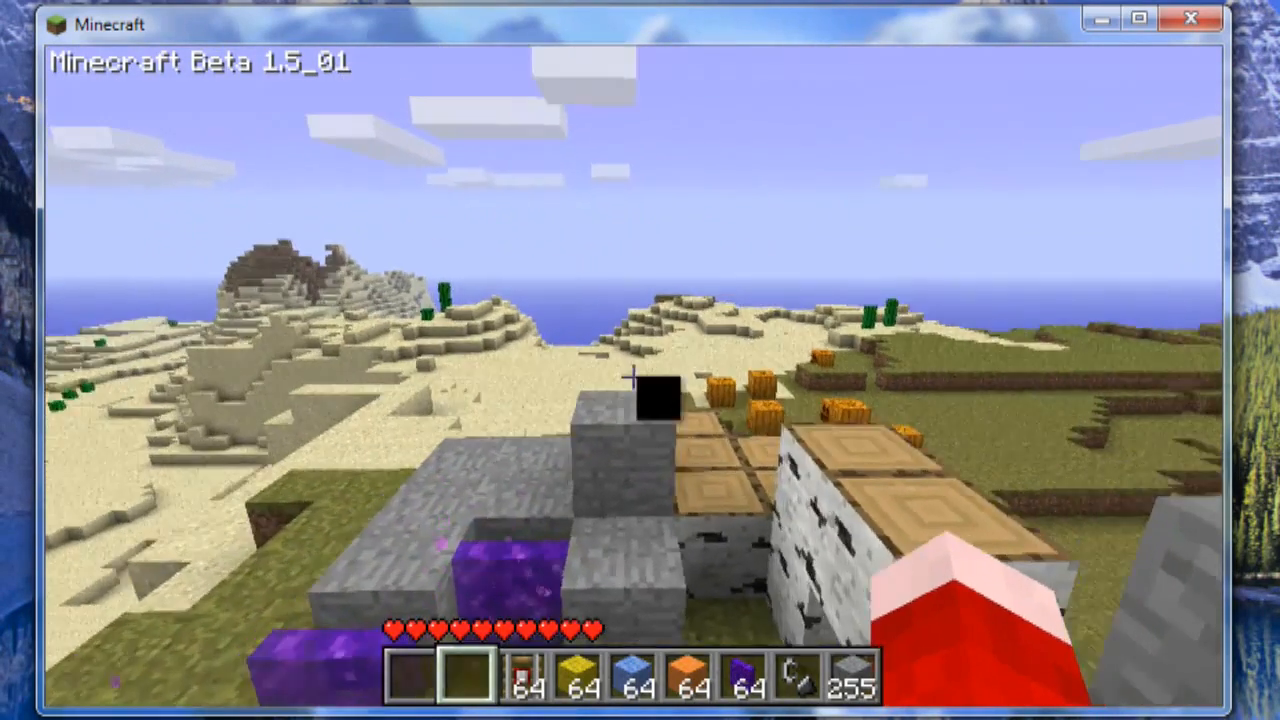